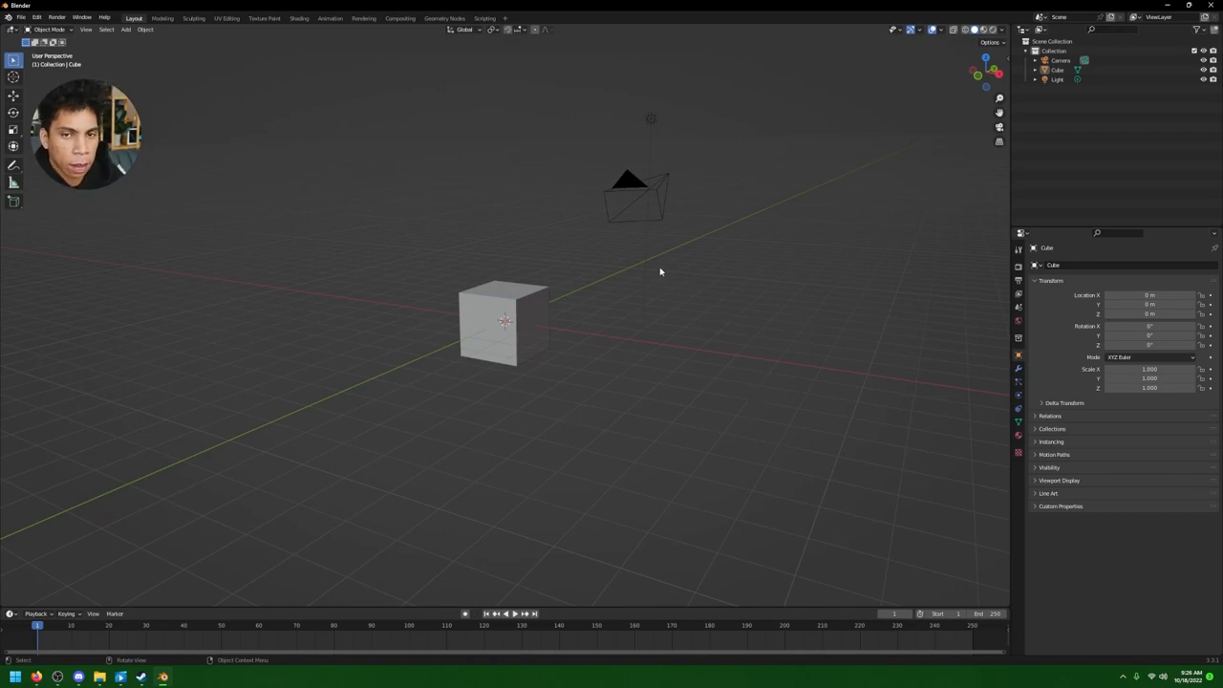
mouse_move(860, 373)
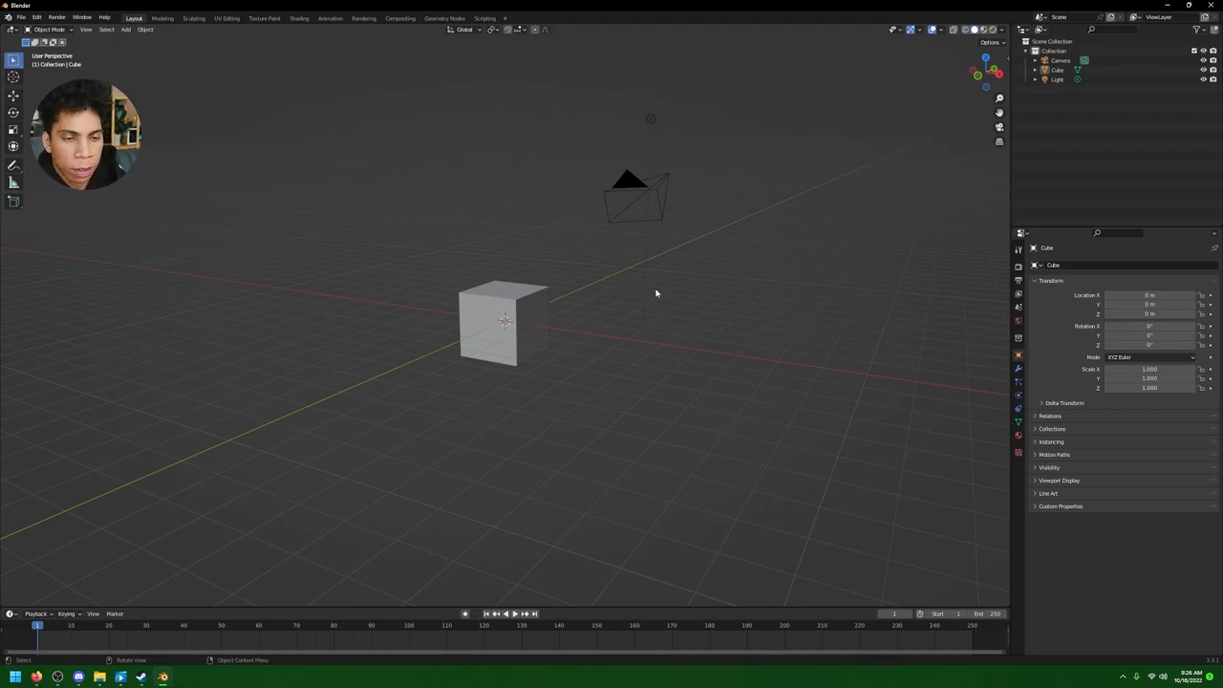
mouse_move(841, 378)
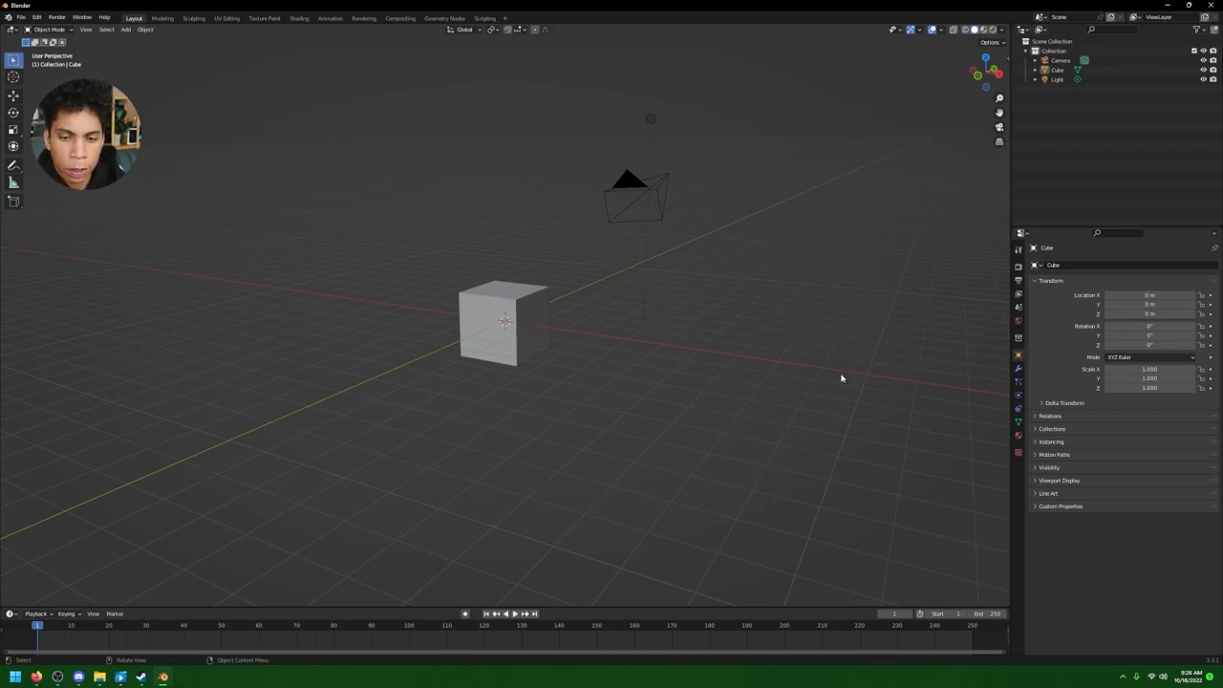
mouse_move(669, 329)
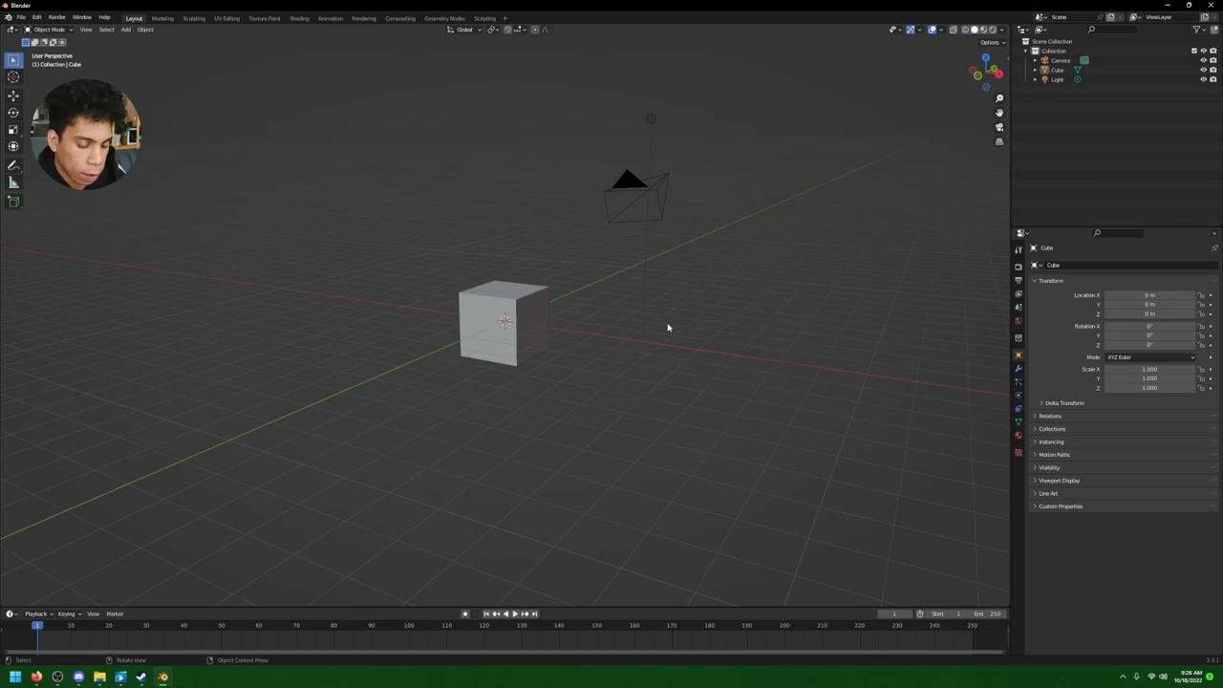
- Delete the default cube, camera and light, leaving an empty collection
right_click(506, 321)
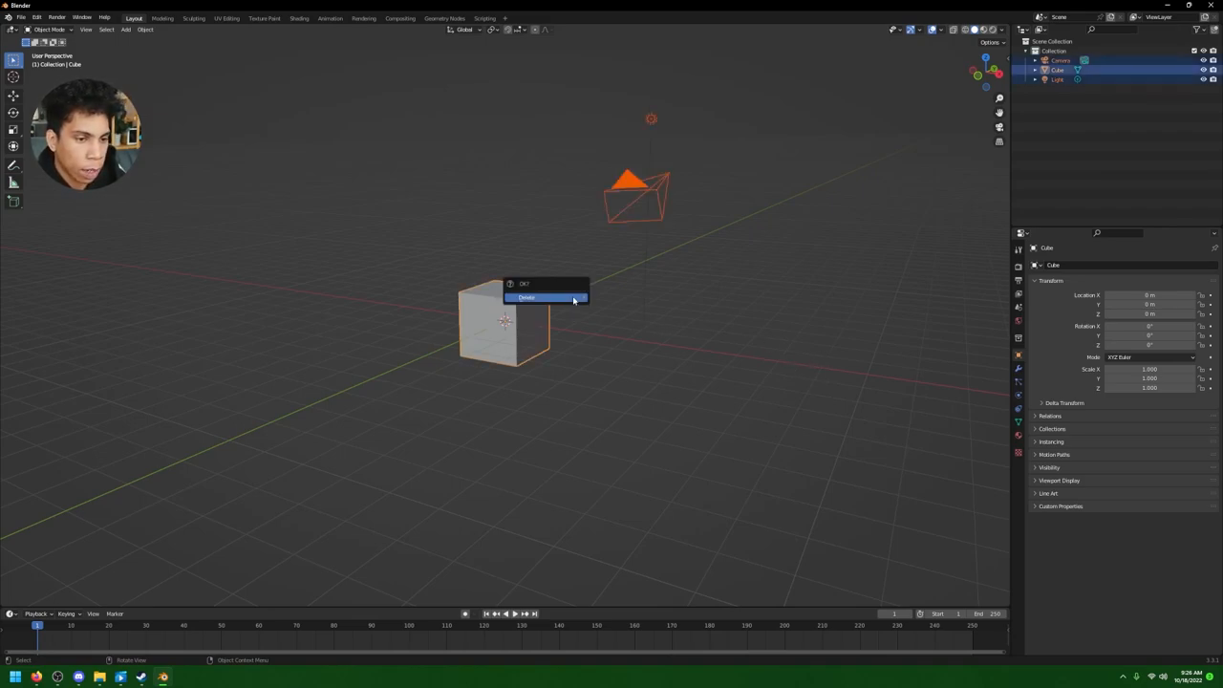
click(527, 298)
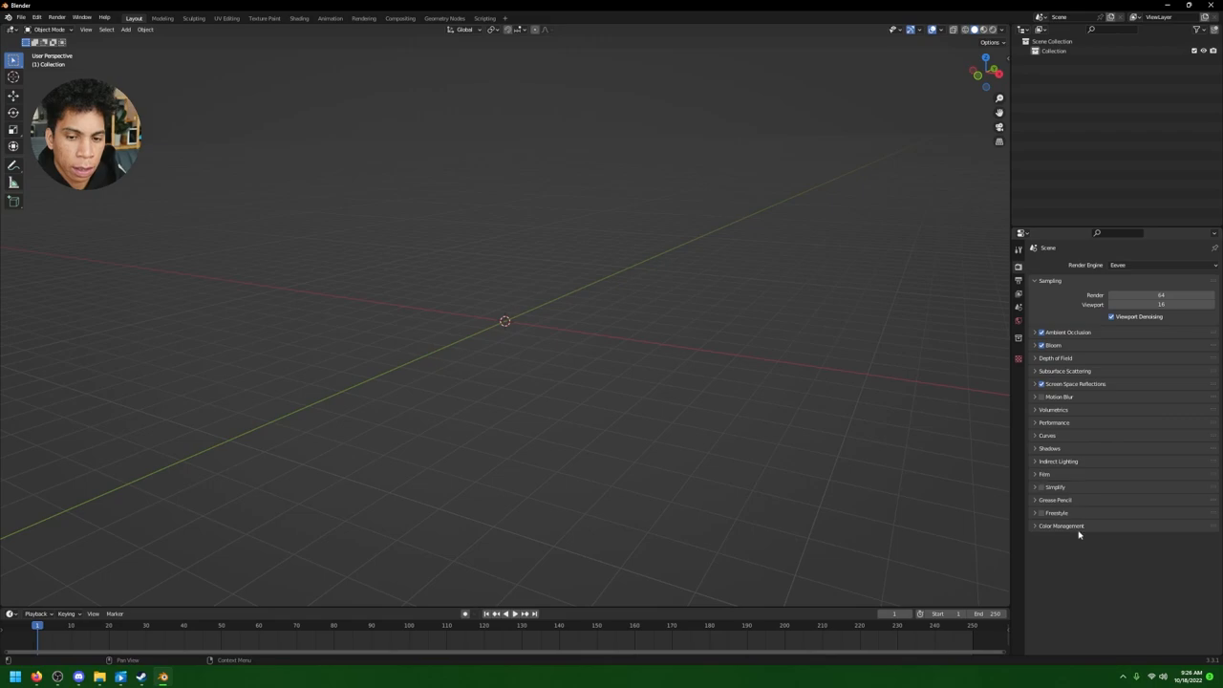
- Set the Color Management look to Medium High Contrast, then head into add-on preferences
click(1063, 526)
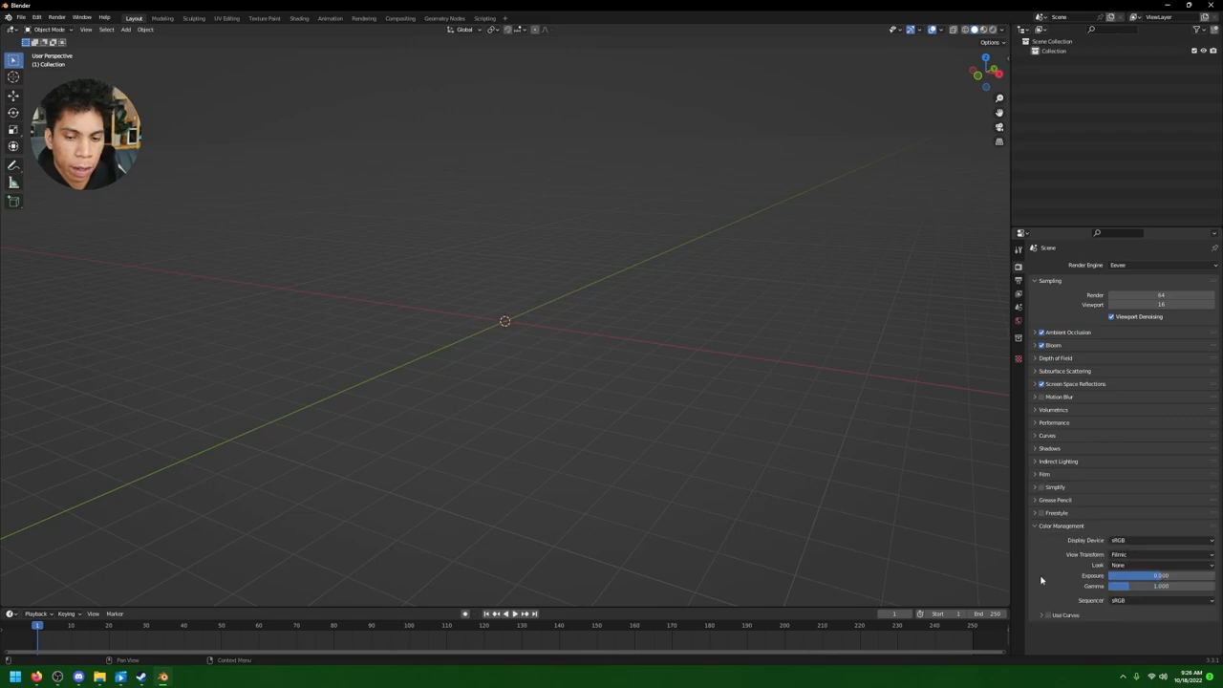
click(1163, 566)
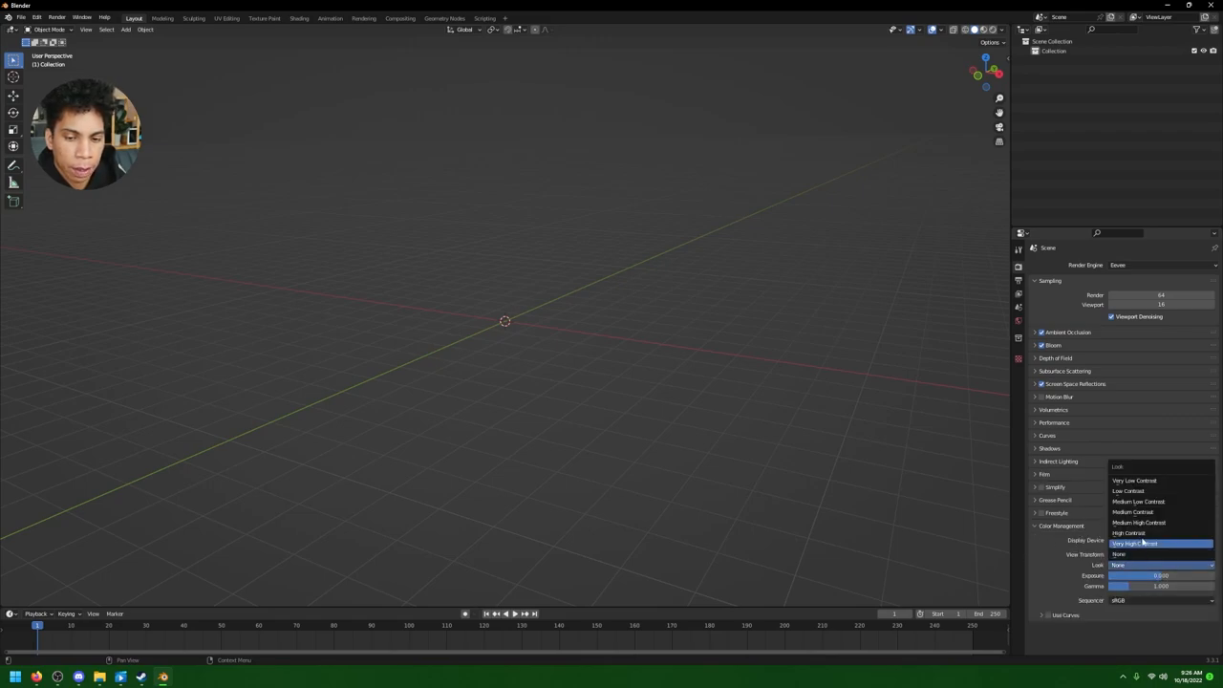
click(1139, 524)
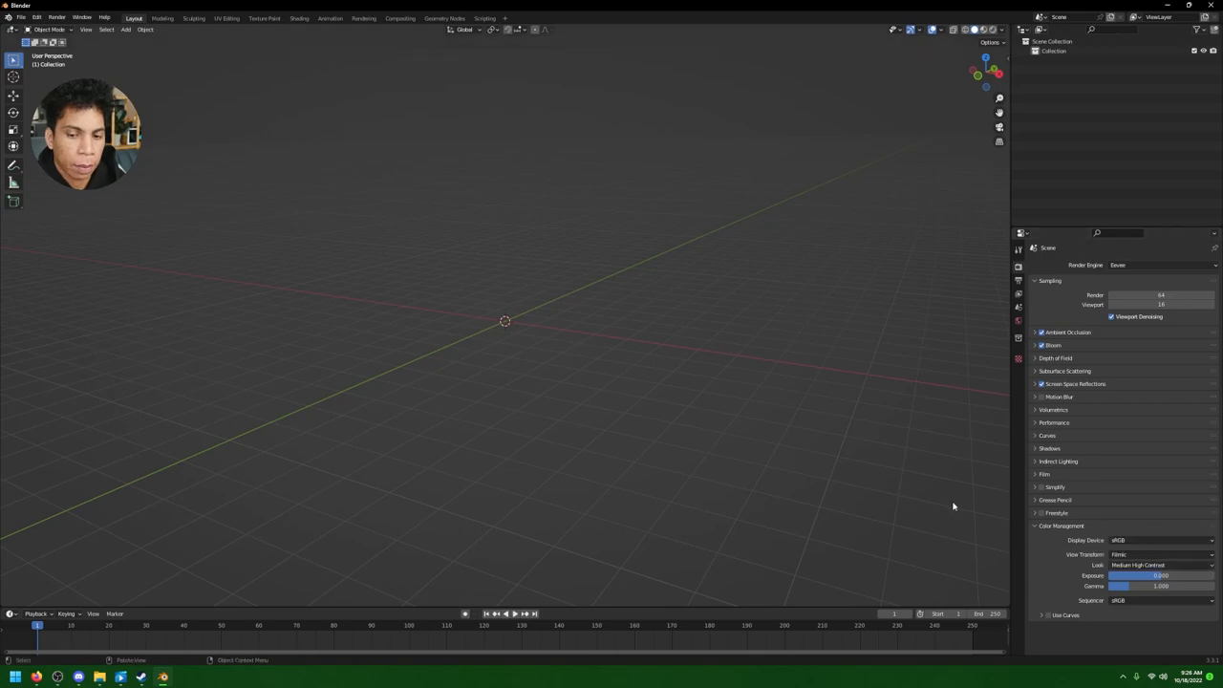
click(1063, 526)
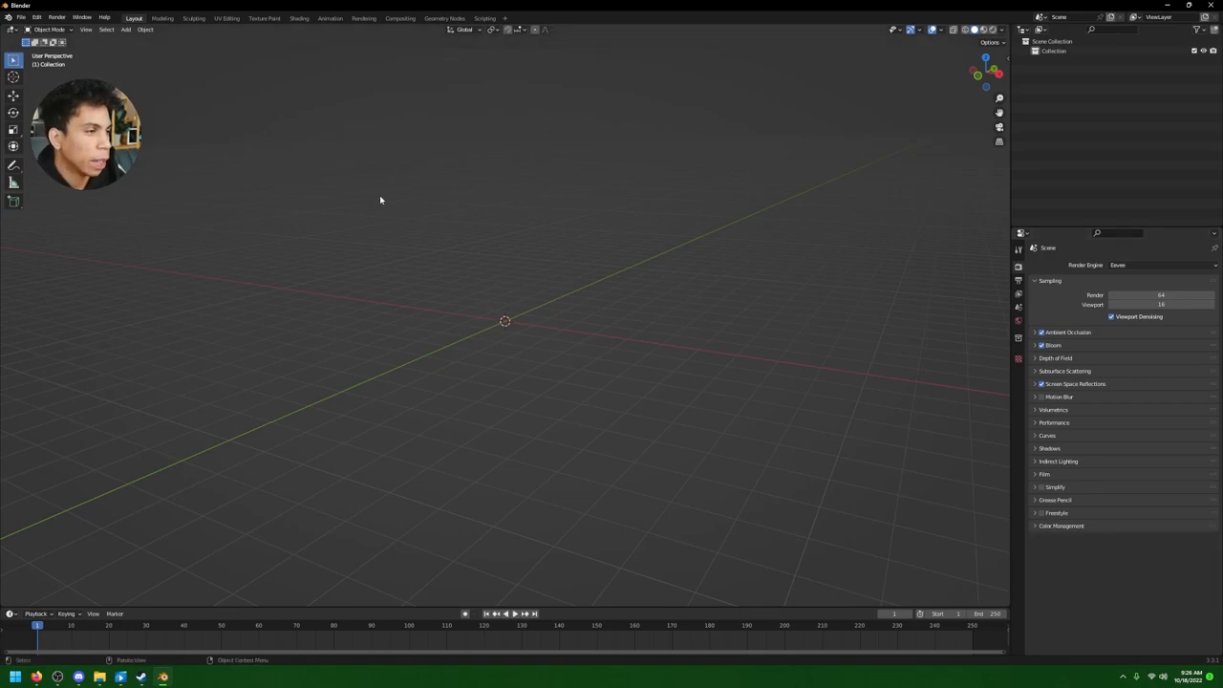
click(36, 17)
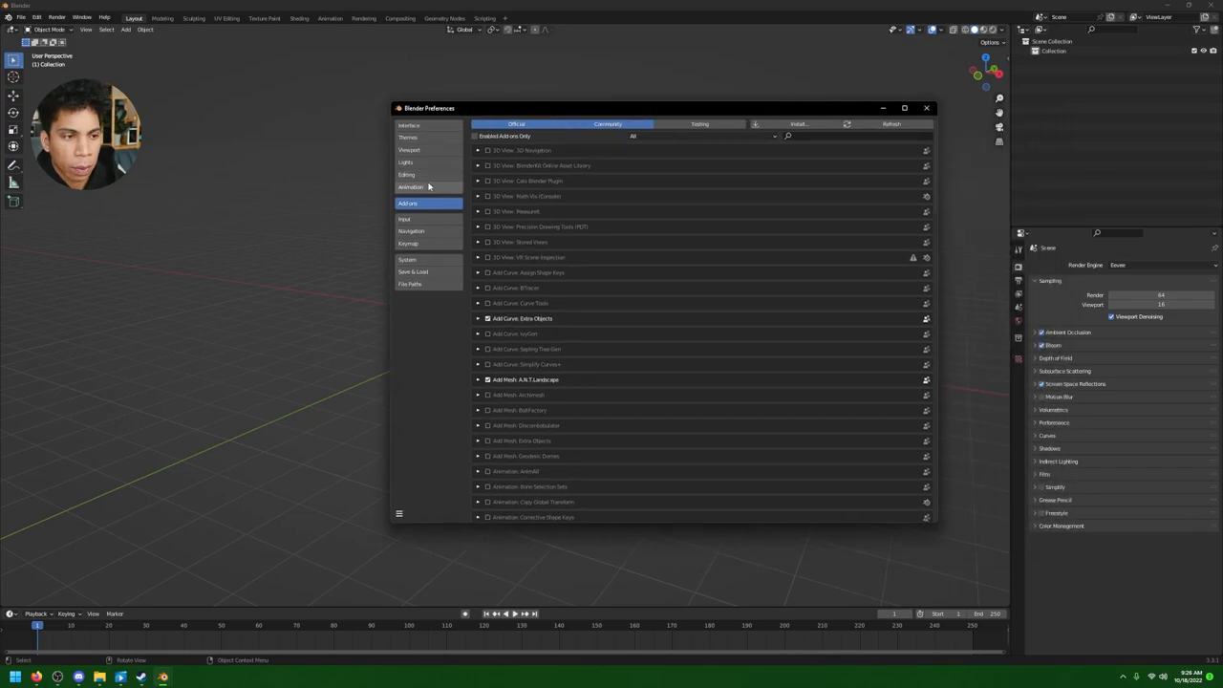
click(411, 188)
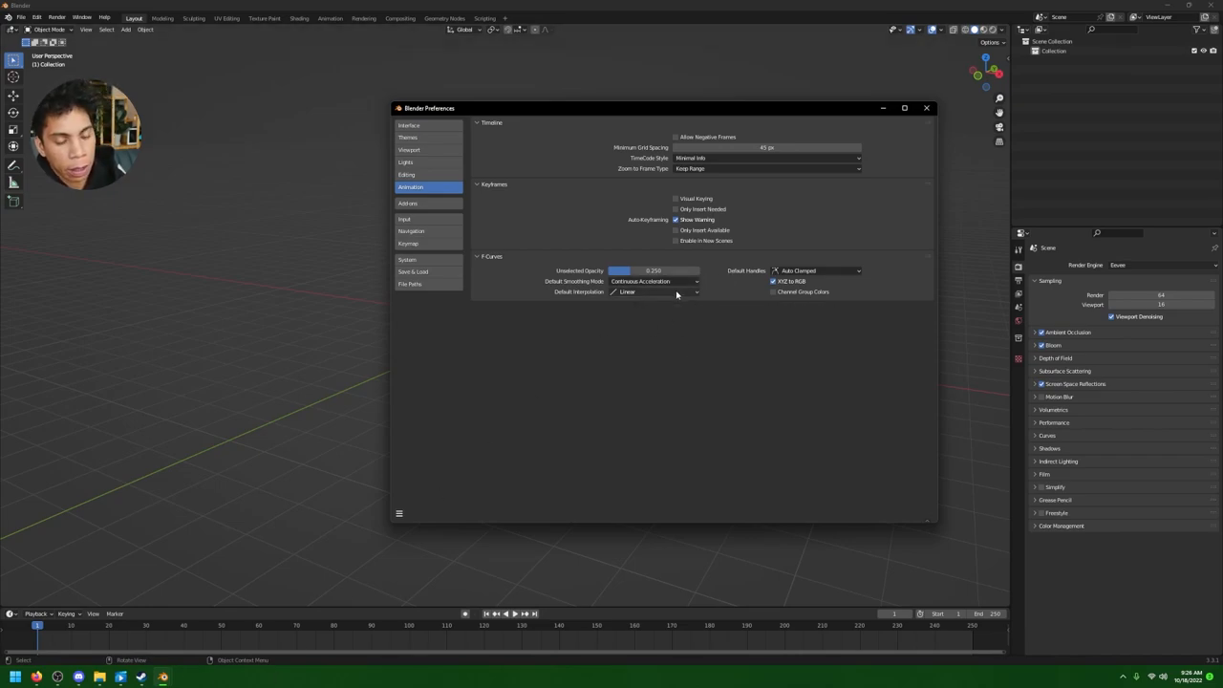
mouse_move(581, 220)
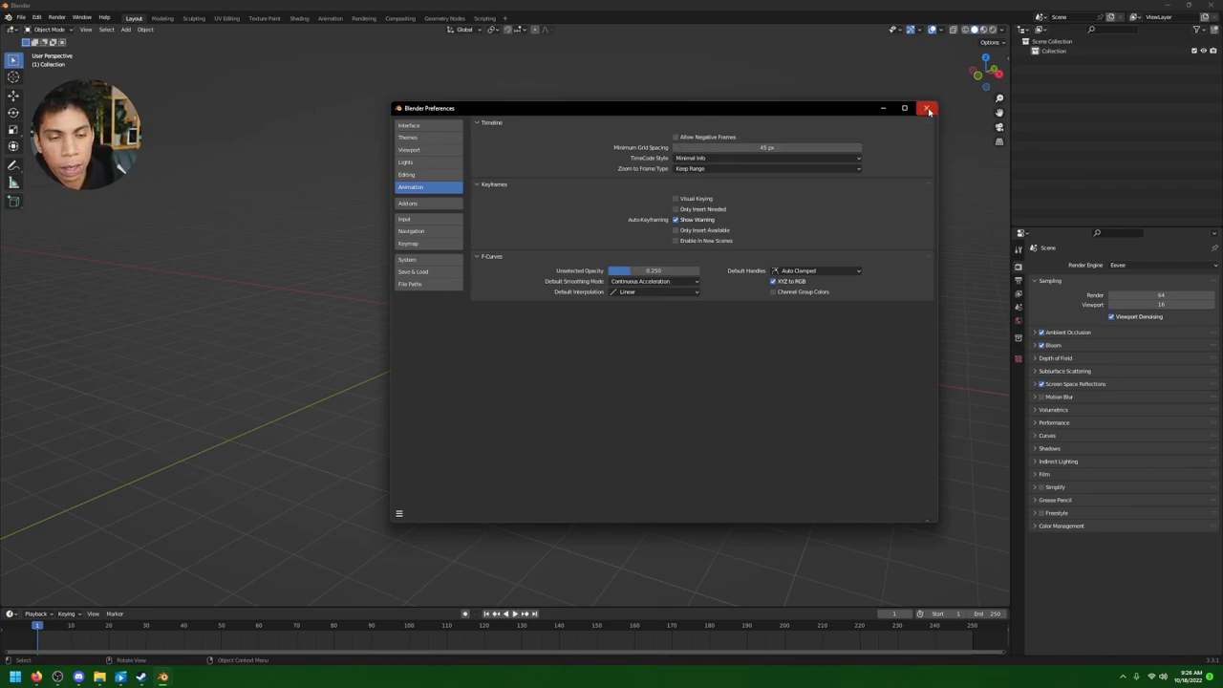
click(927, 107)
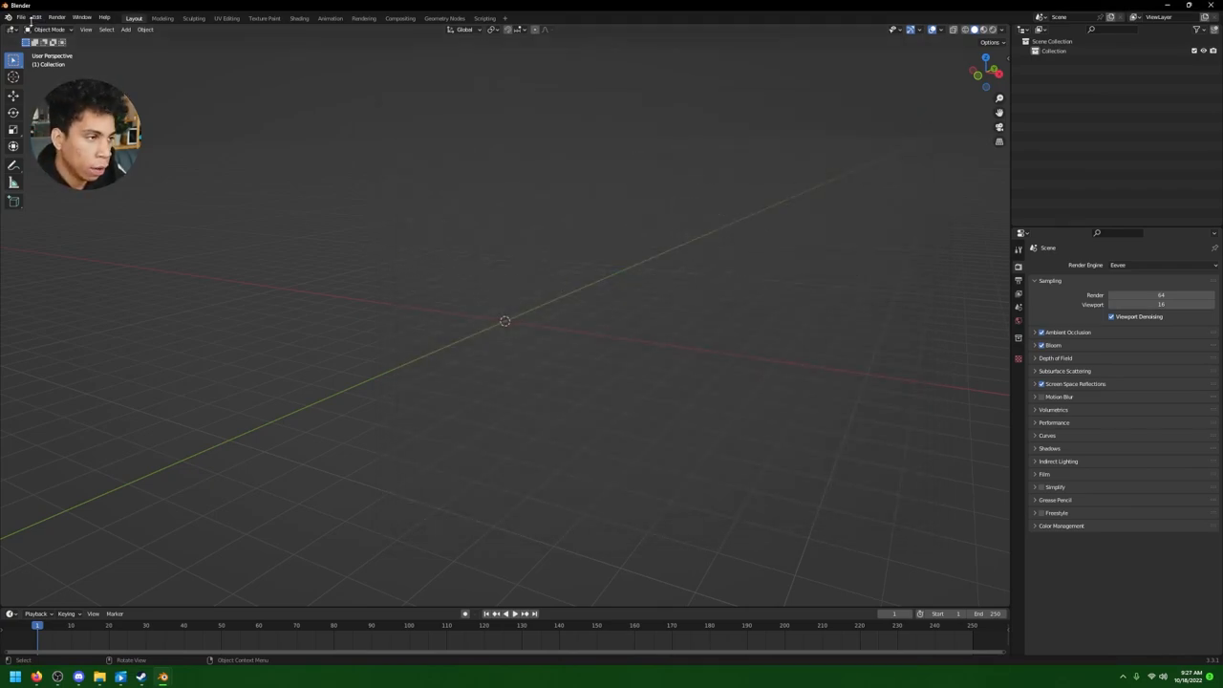
click(19, 17)
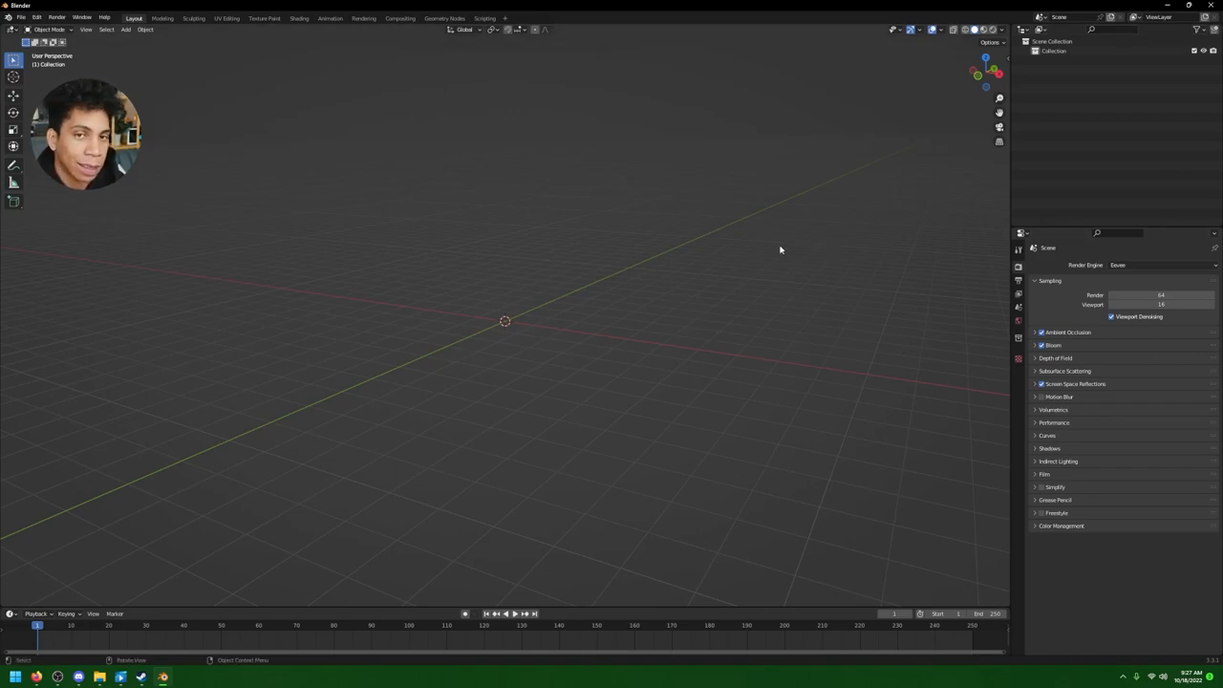
mouse_move(560, 211)
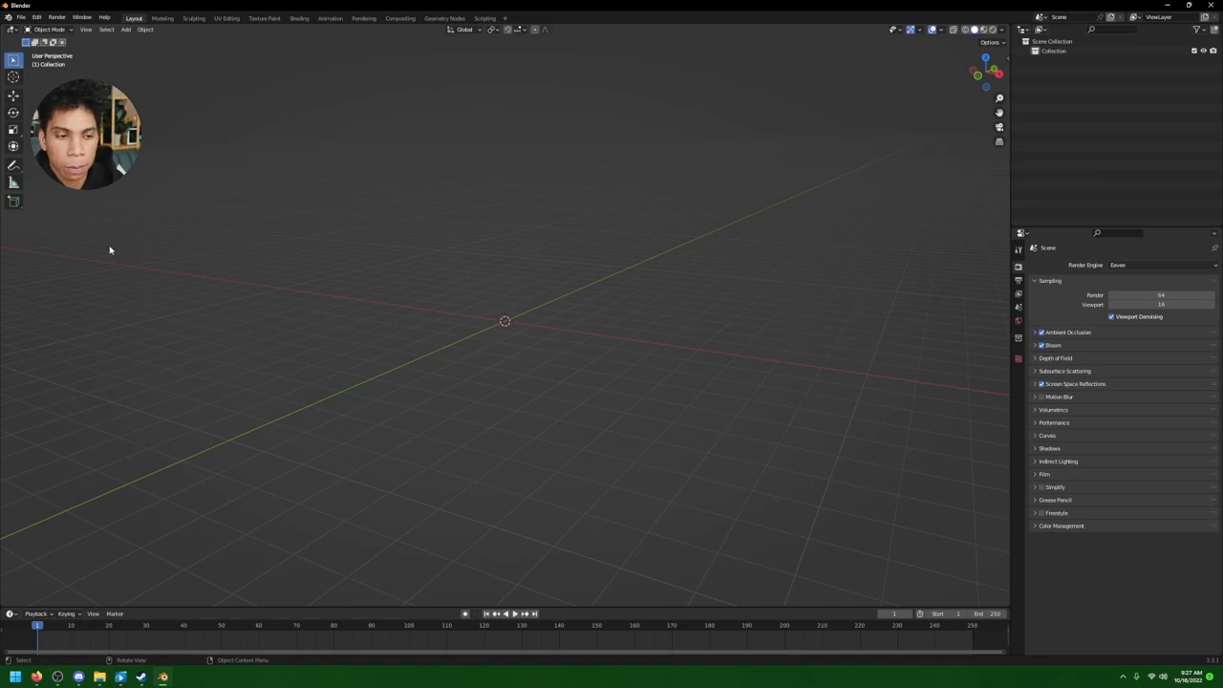
mouse_move(394, 329)
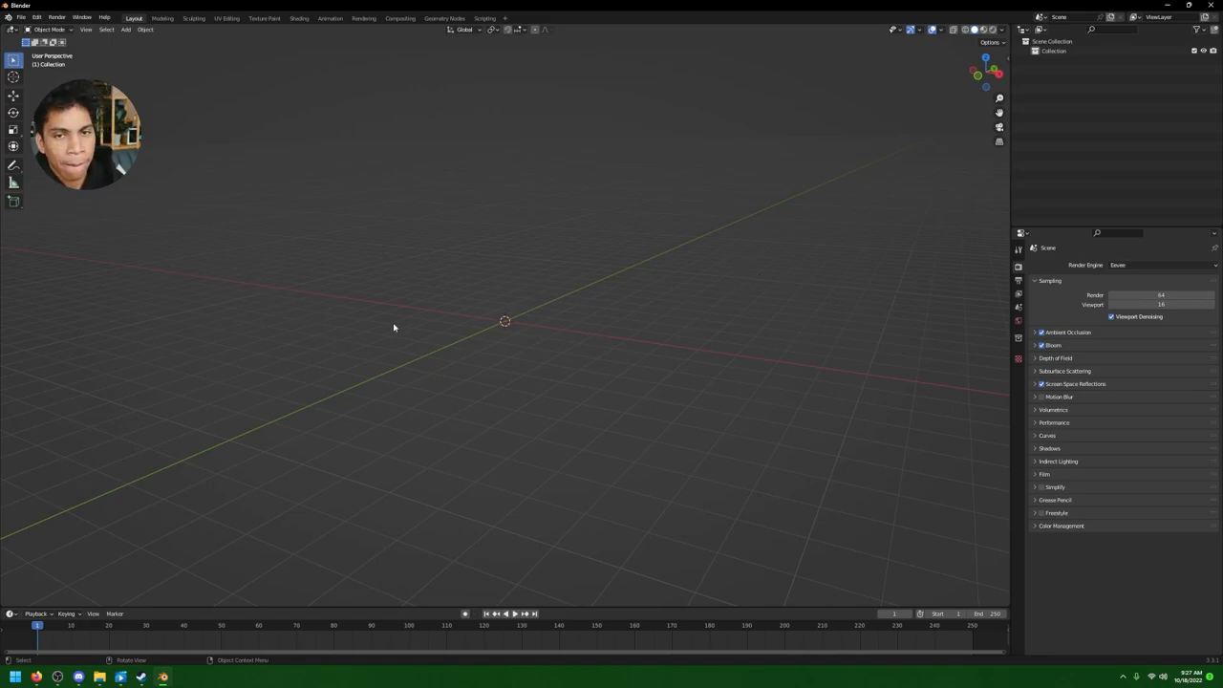
mouse_move(504, 601)
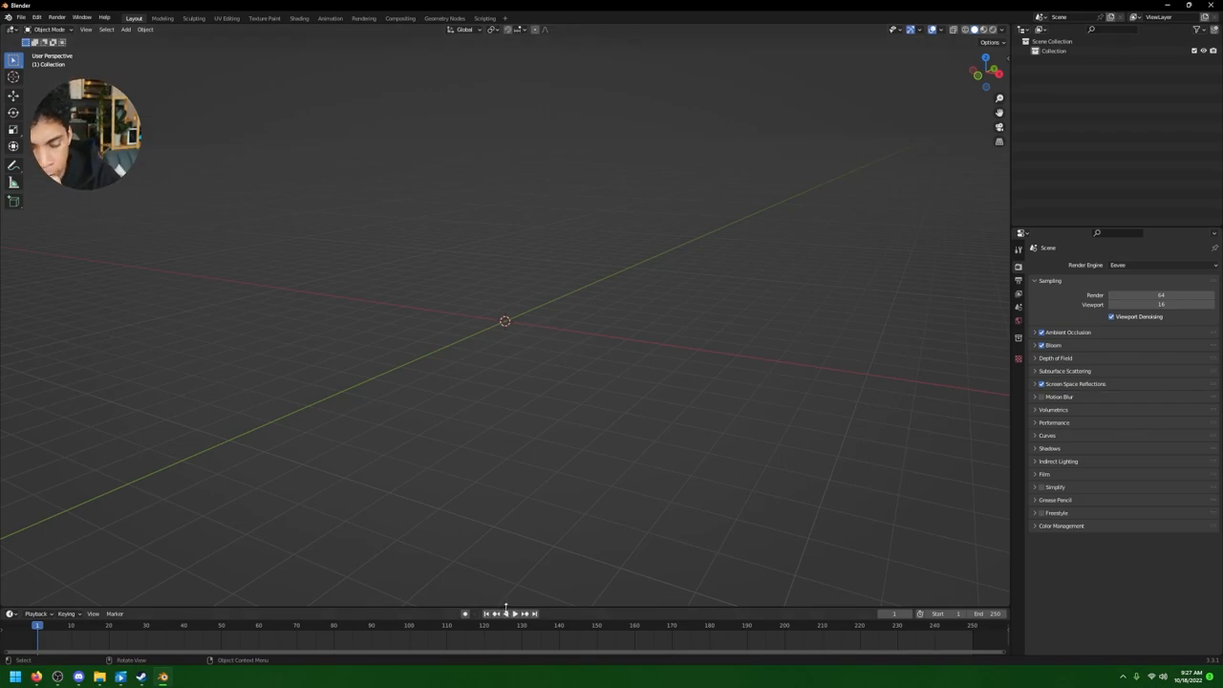
- Split the viewport into a left 3D view and two stacked right areas, the lower one an Image Editor
right_click(505, 613)
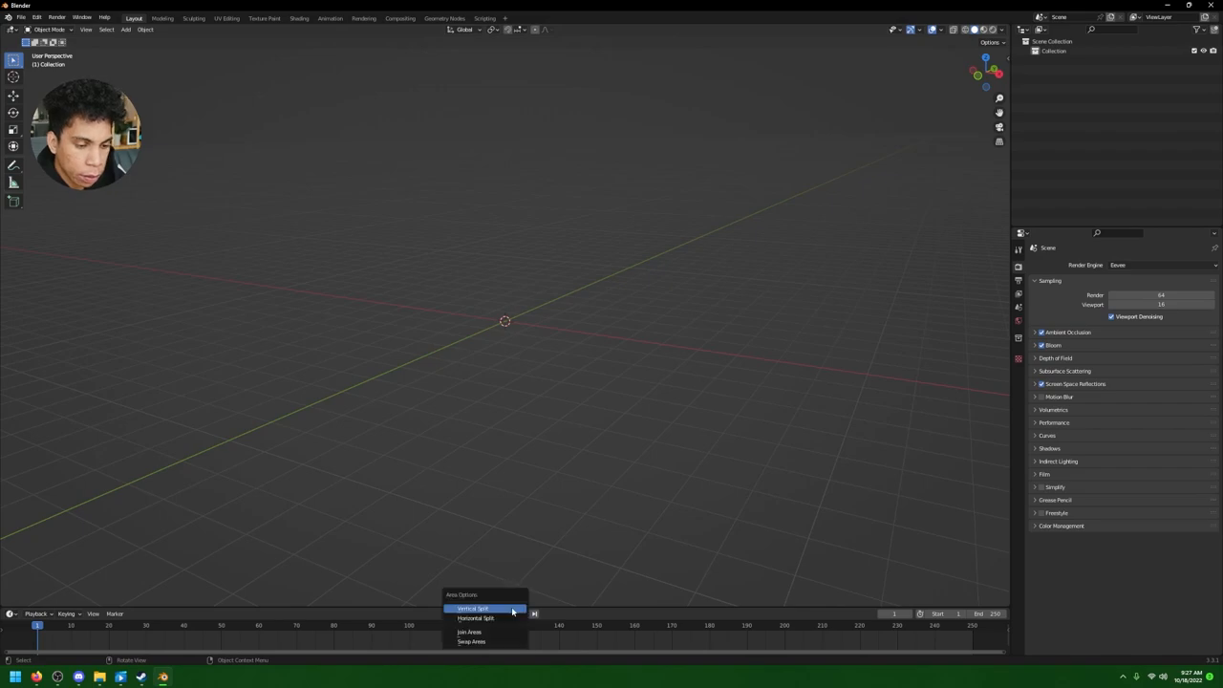
click(474, 608)
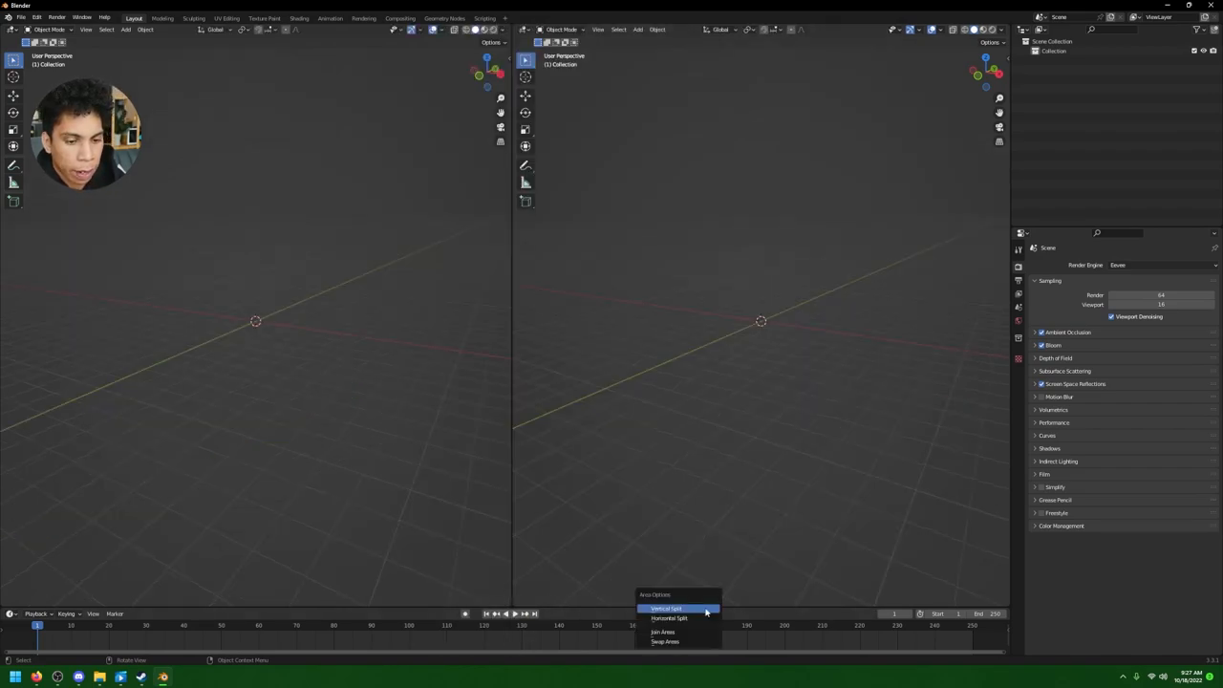
click(669, 620)
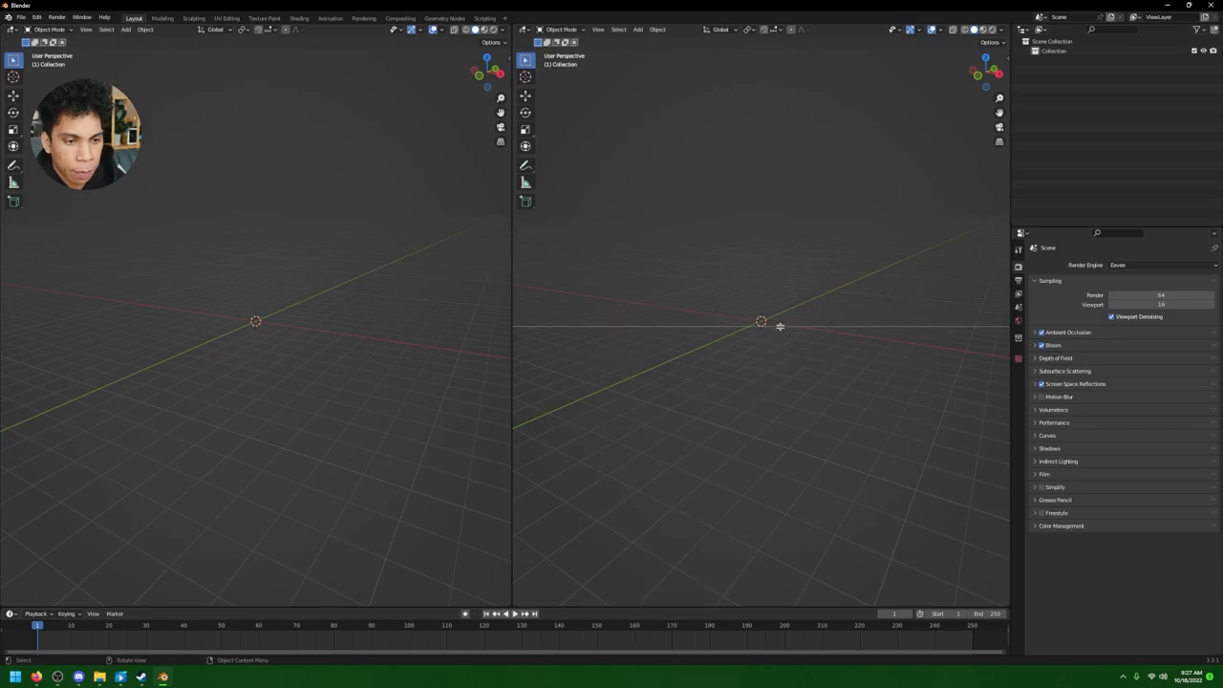
click(526, 336)
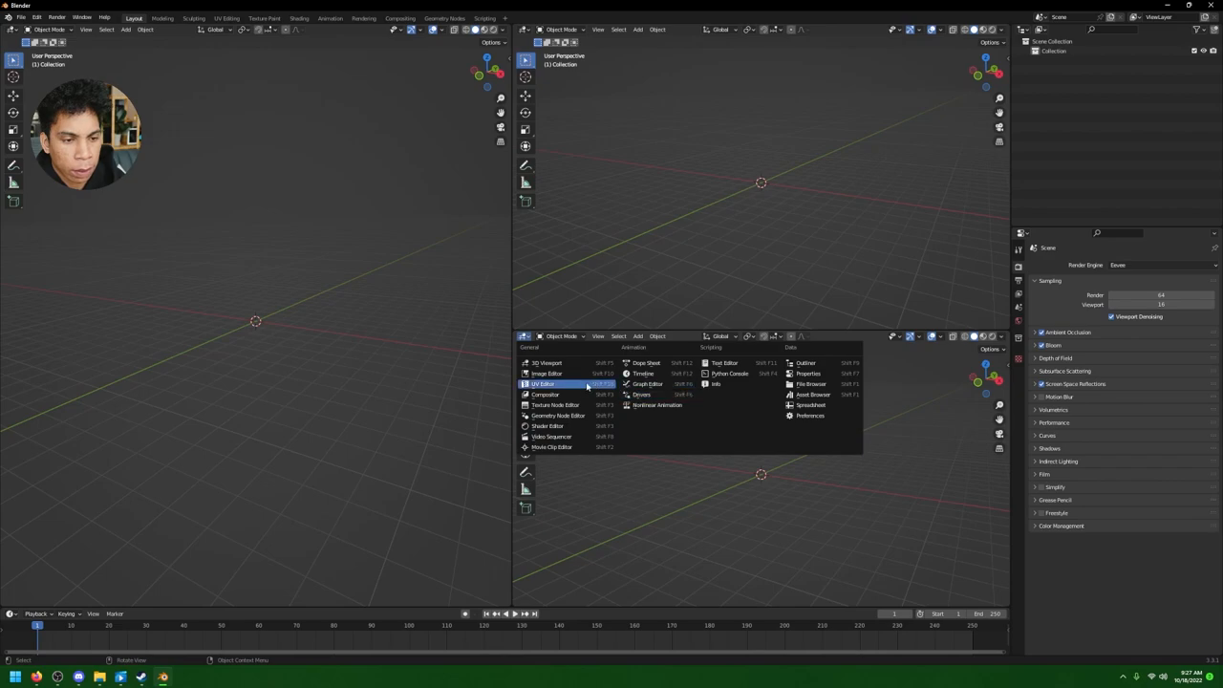
click(543, 382)
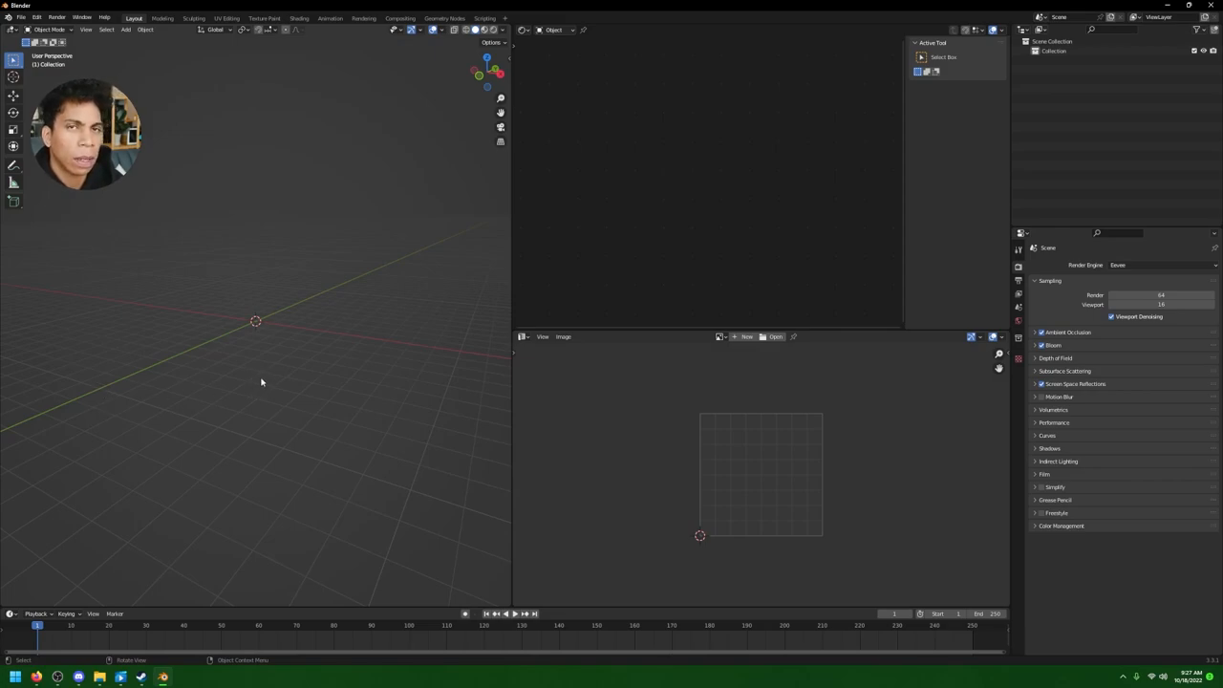
mouse_move(344, 363)
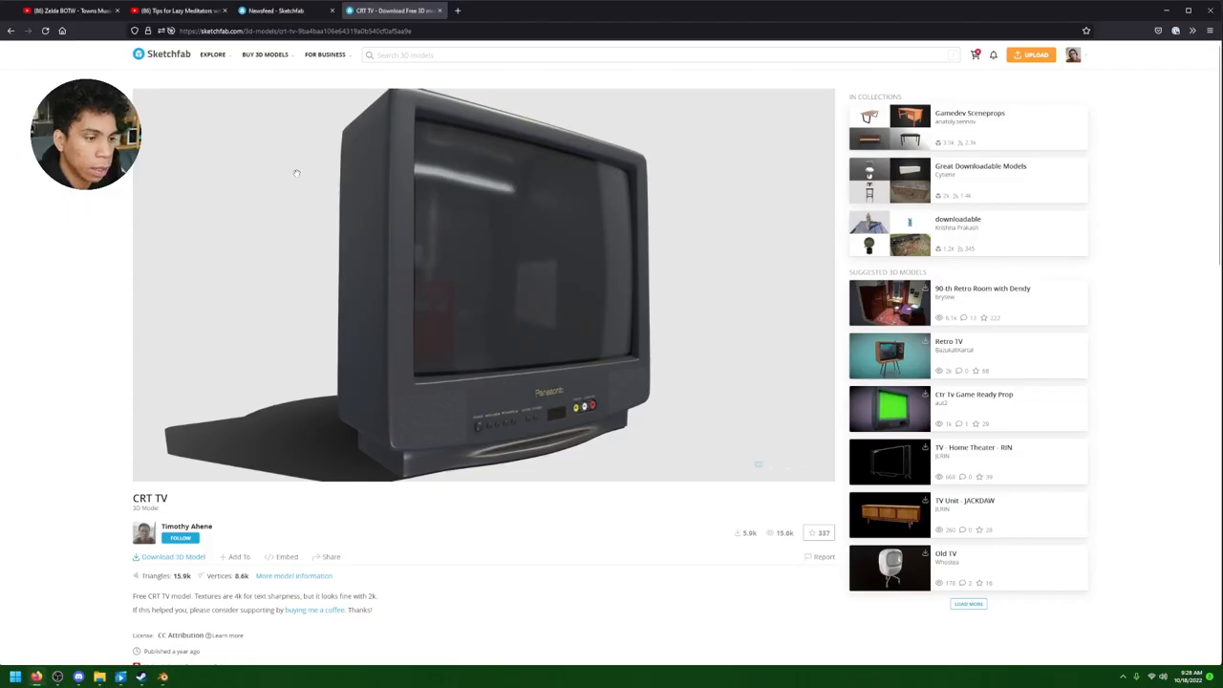
- Browse Sketchfab's downloadable 'tv' search results to choose a CRT TV model
drag(296, 173, 467, 321)
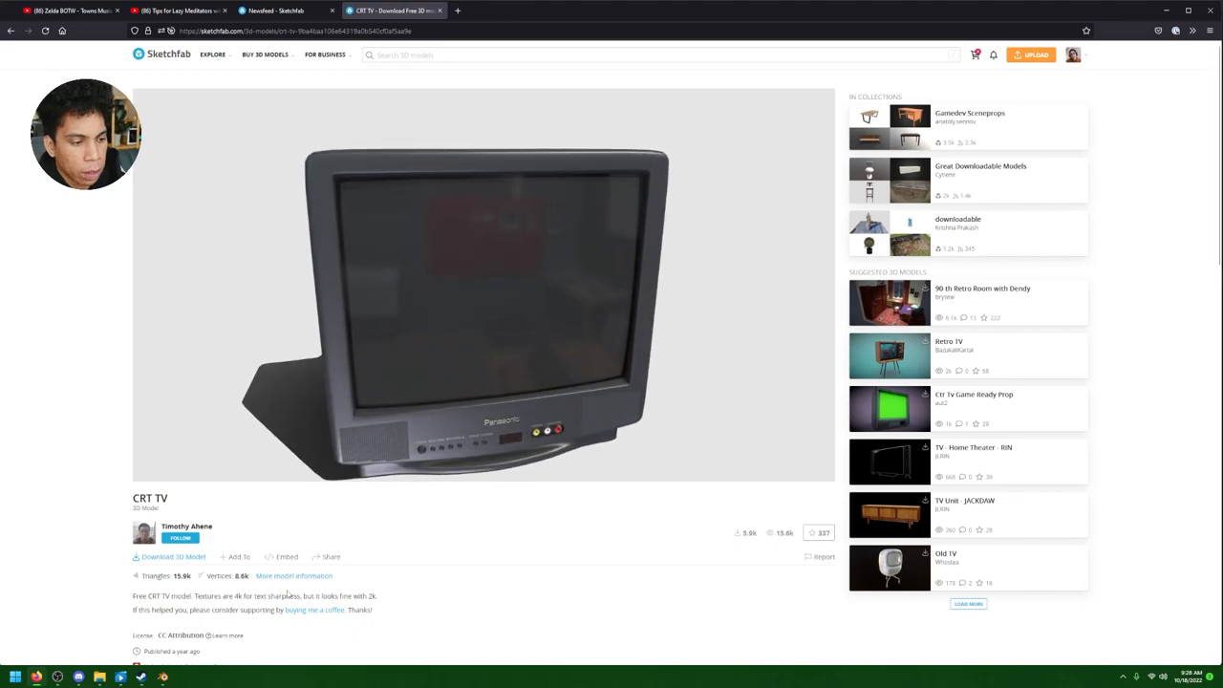
click(214, 54)
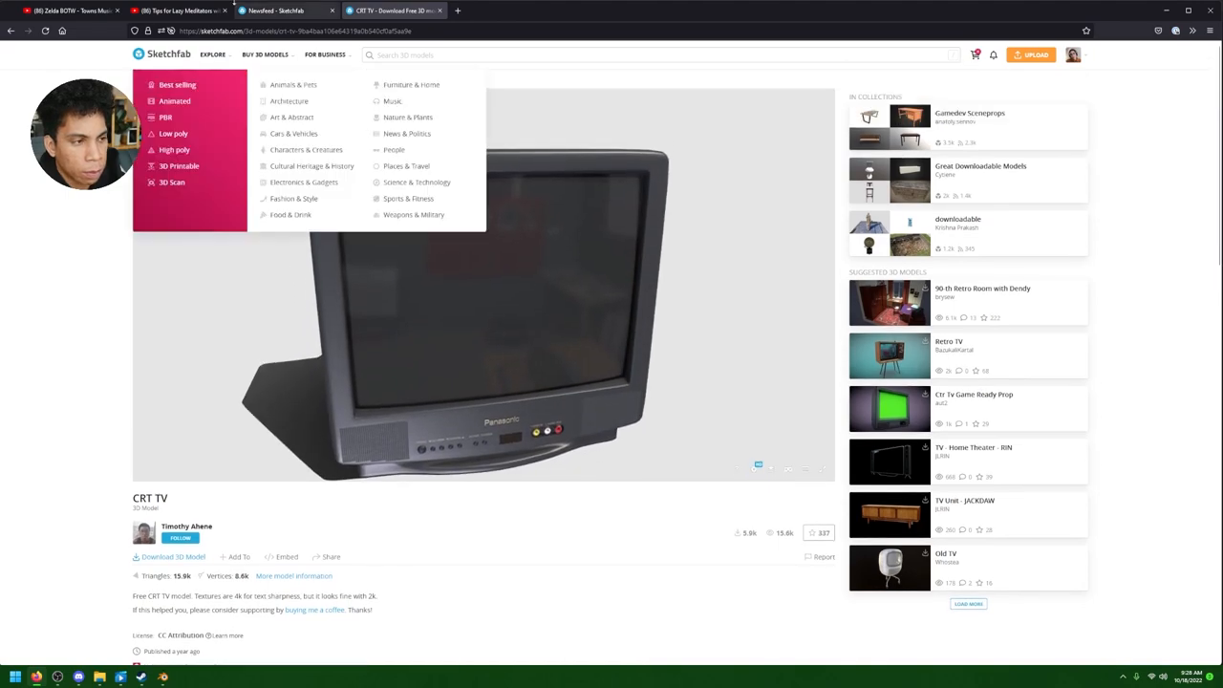
click(296, 99)
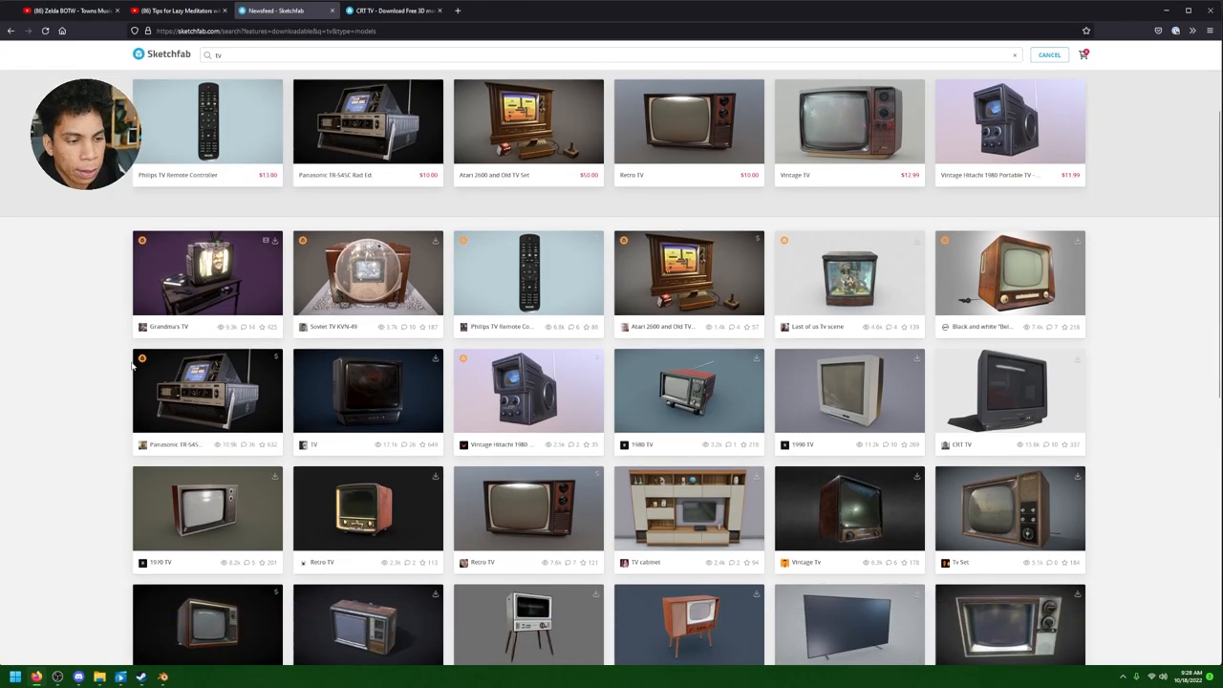
scroll(down, 3)
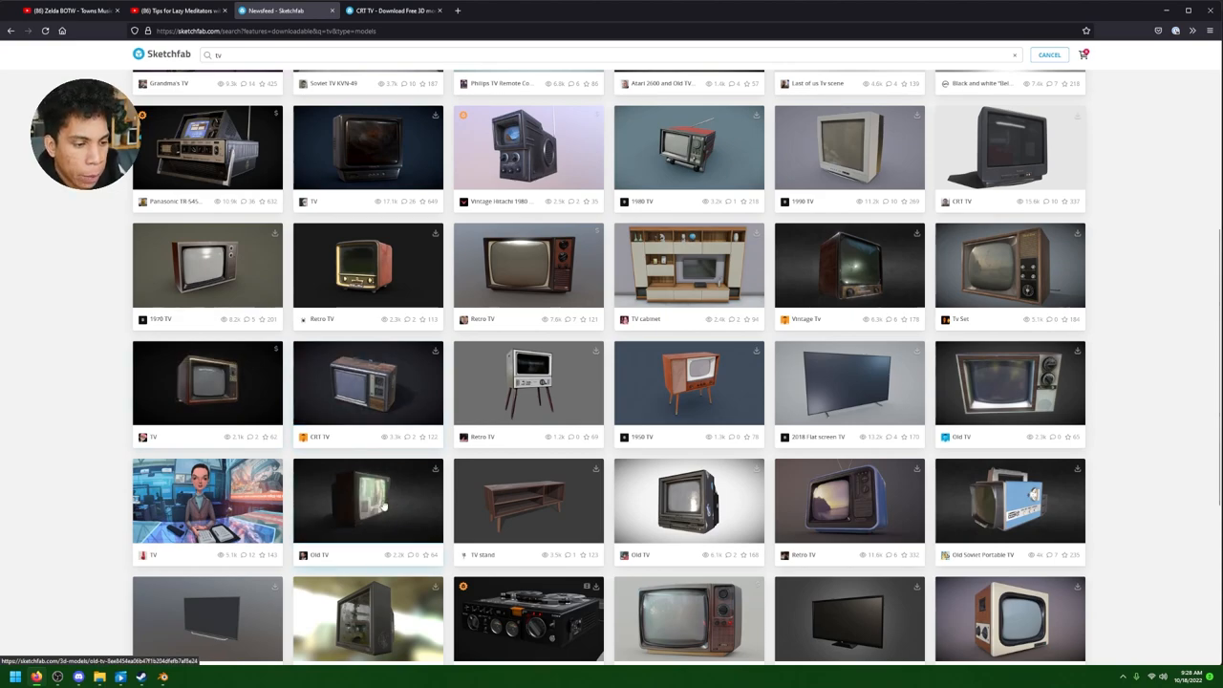
scroll(down, 3)
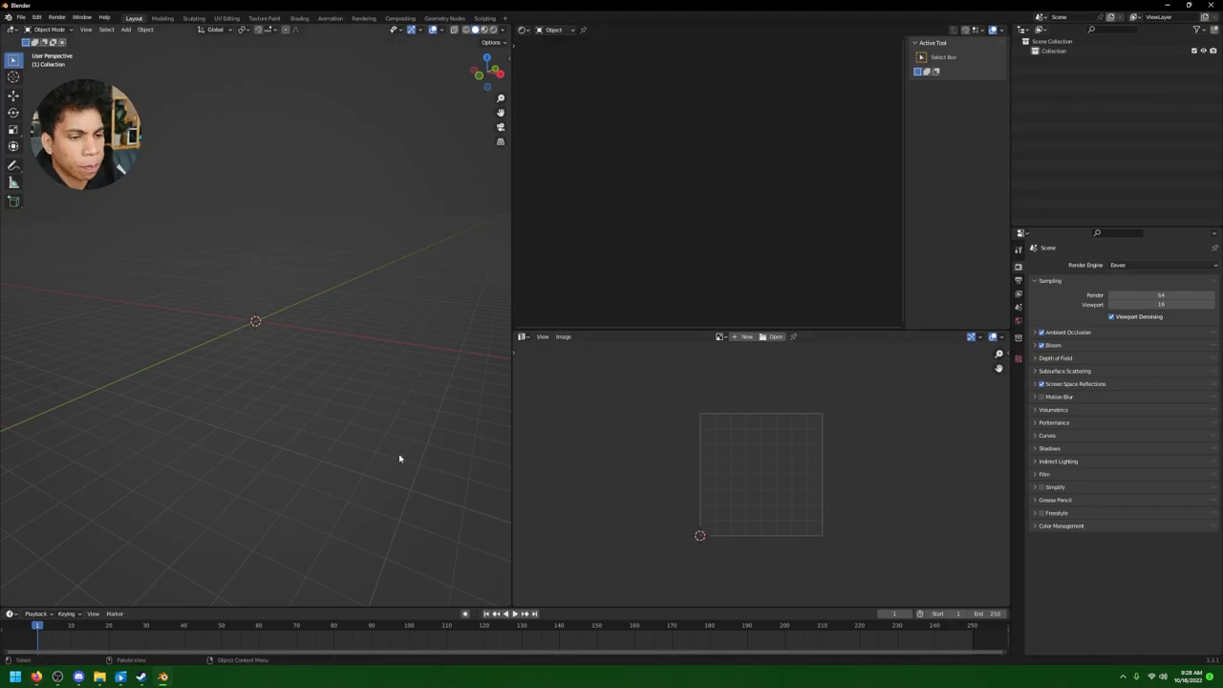
- Import scene.gltf from the downloaded TV model folder via glTF 2.0 import
click(19, 17)
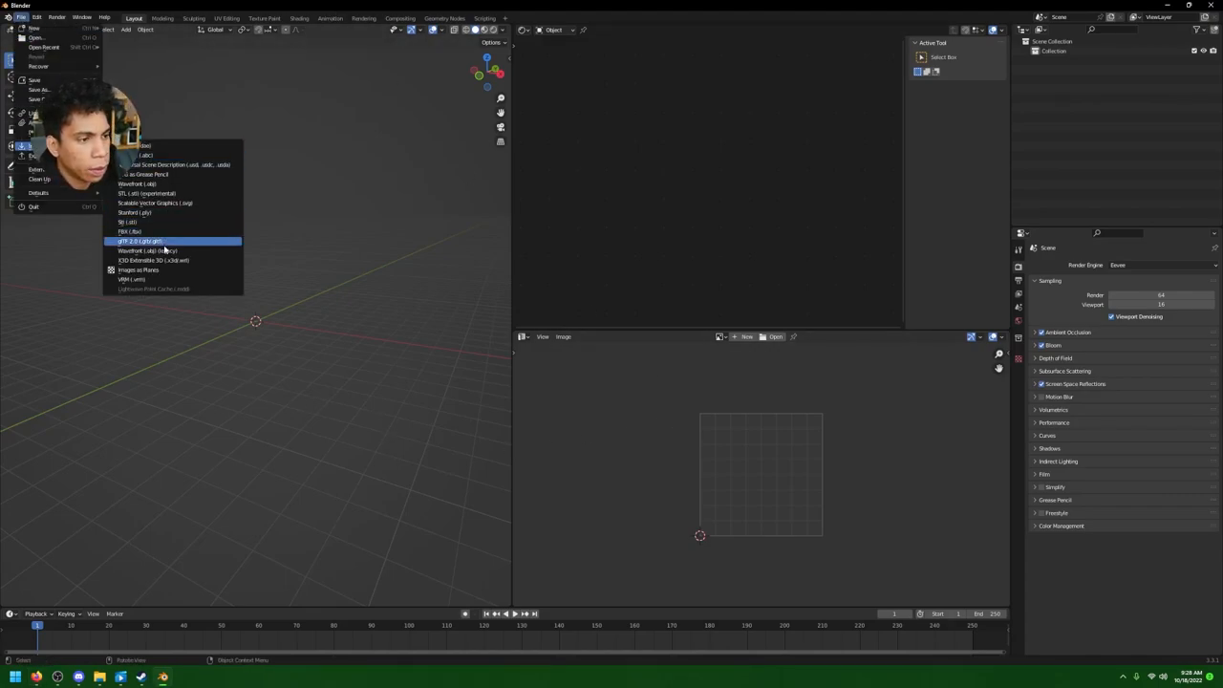
click(141, 241)
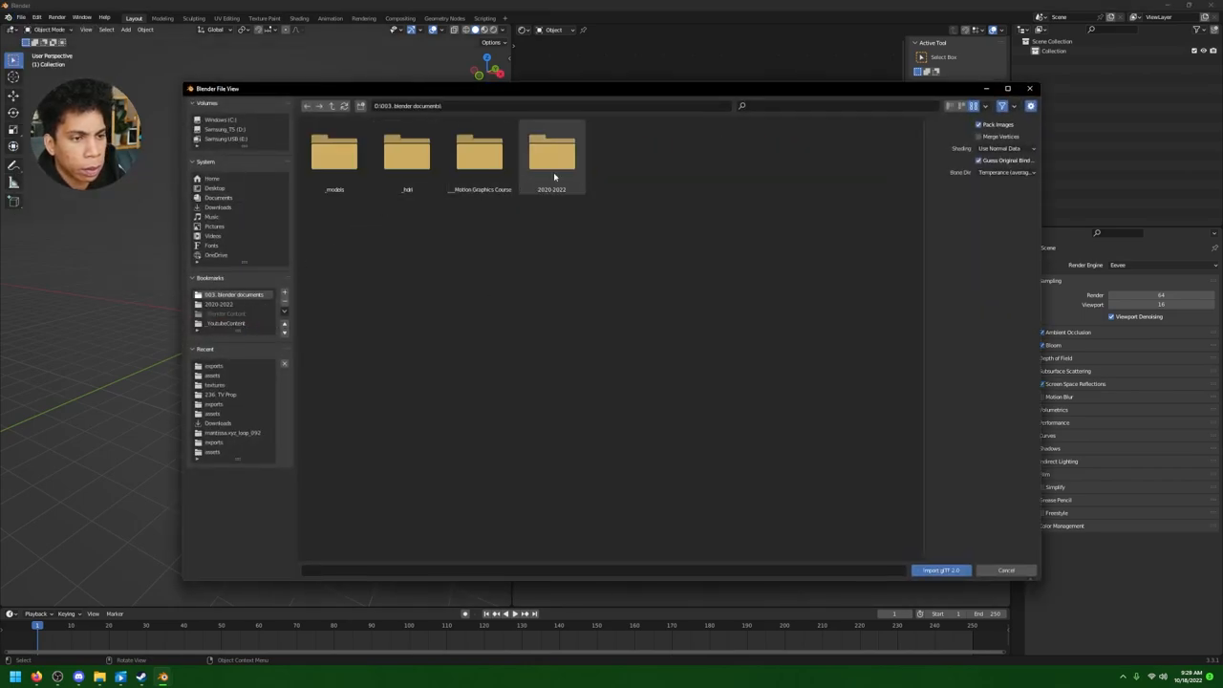
double_click(551, 153)
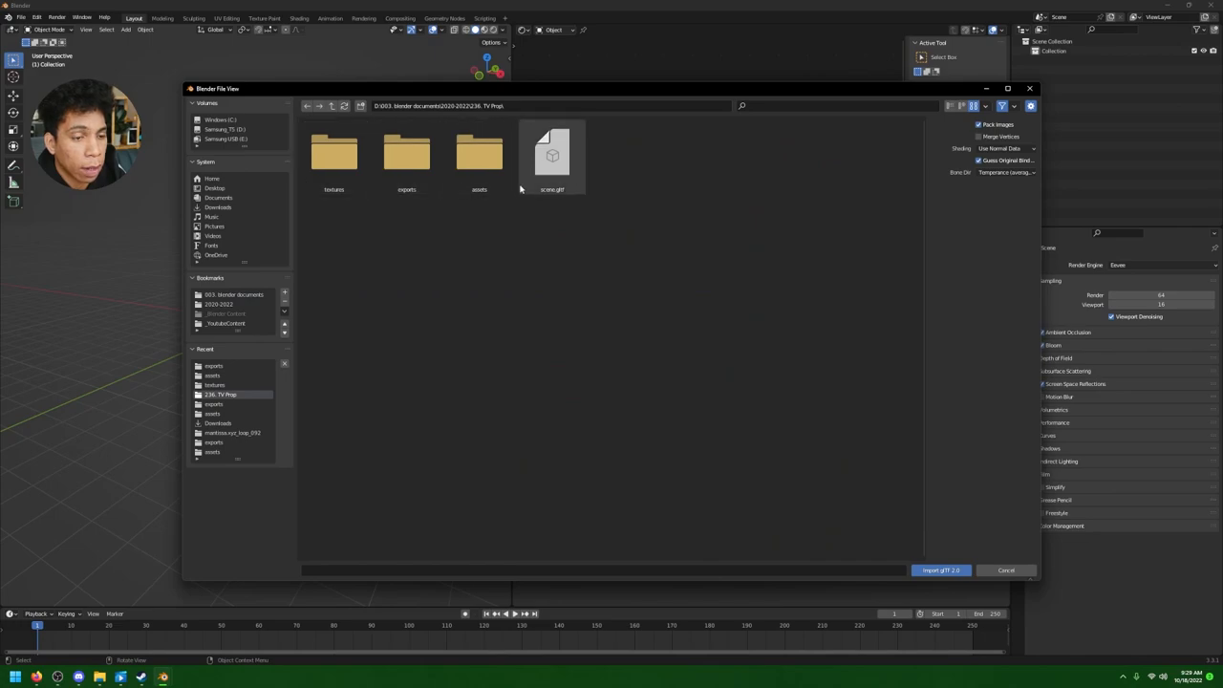
click(940, 569)
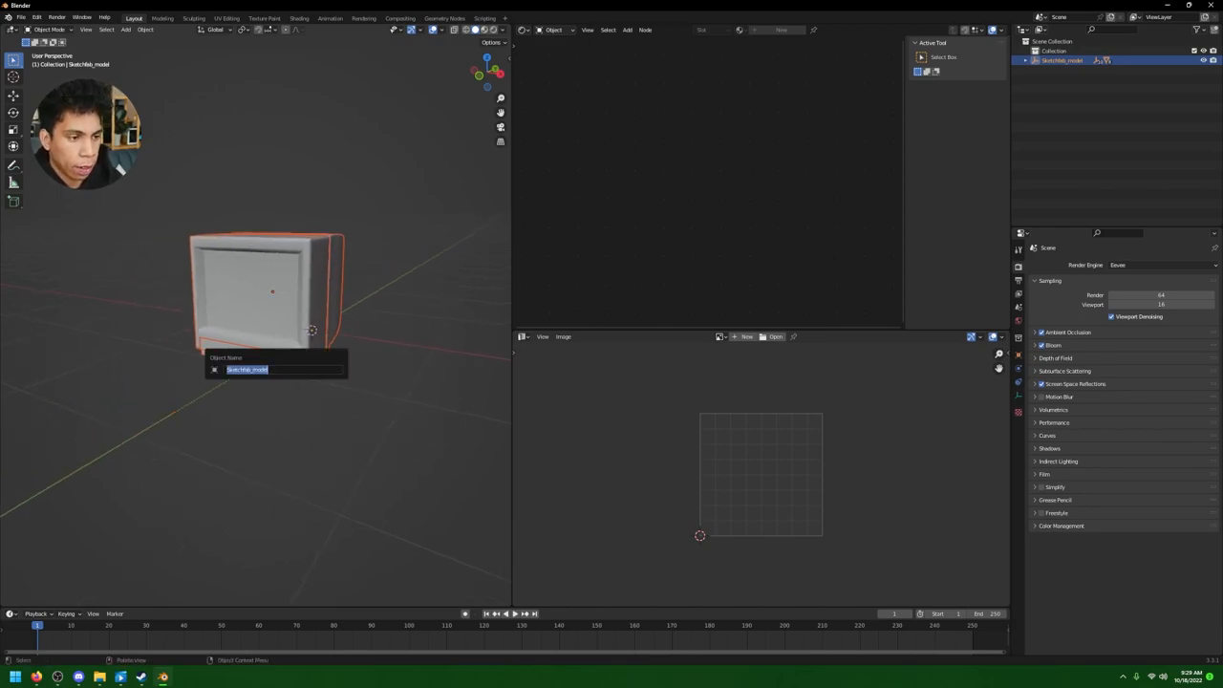
- Name the model TV, add a Plain Axes empty, and expand the TV hierarchy to select its screen mesh
text(TV)
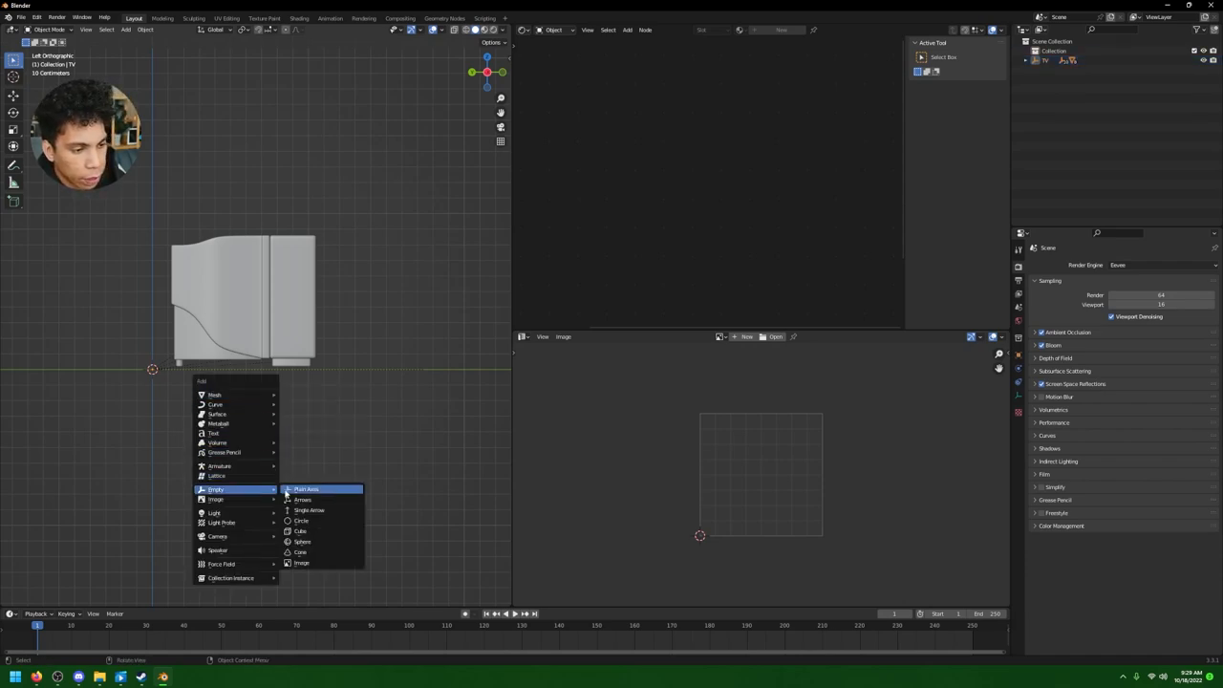
click(305, 490)
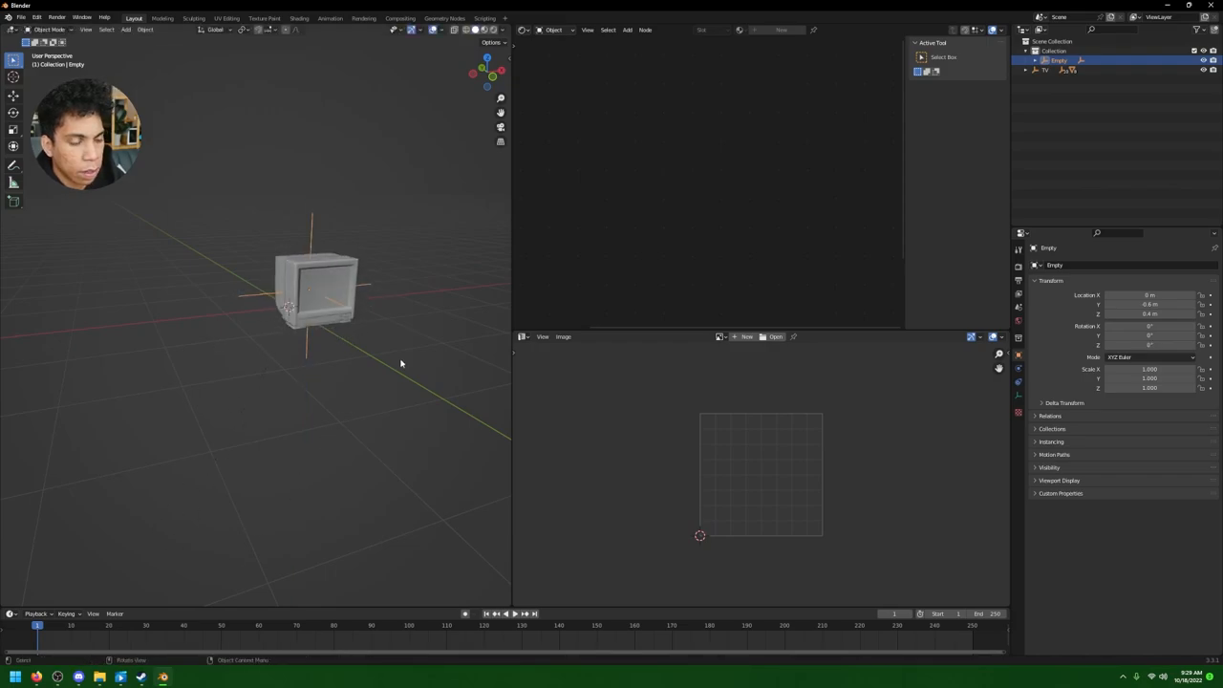
click(1045, 69)
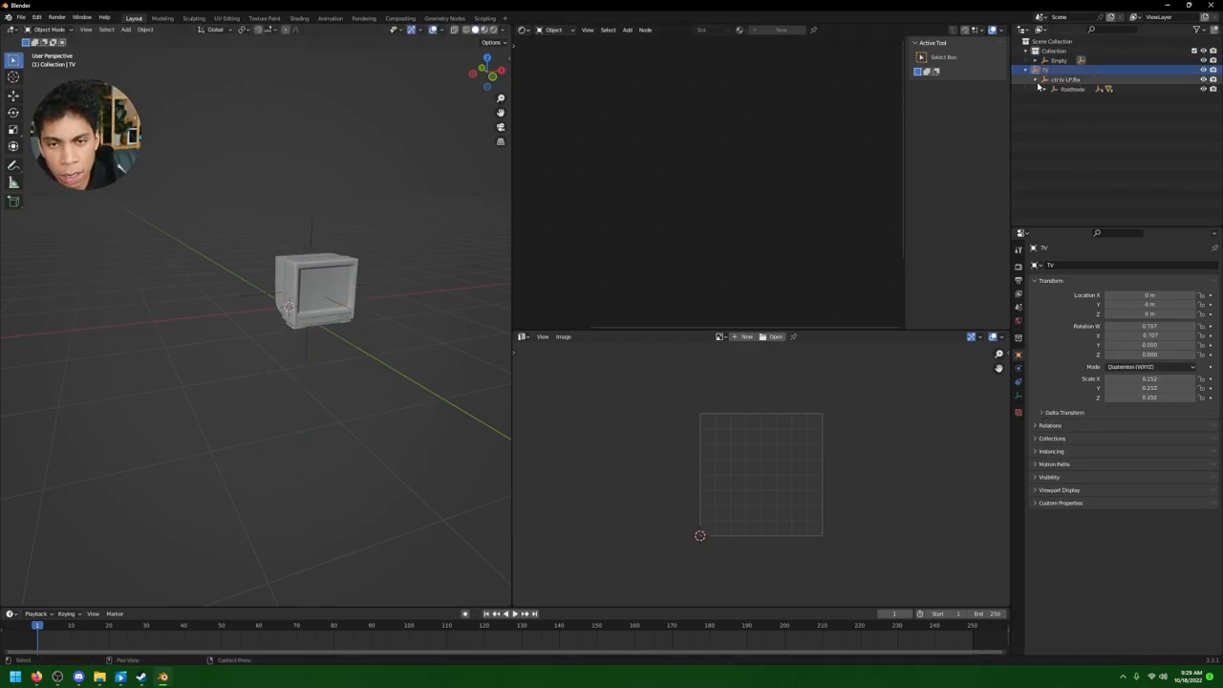
click(1055, 90)
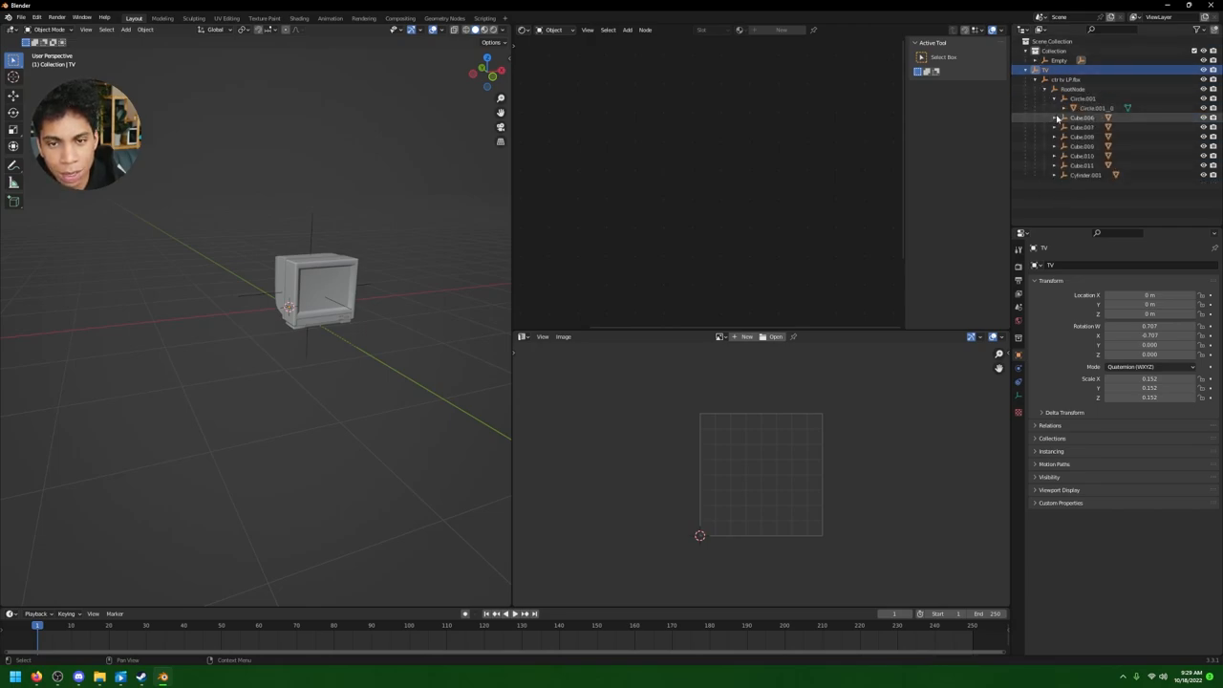
click(1029, 68)
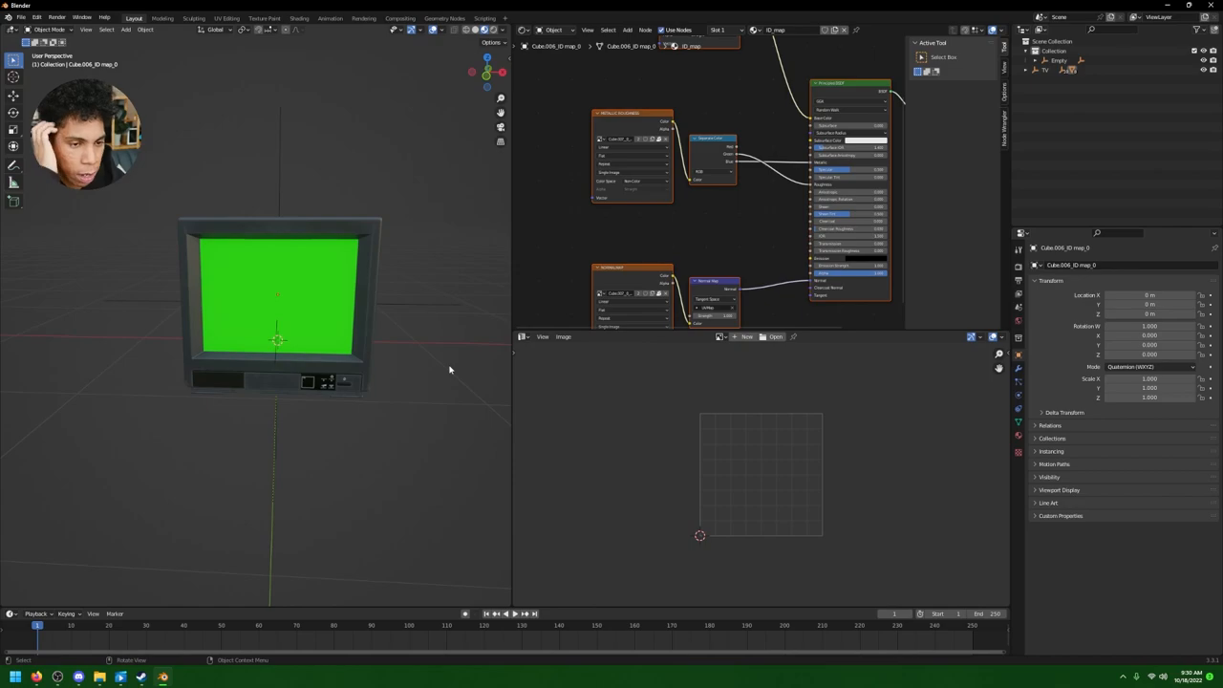
- In Edit Mode, give the screen faces a new material renamed TV SCREEN
click(364, 348)
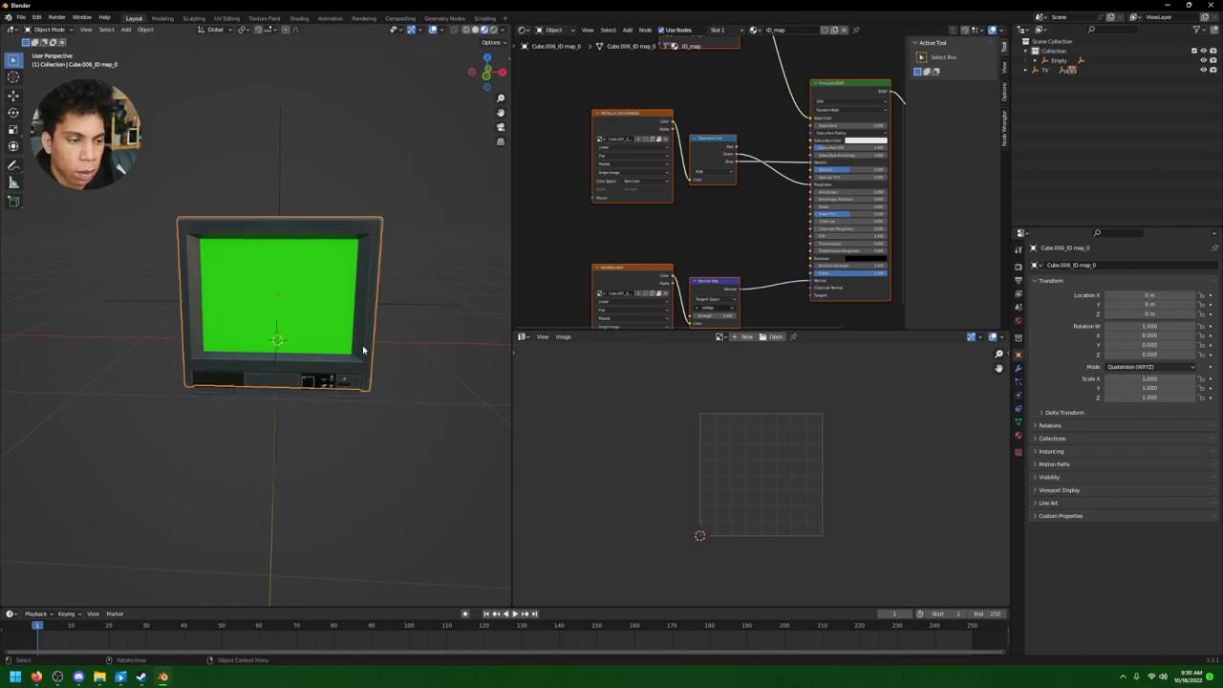
click(1016, 440)
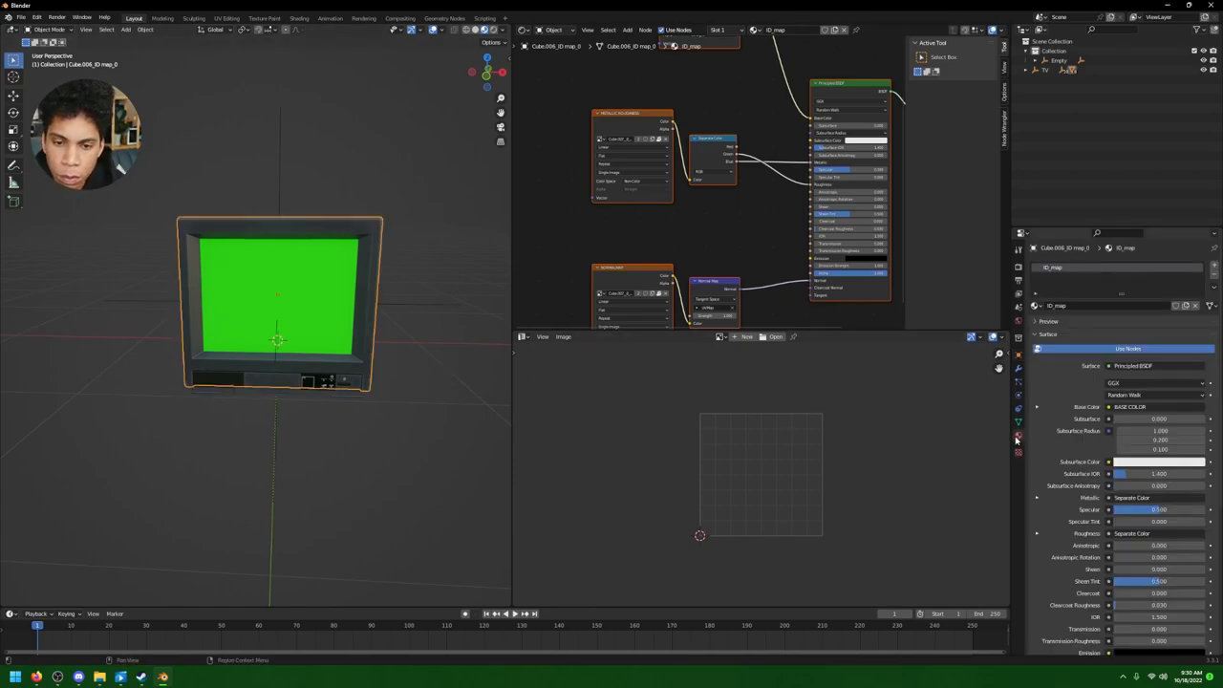
key(Tab)
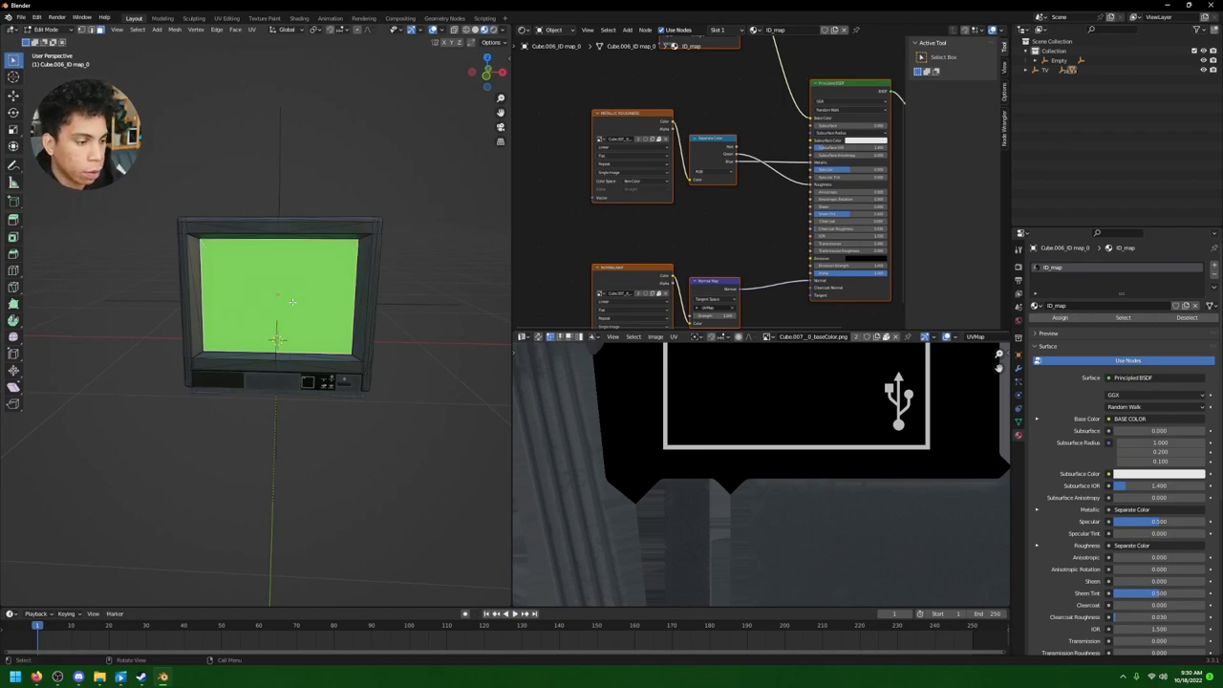
mouse_move(416, 241)
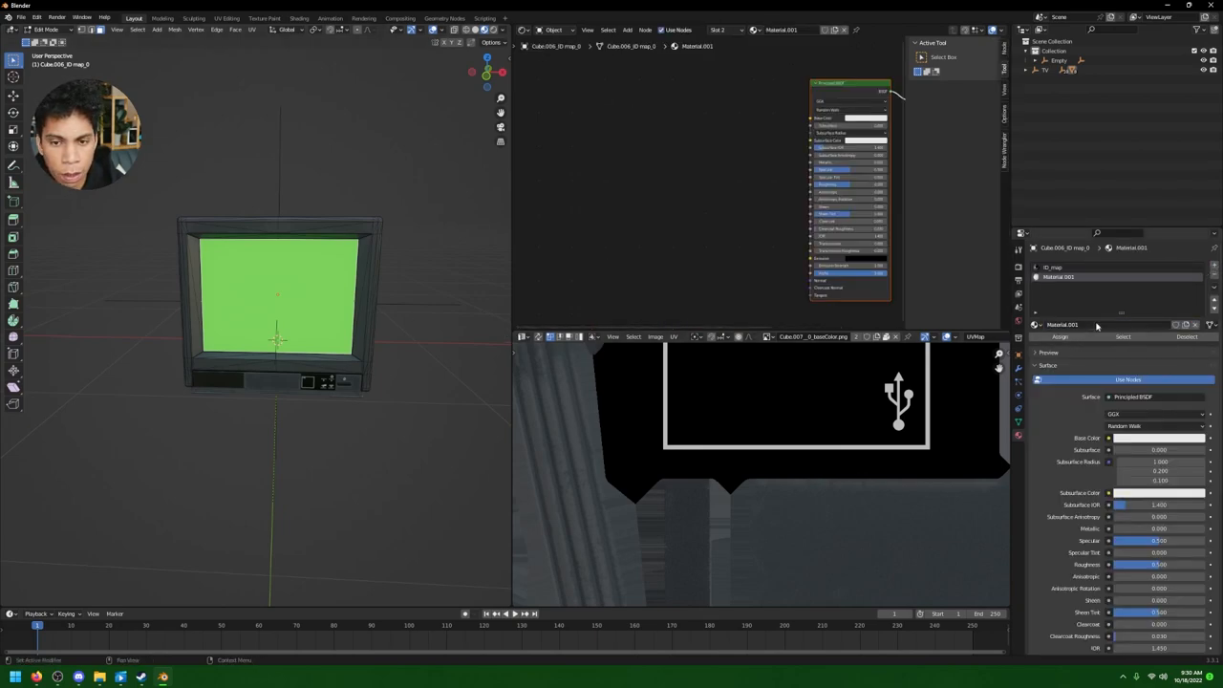
double_click(1080, 325)
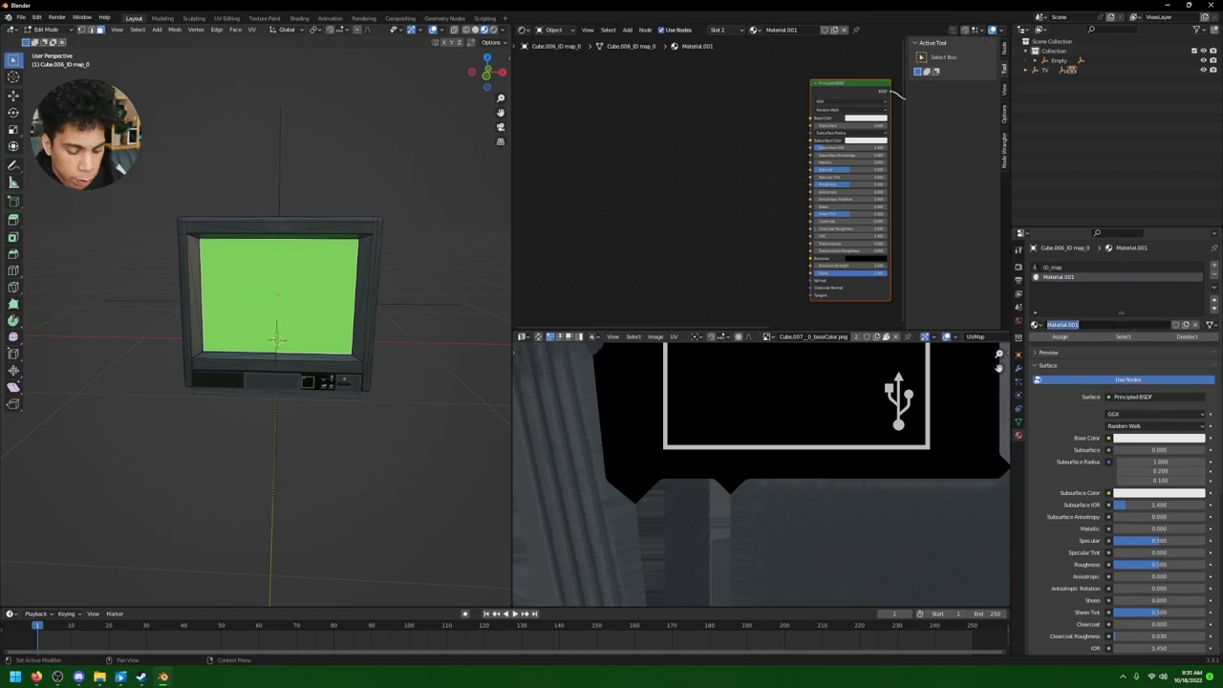
text(TV SCREEN)
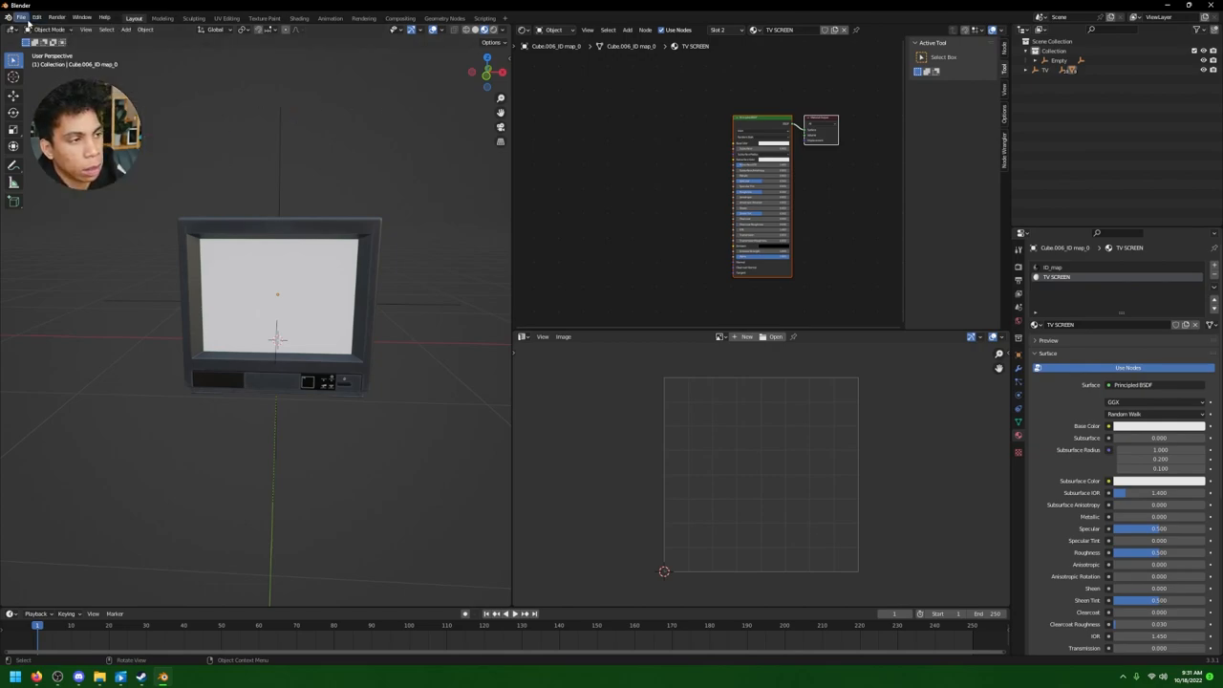
- Search add-ons for 'import' and enable Import Images as Planes
click(34, 18)
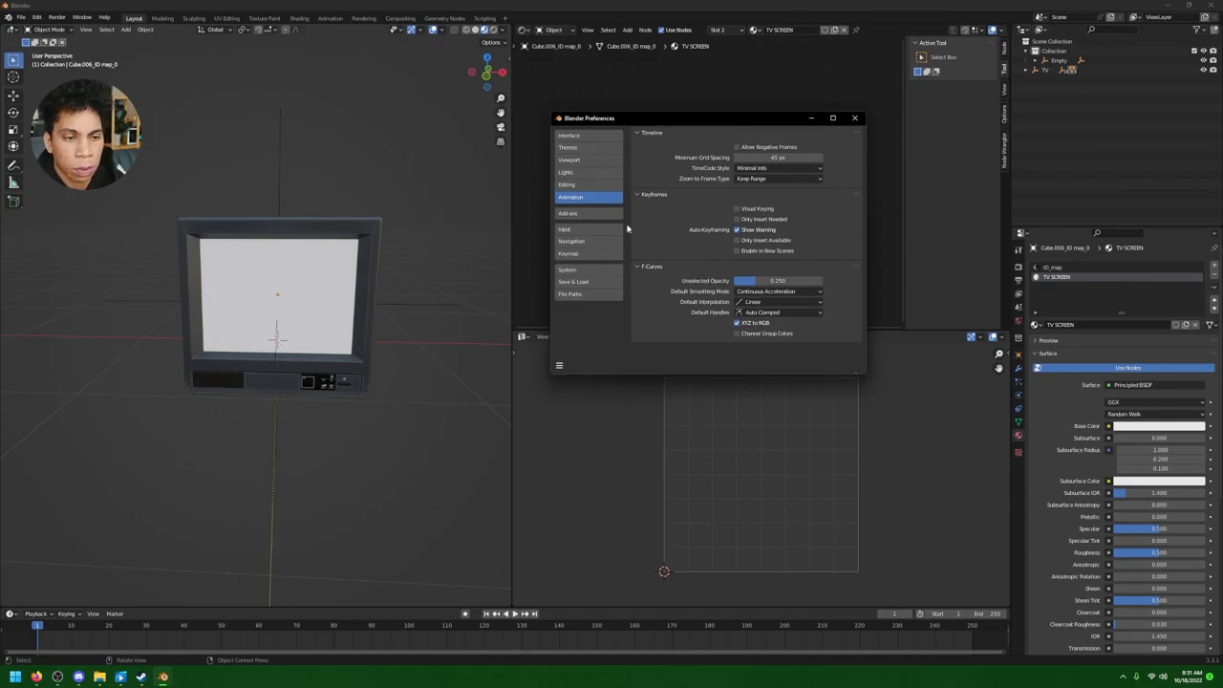
click(568, 214)
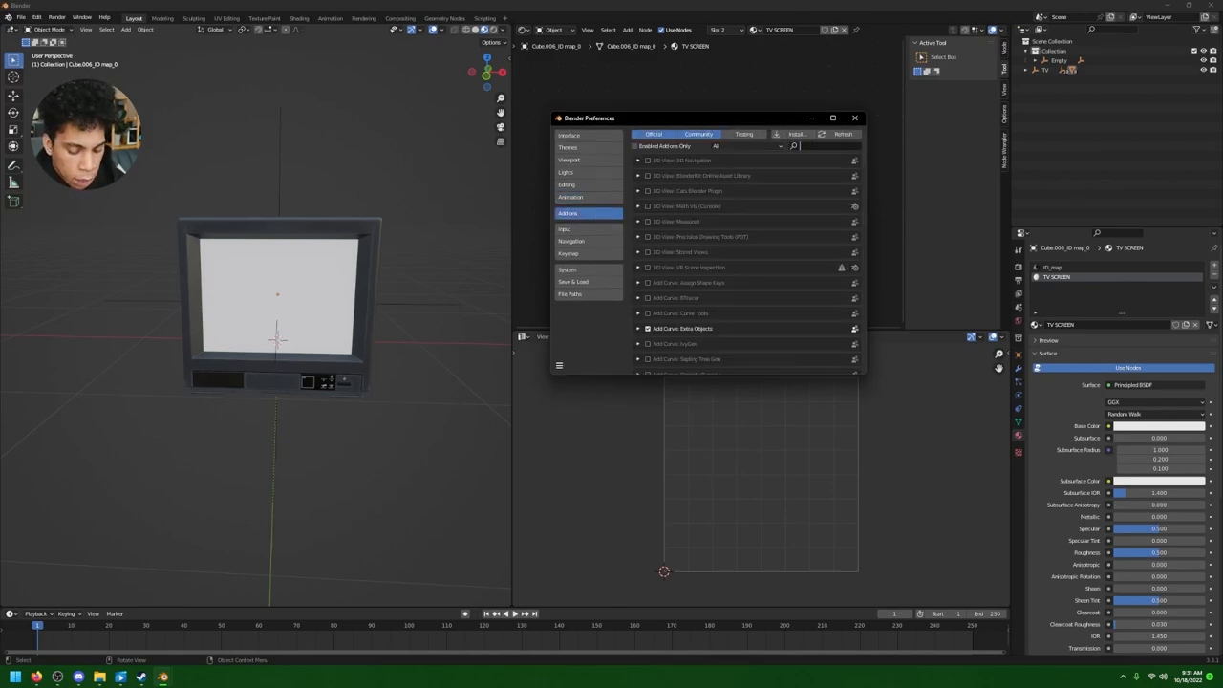
text(import images)
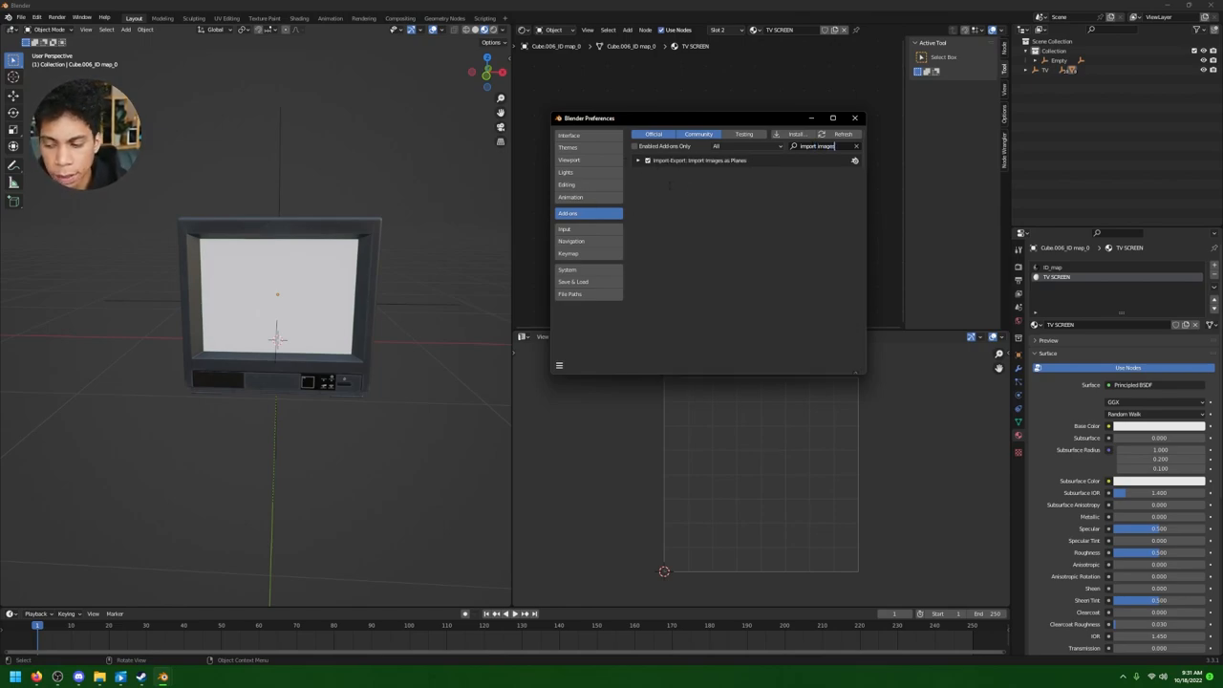
click(854, 119)
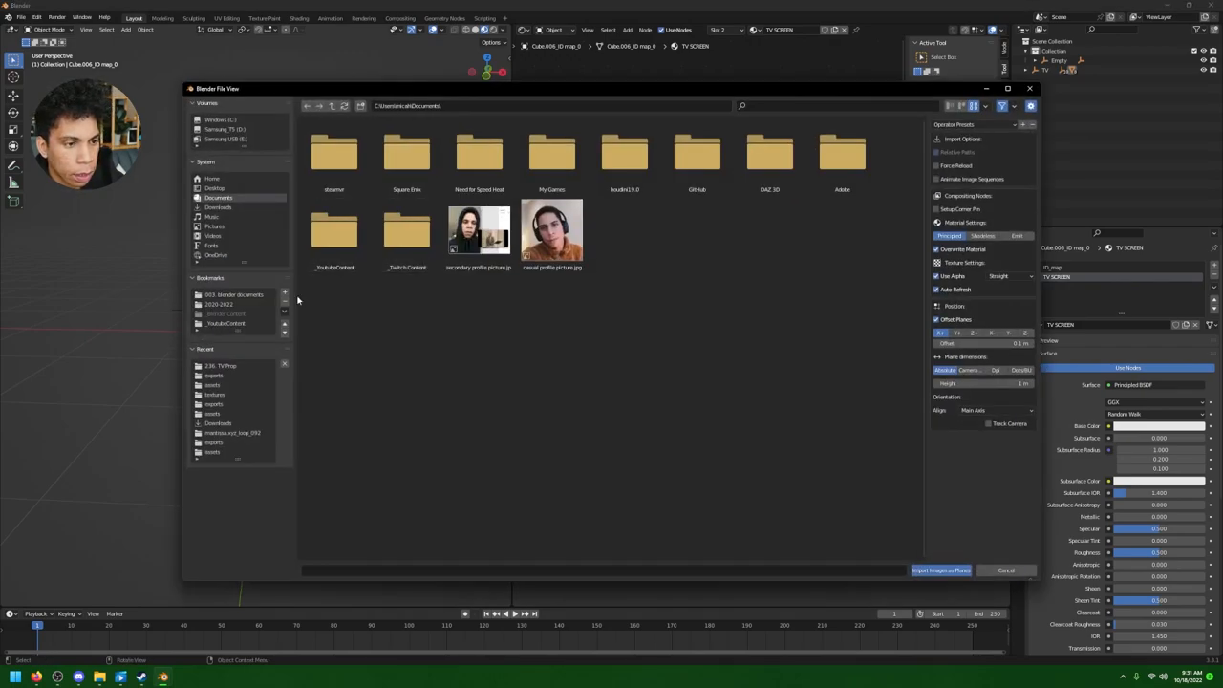
- Import the robin video as a plane, then open the 20K TV Prop folder in File Explorer
double_click(218, 304)
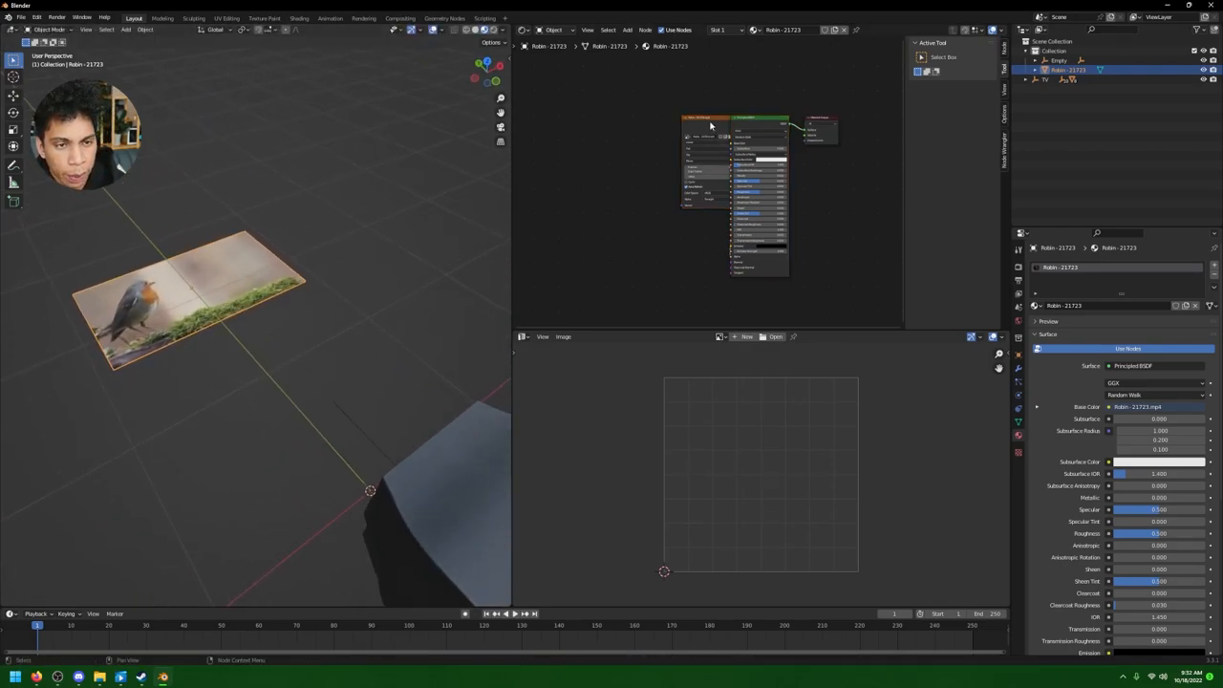
click(711, 126)
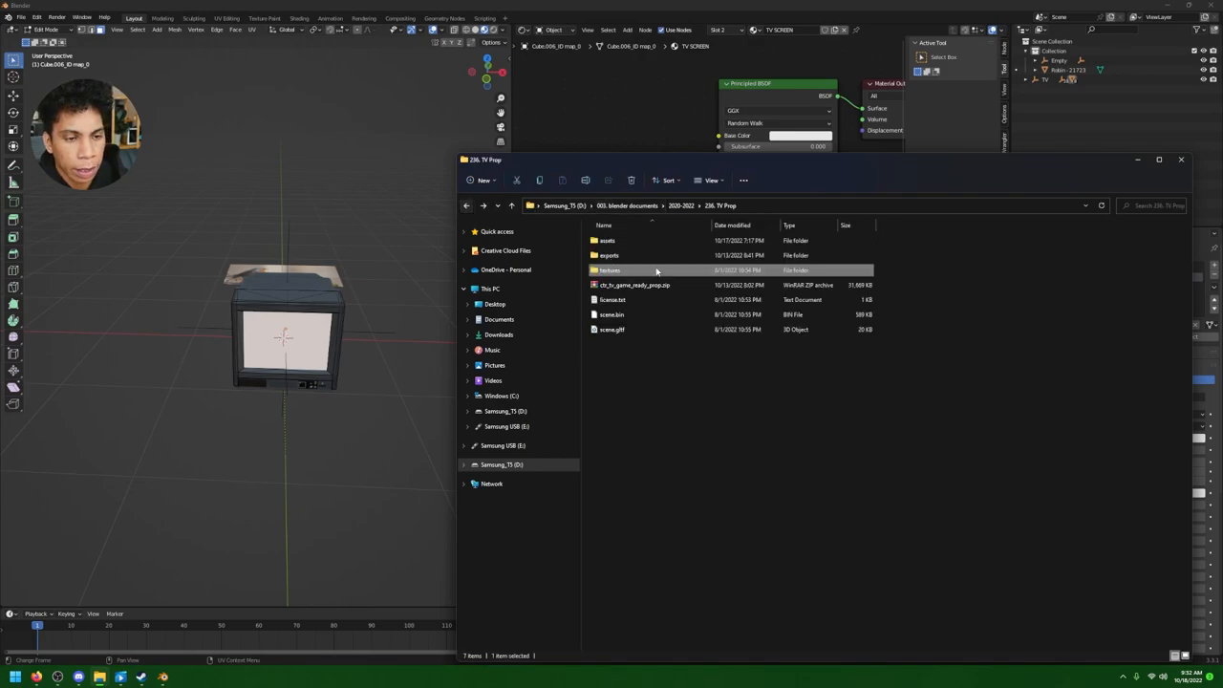
- Connect the robin video Image Texture's Color to the TV SCREEN Principled BSDF Base Color
double_click(608, 241)
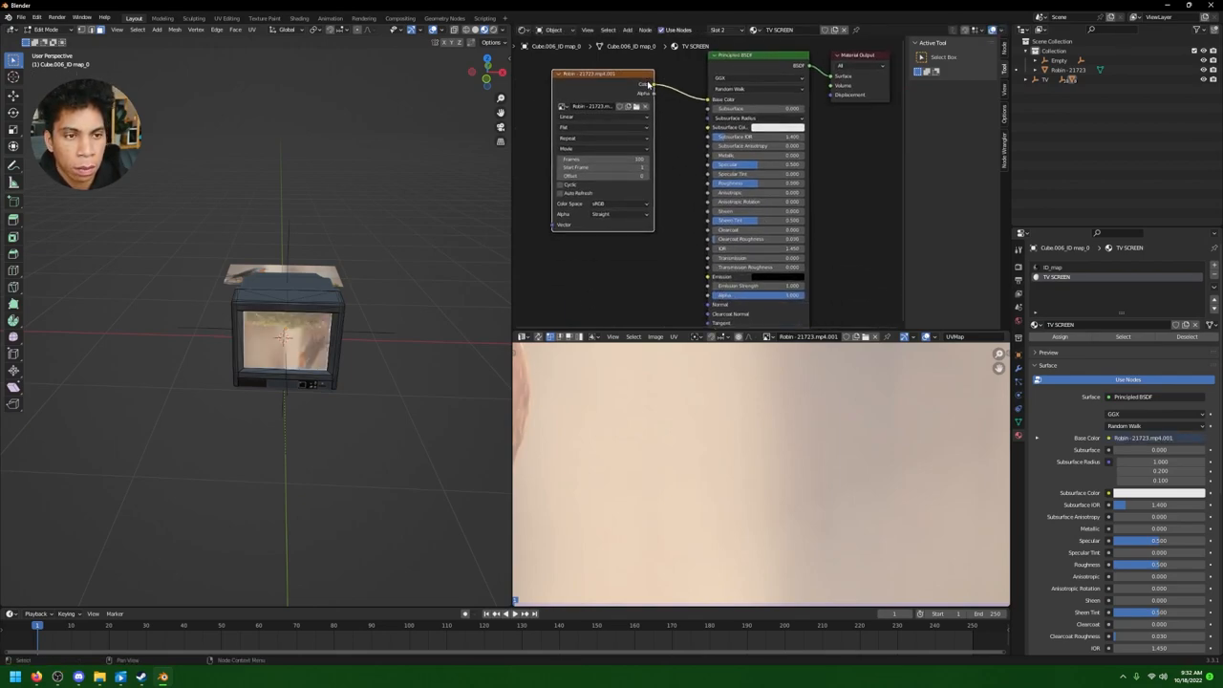
drag(650, 84, 710, 283)
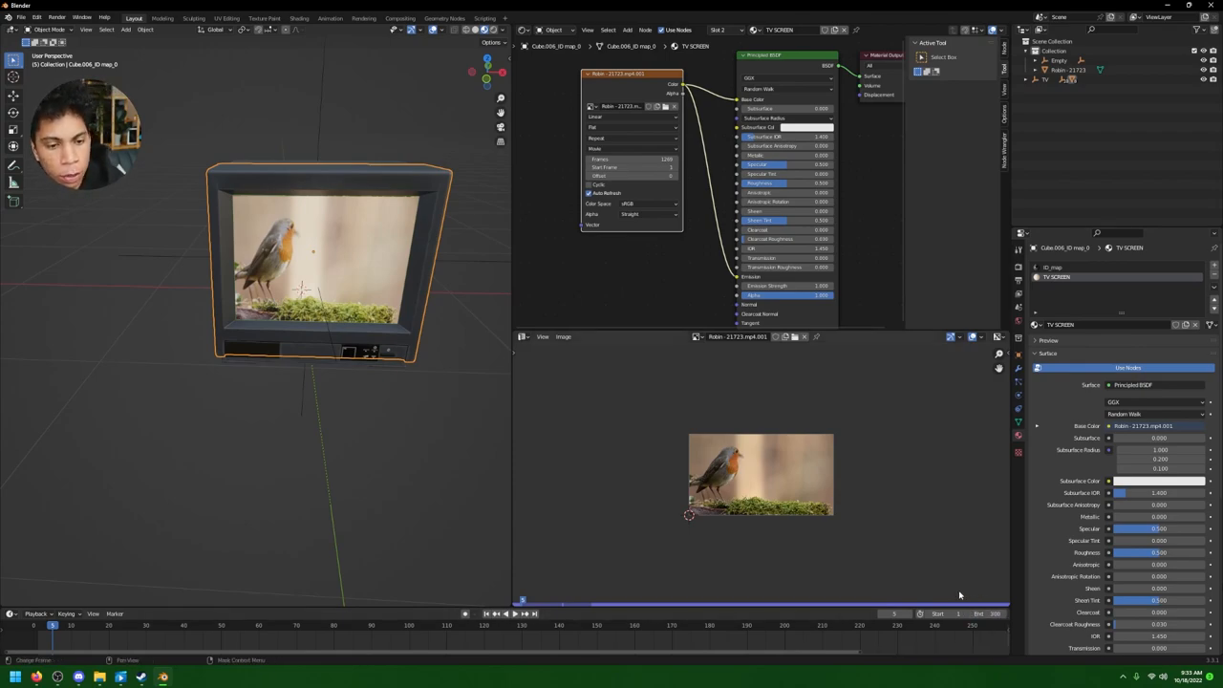
mouse_move(571, 555)
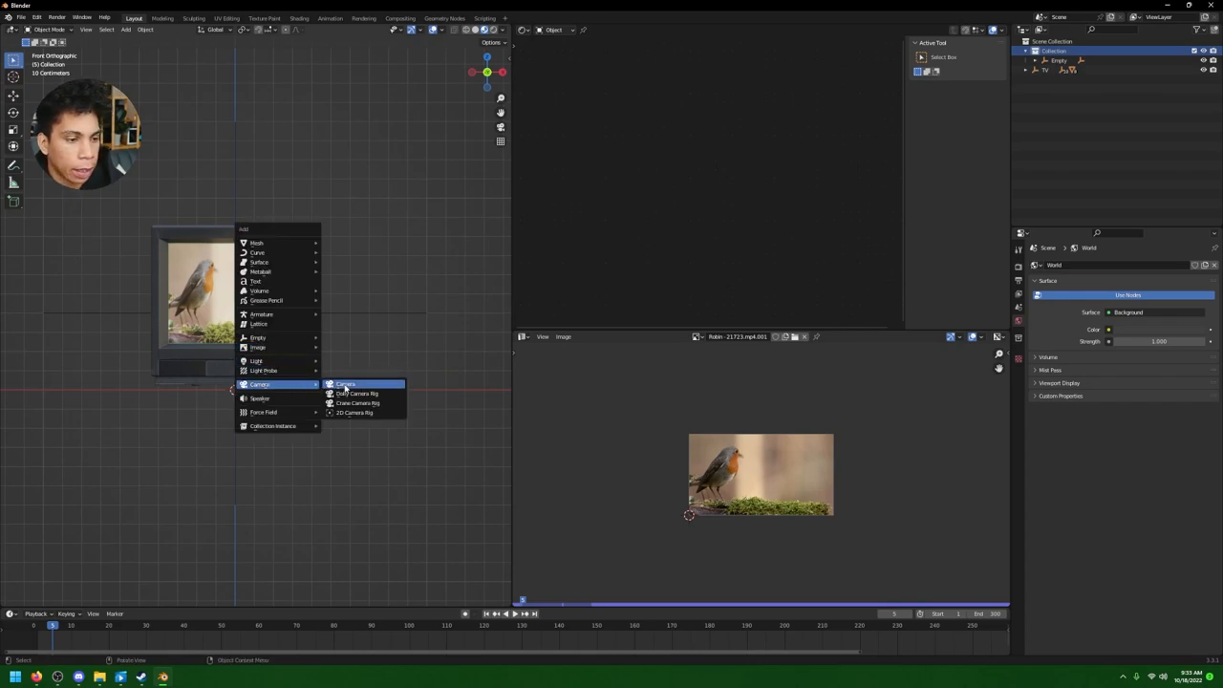
- Add a camera to the scene and place it in front of the TV
click(344, 382)
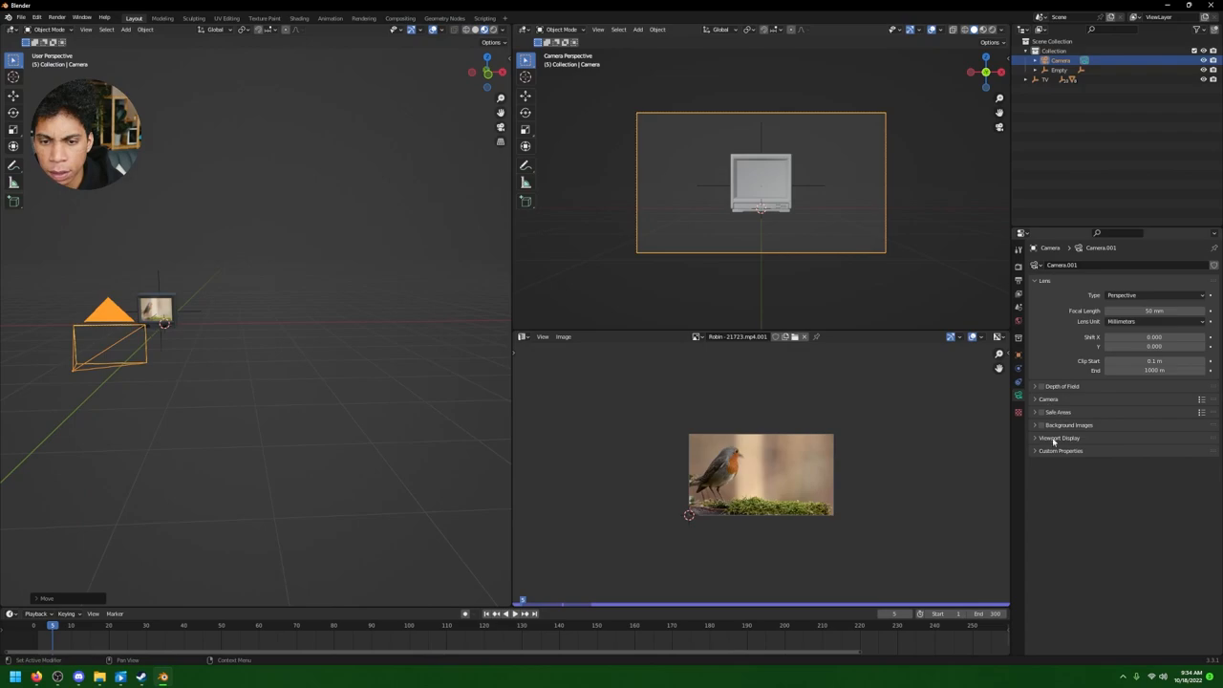
- Show the camera's composition guides and move the camera so the TV fills more of the frame
click(1061, 438)
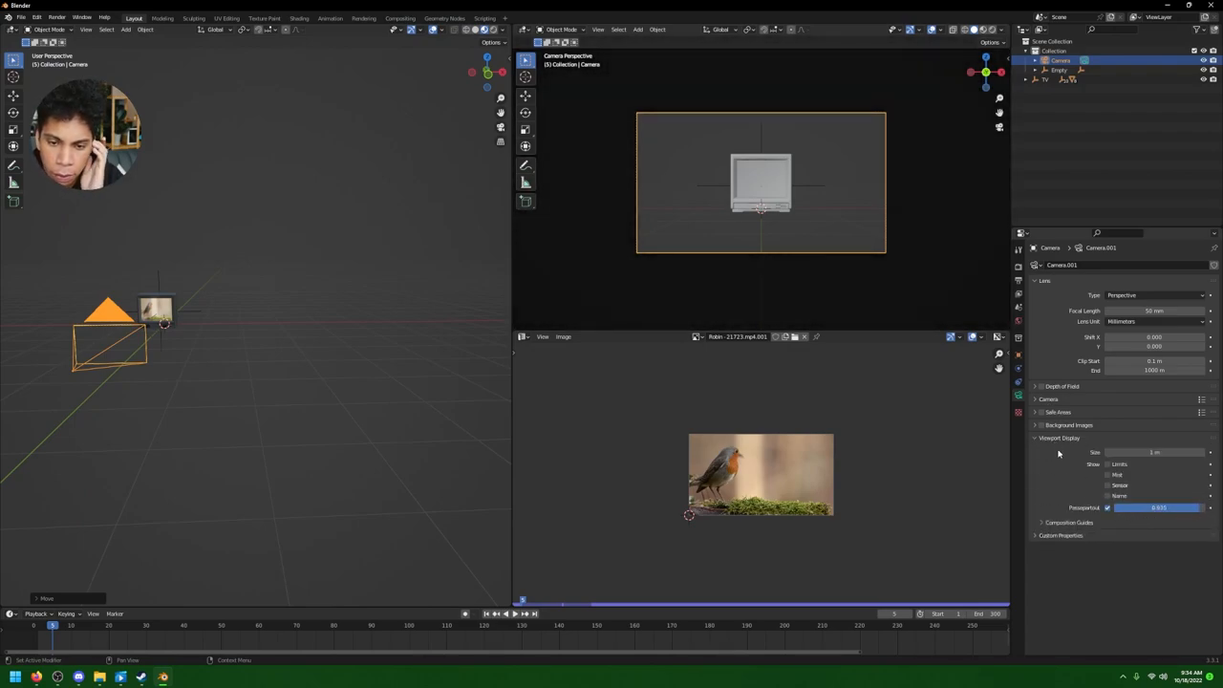
click(1040, 524)
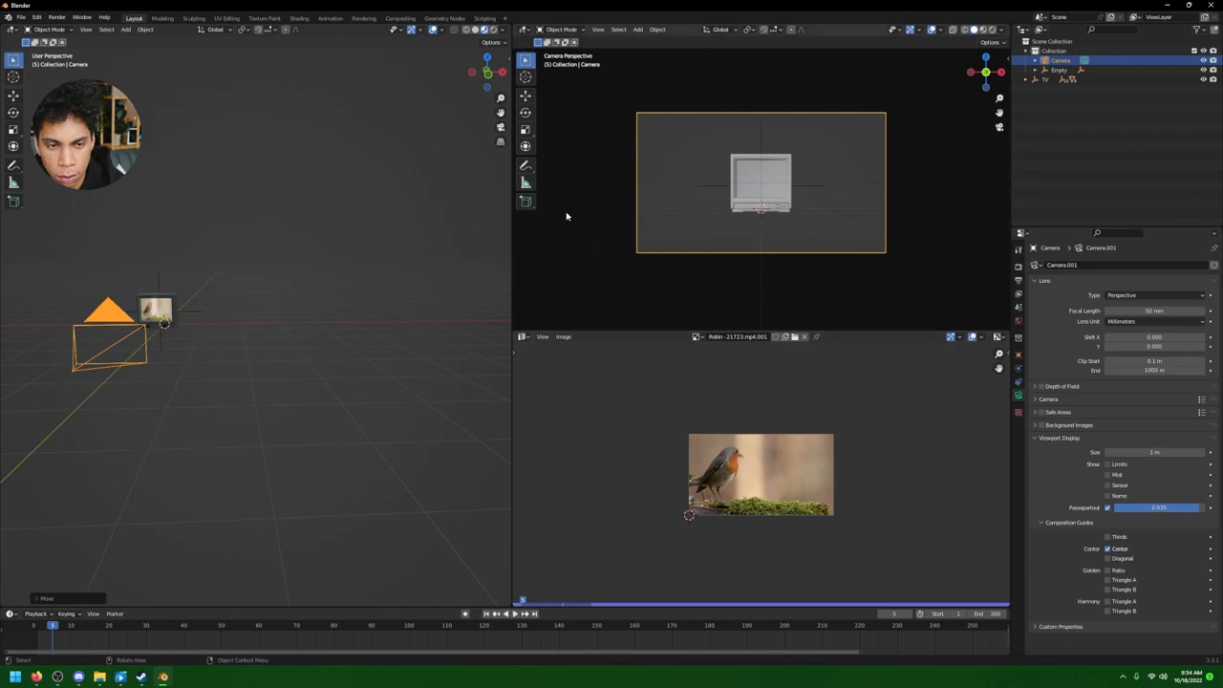
key(g)
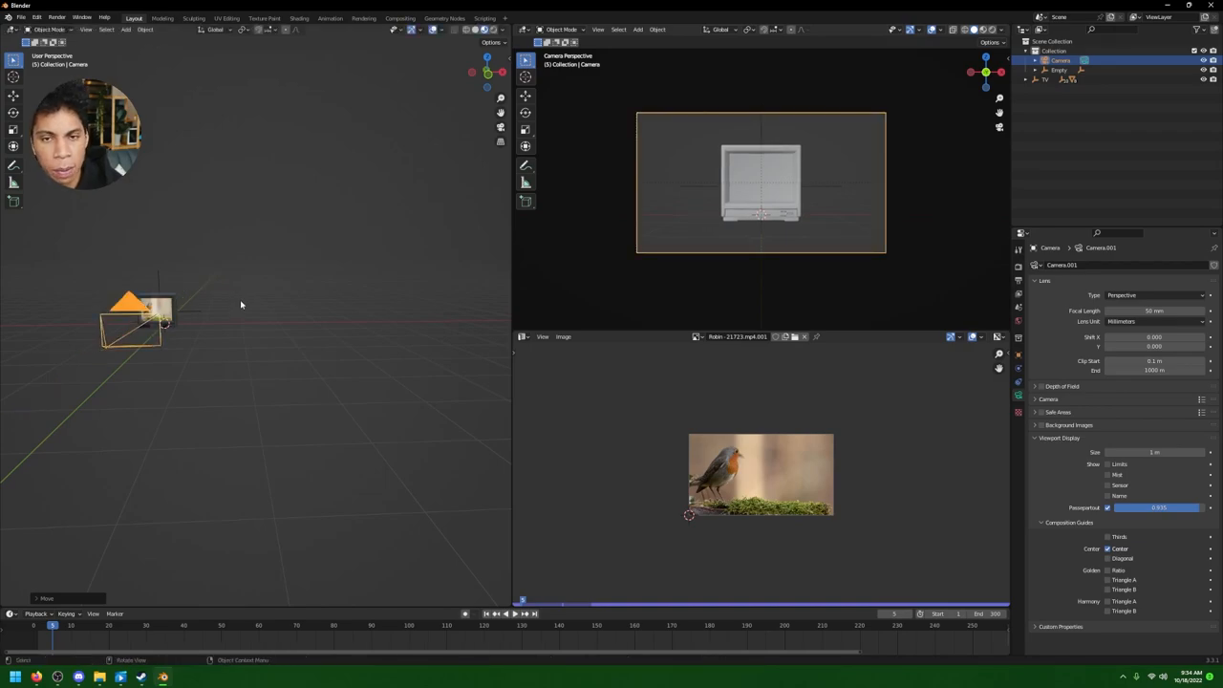
mouse_move(375, 311)
text(TV Controller)
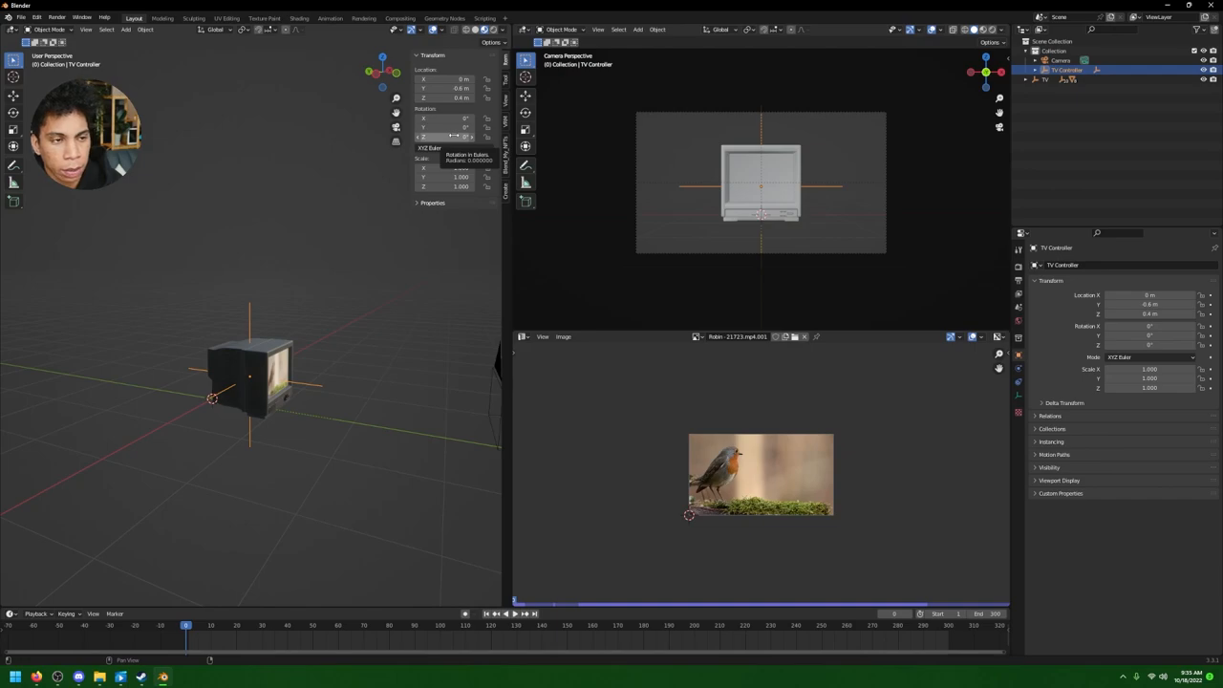
- Insert rotation keyframes on the TV Controller at the starting frames
right_click(443, 136)
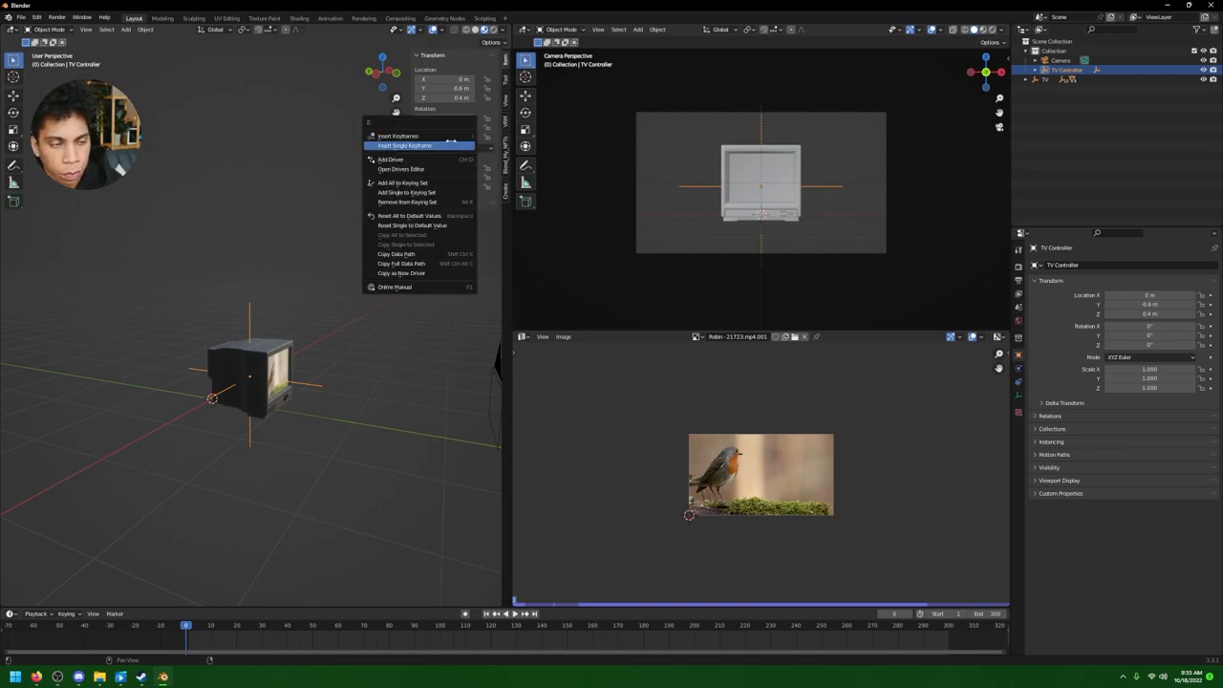
click(405, 145)
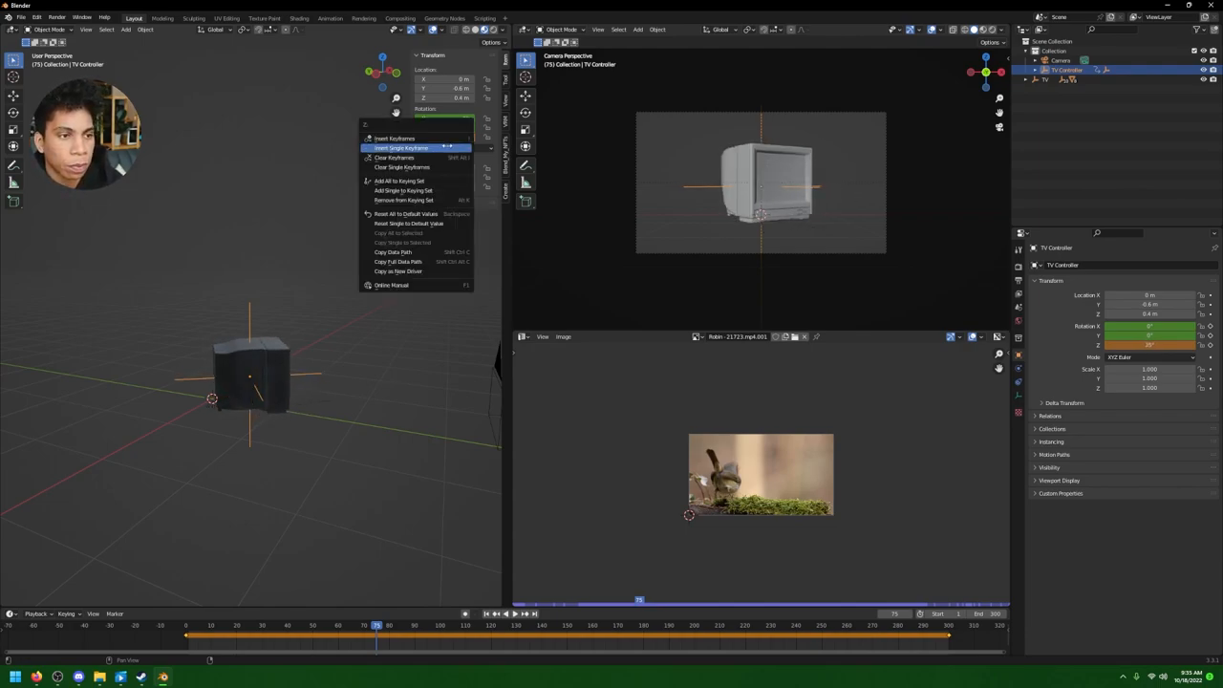
click(402, 147)
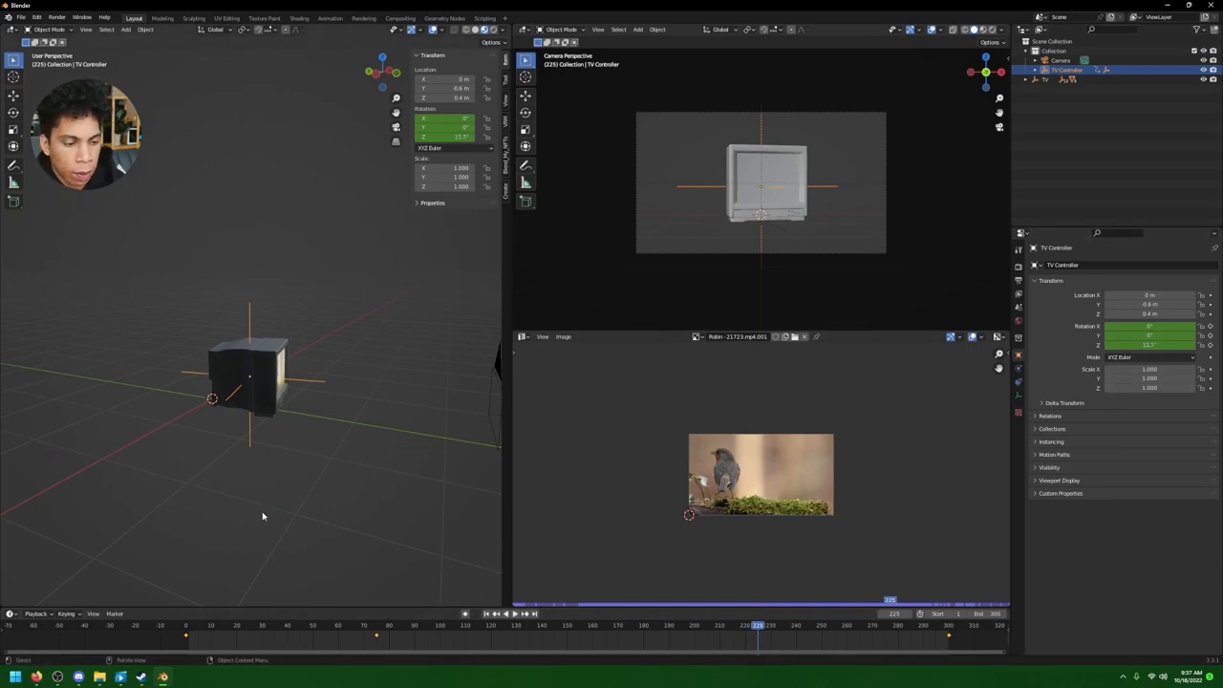
- At a later frame, edit a rotation value of the TV Controller and keyframe it
click(375, 625)
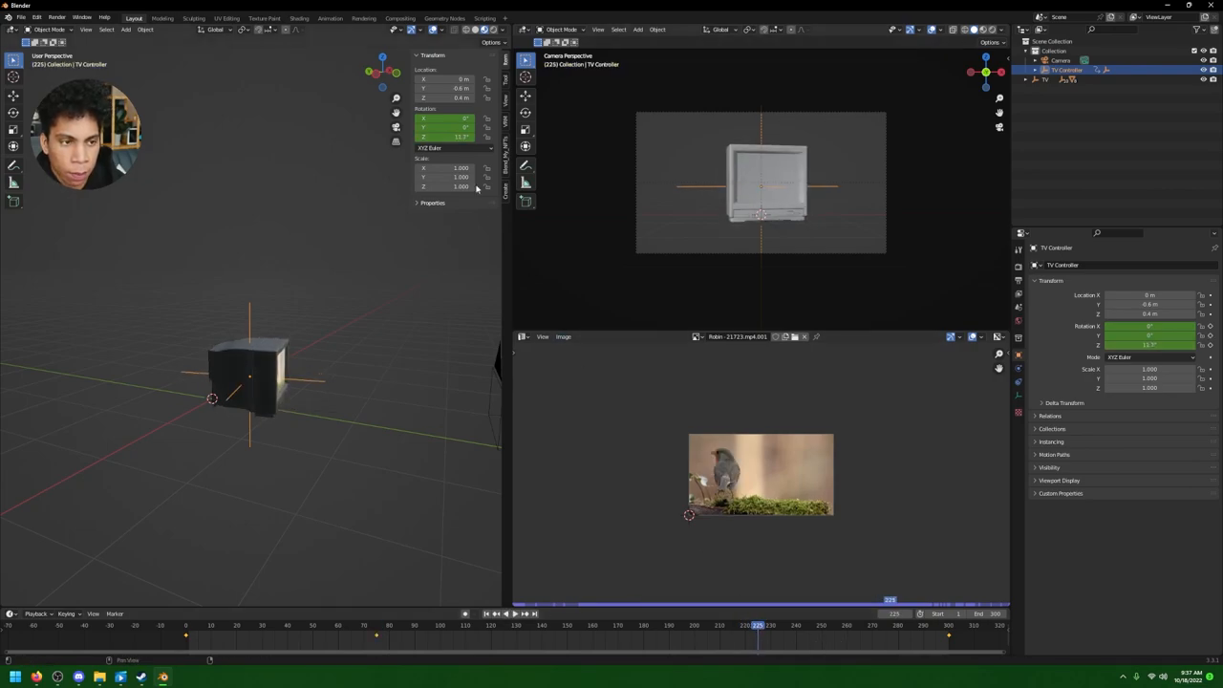
double_click(444, 137)
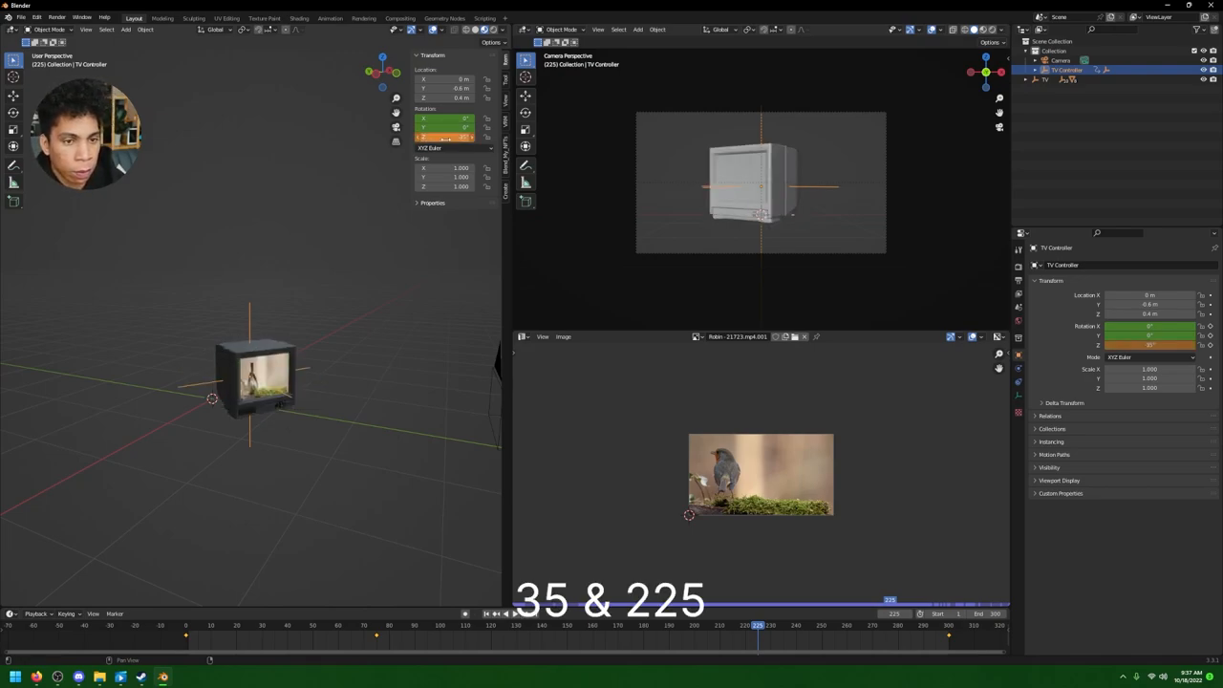
click(380, 625)
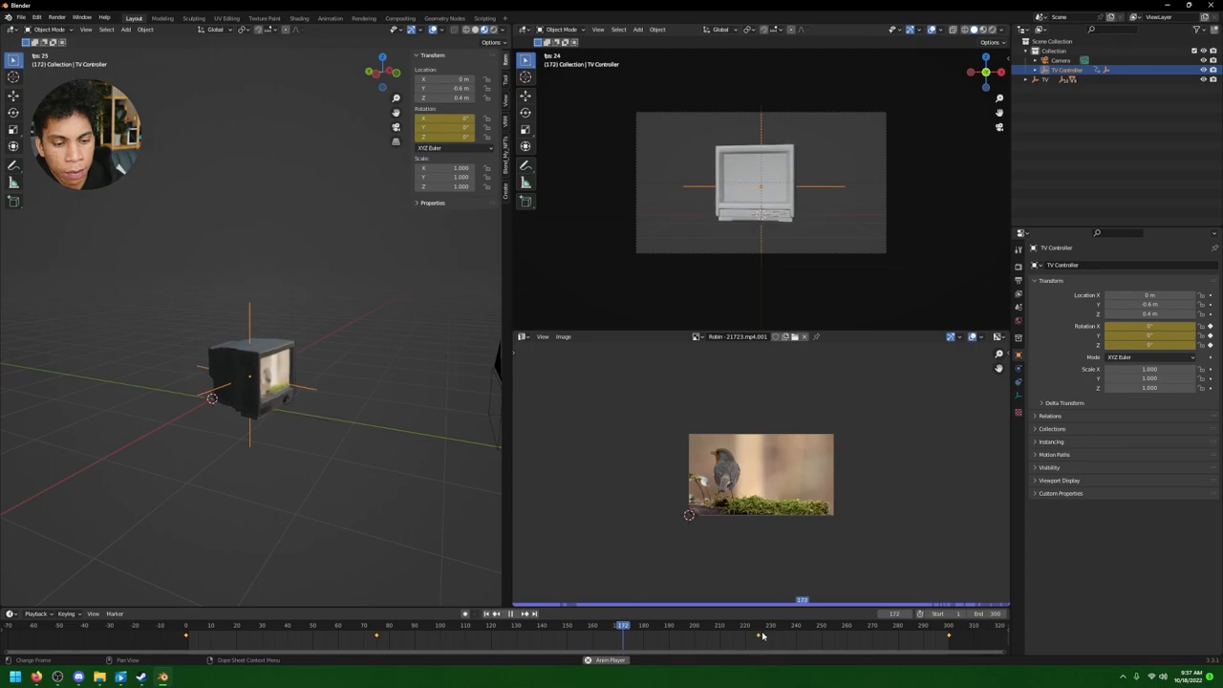
click(742, 625)
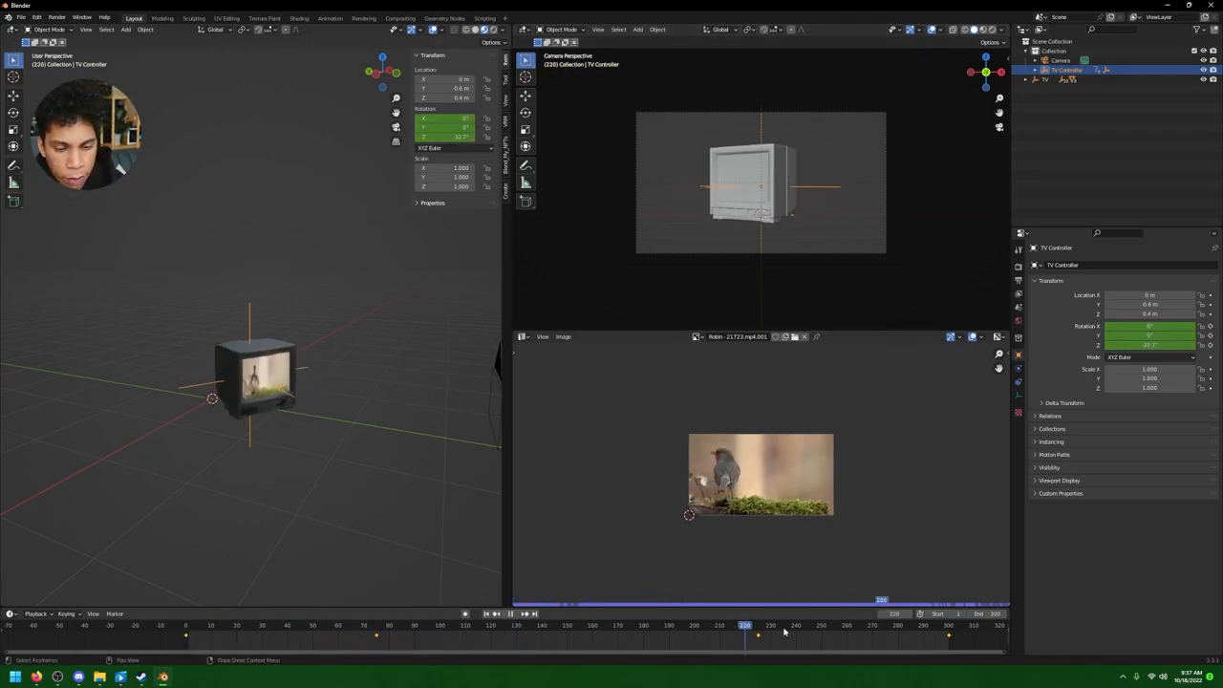
- At a middle frame tilt the TV Controller's rotation, keyframe it, and scrub ahead on the timeline
click(375, 627)
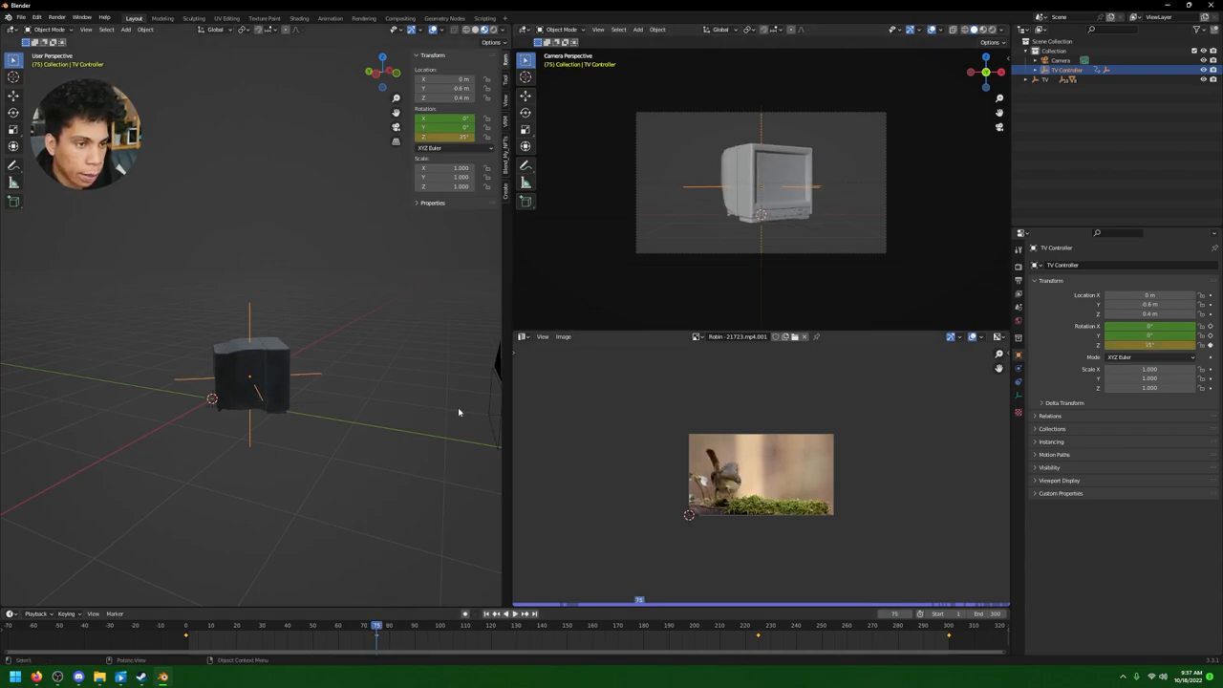
click(511, 614)
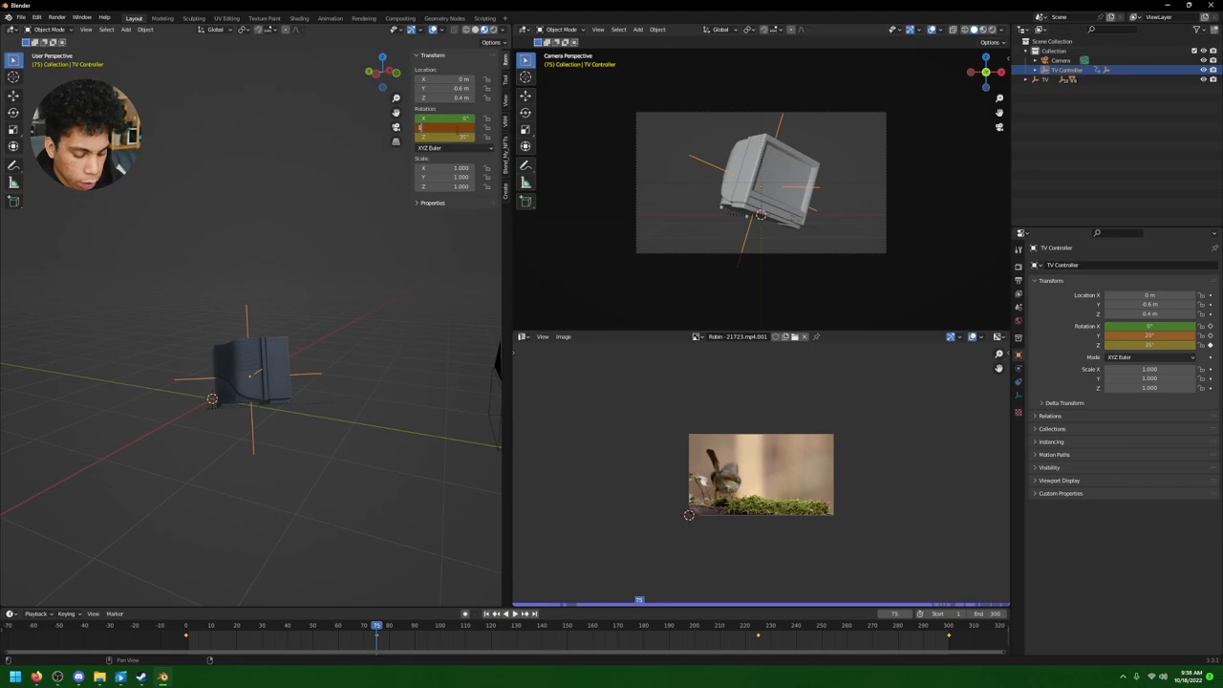
right_click(443, 126)
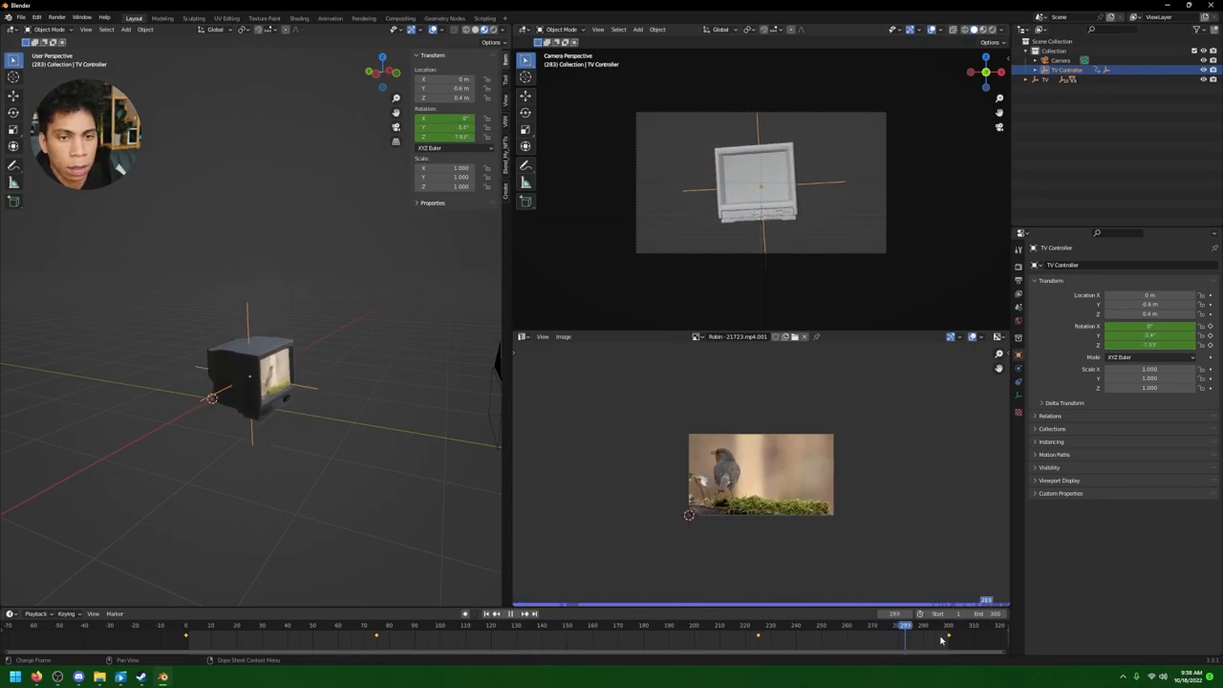
click(543, 625)
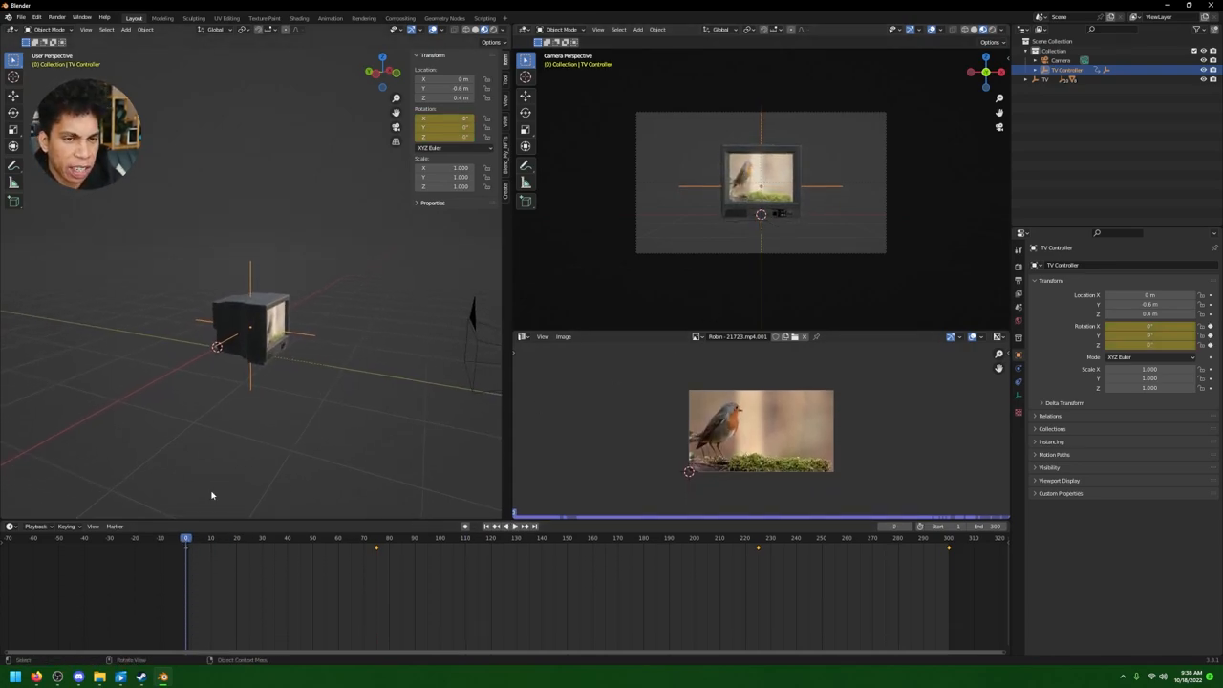
- Return to the first frame and expand the TV Controller's transform curves in the Graph Editor
click(11, 528)
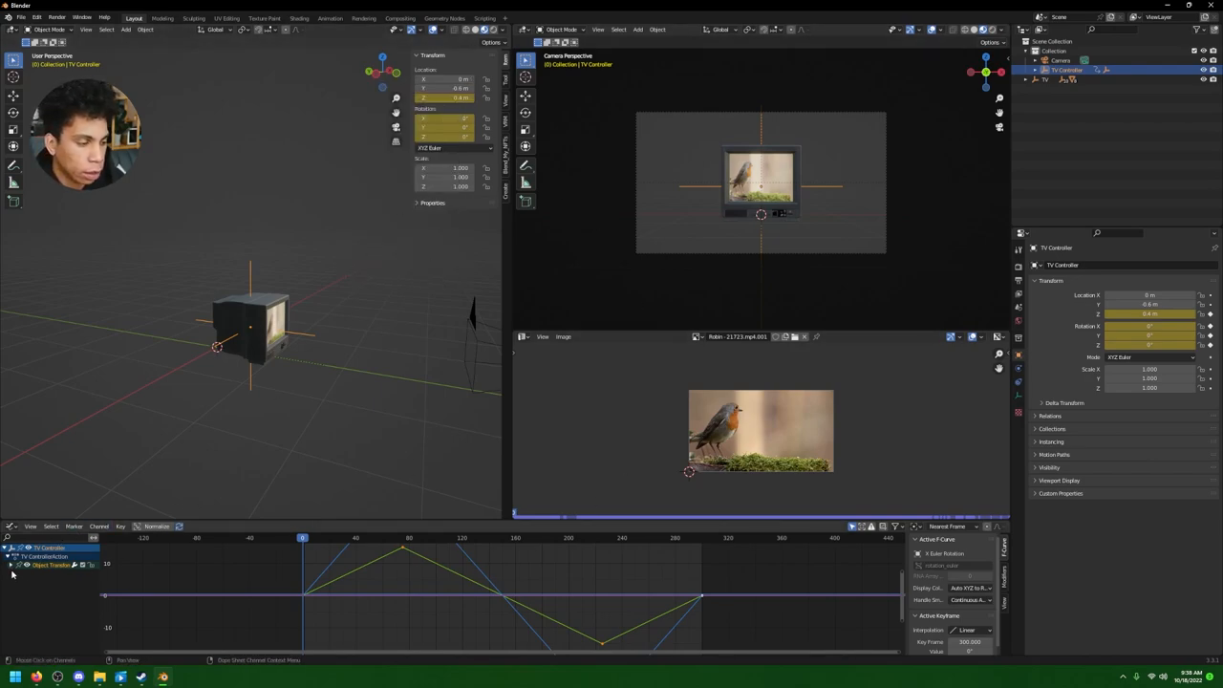
click(11, 566)
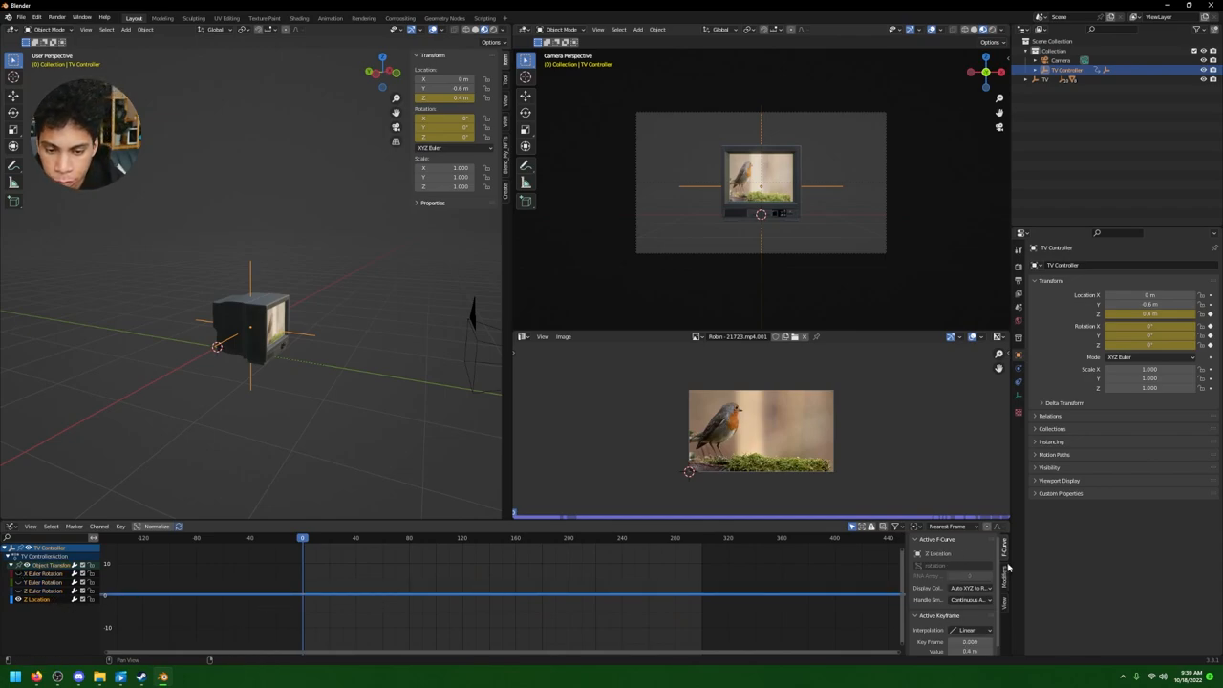
- Add a Noise modifier to the TV Controller's rotation curve and play back the wobble
click(927, 539)
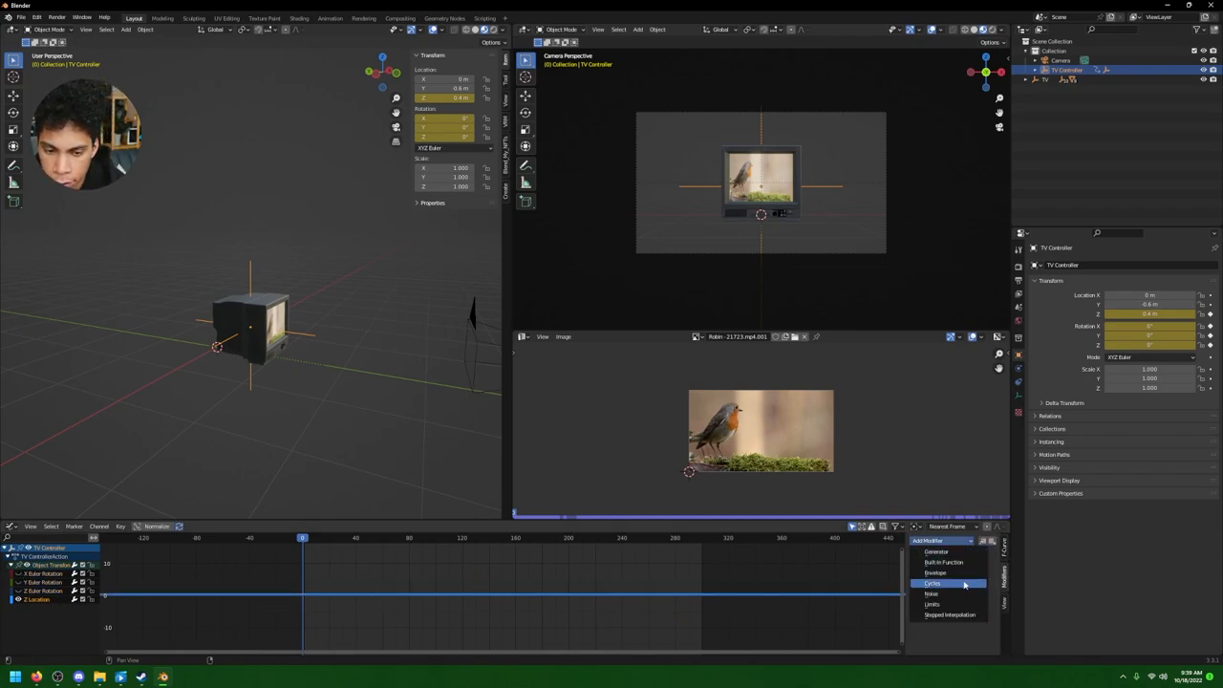
click(932, 593)
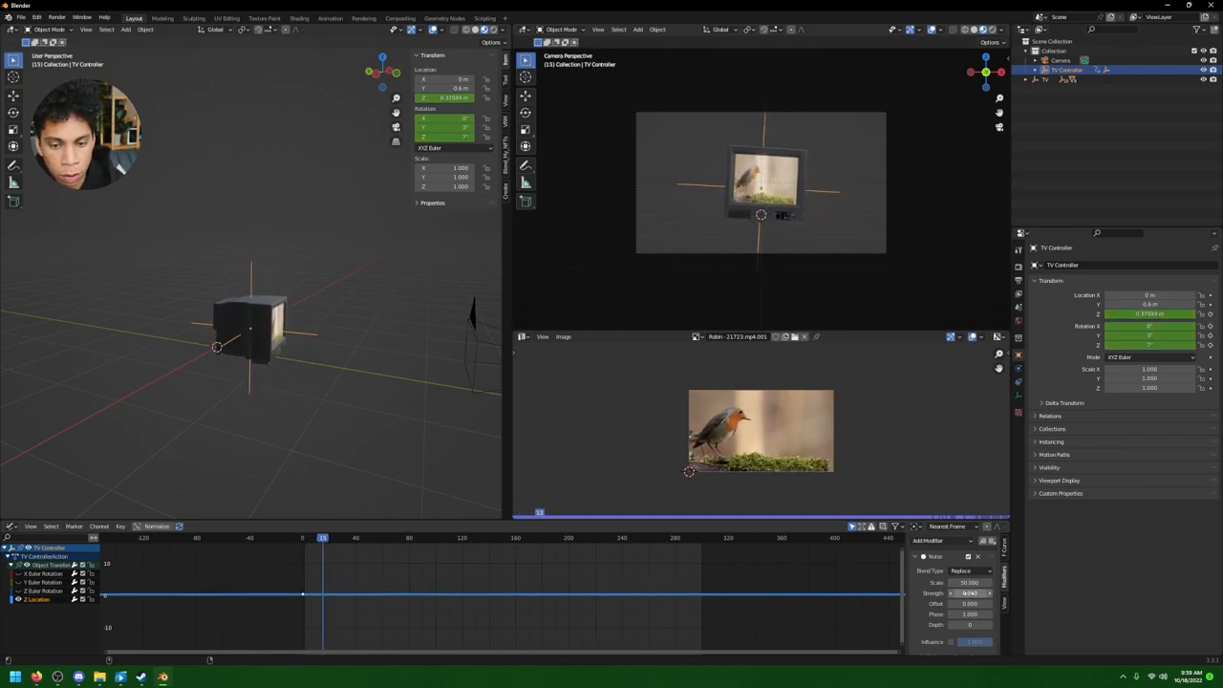
key(space)
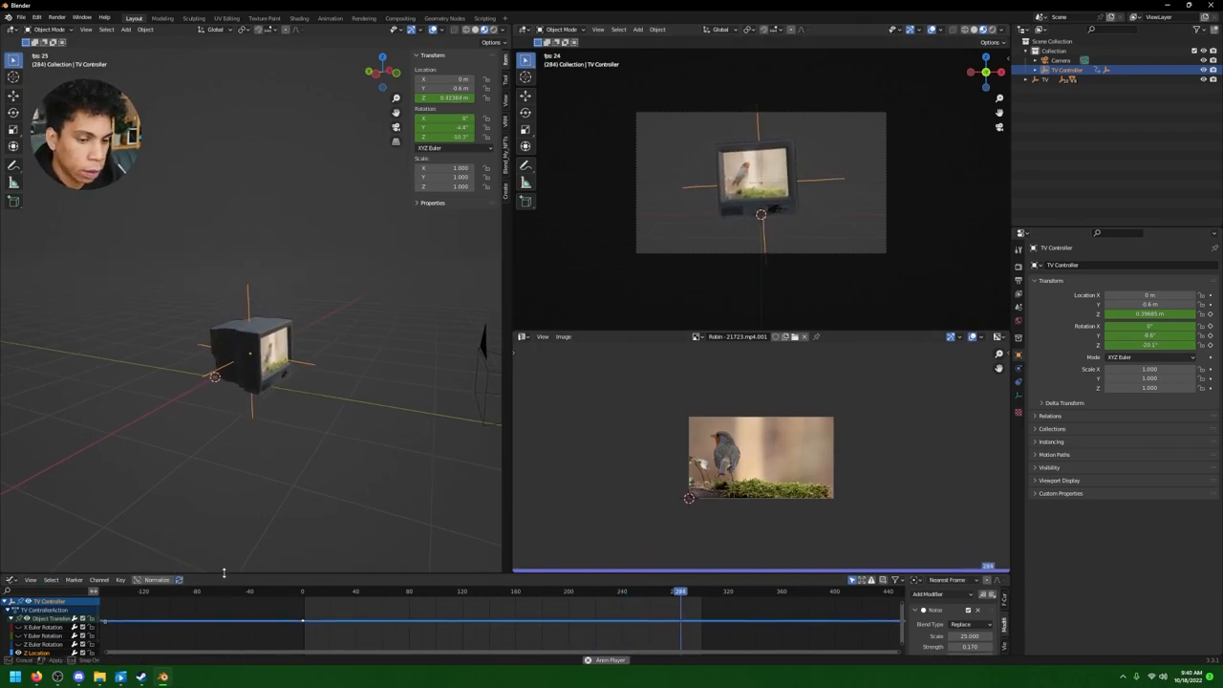
- Stop playback and import the forest clip from the videos folder as an image plane
click(328, 596)
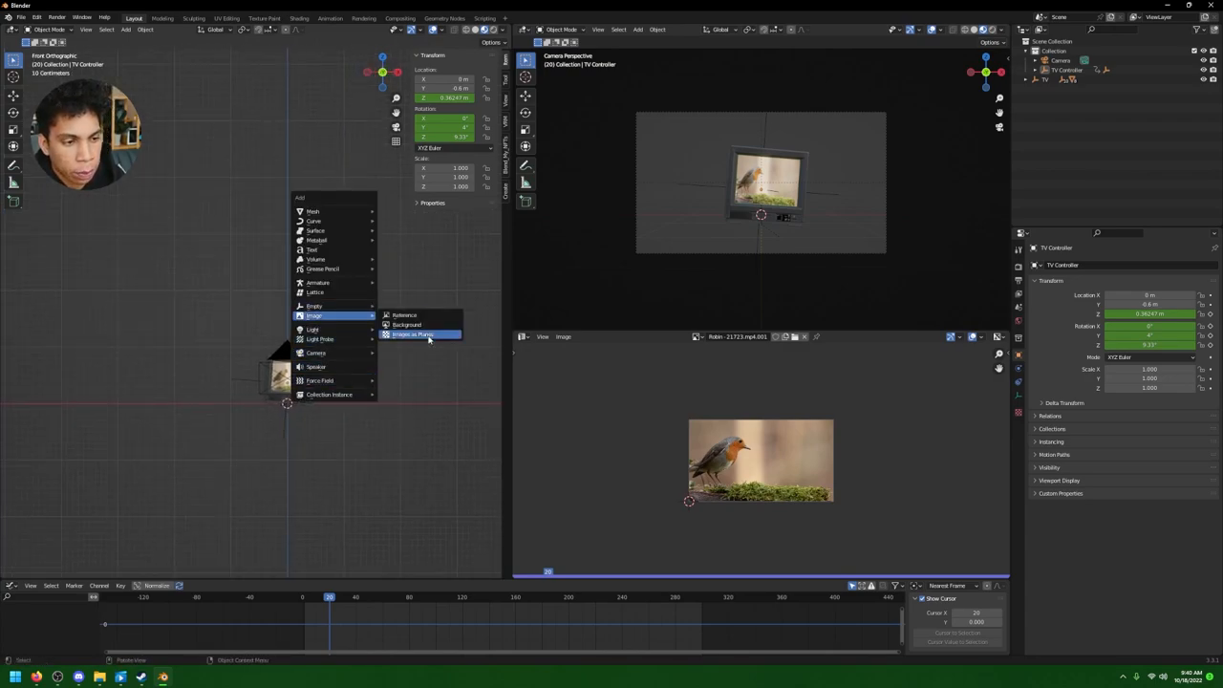
click(413, 334)
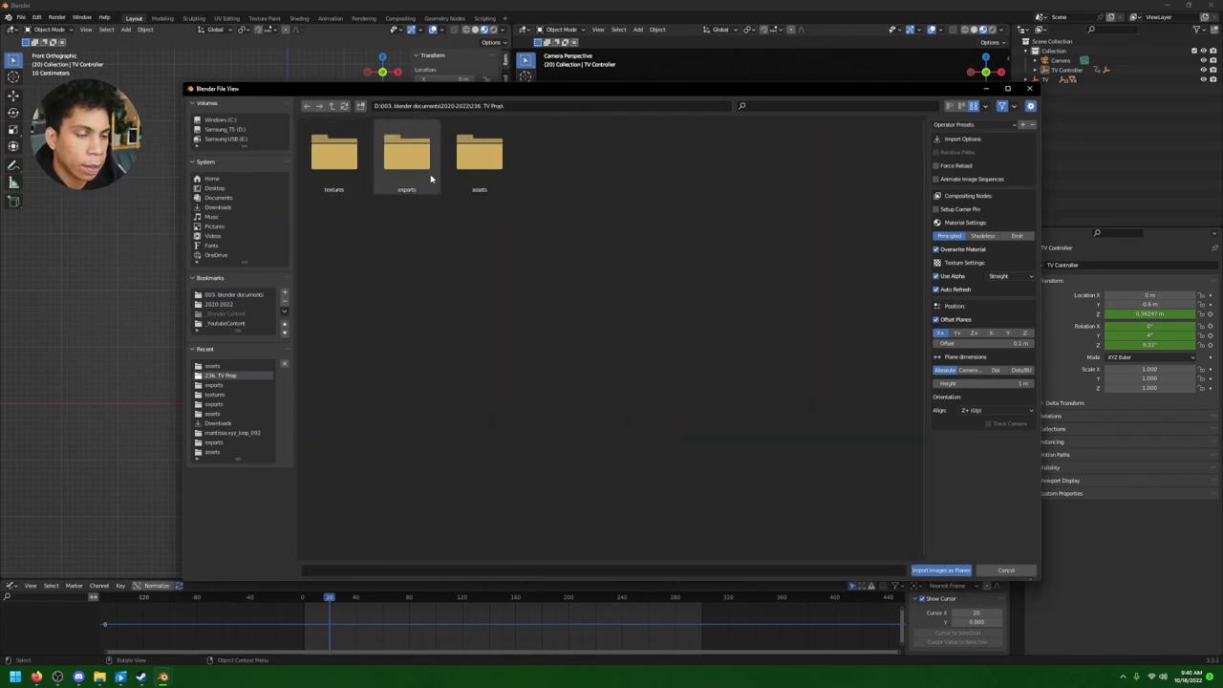
click(407, 153)
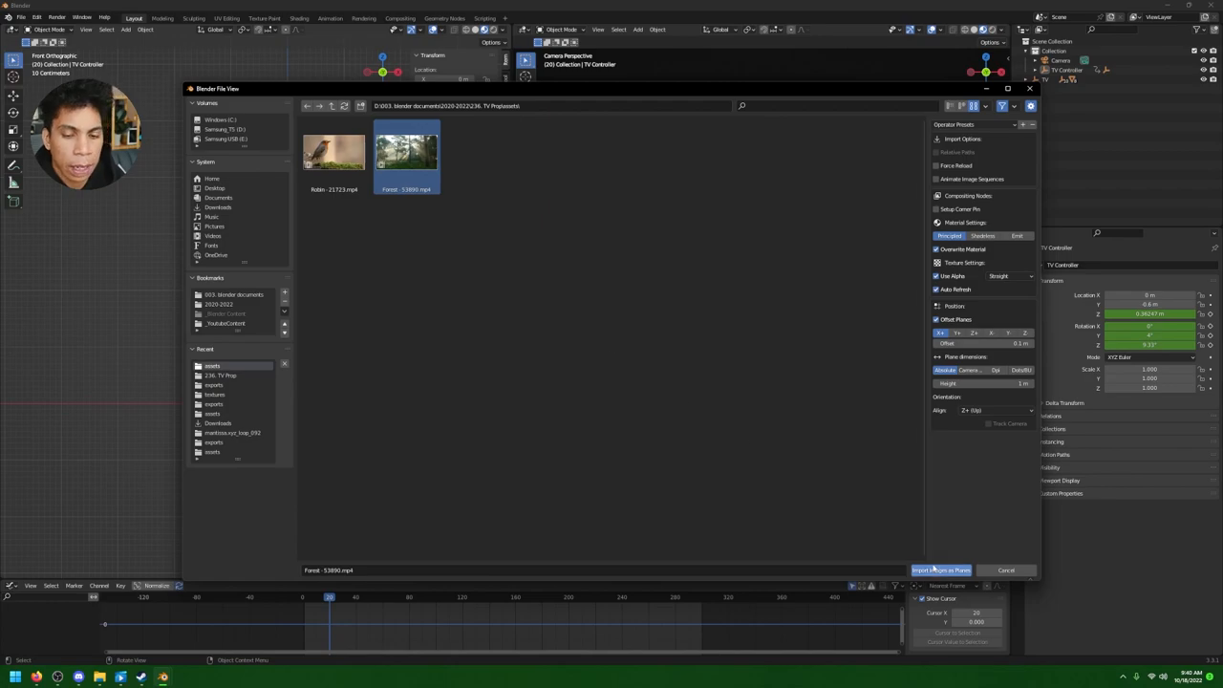
click(941, 570)
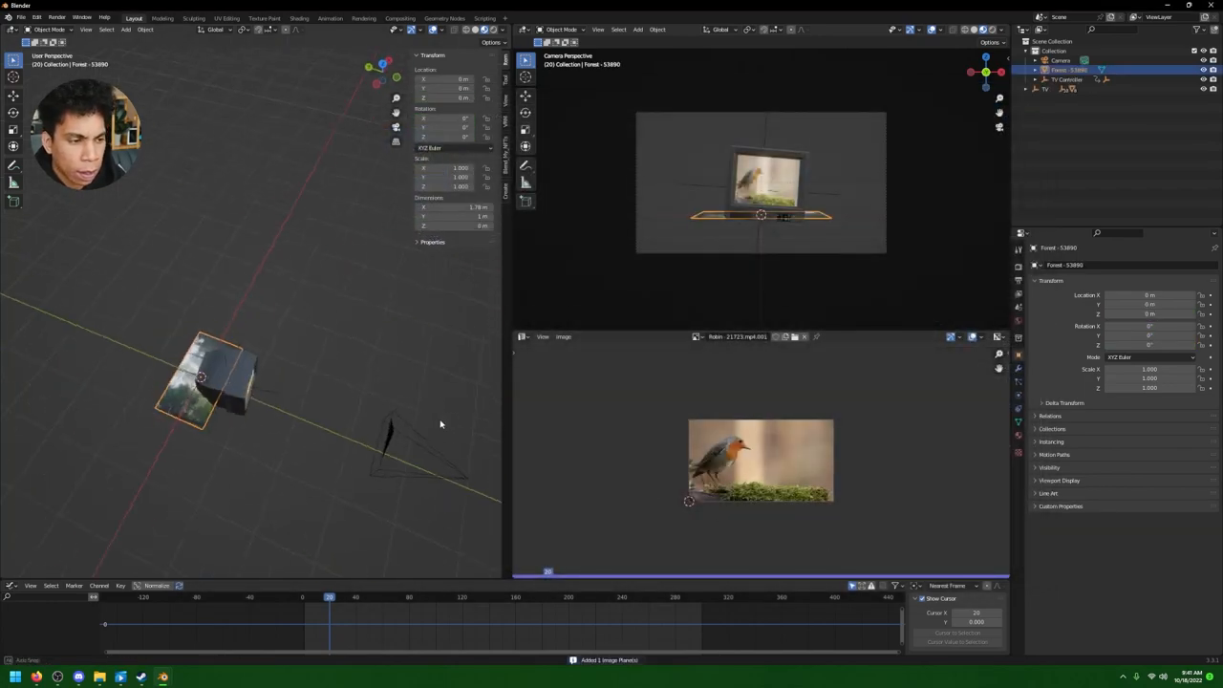
drag(214, 378, 149, 378)
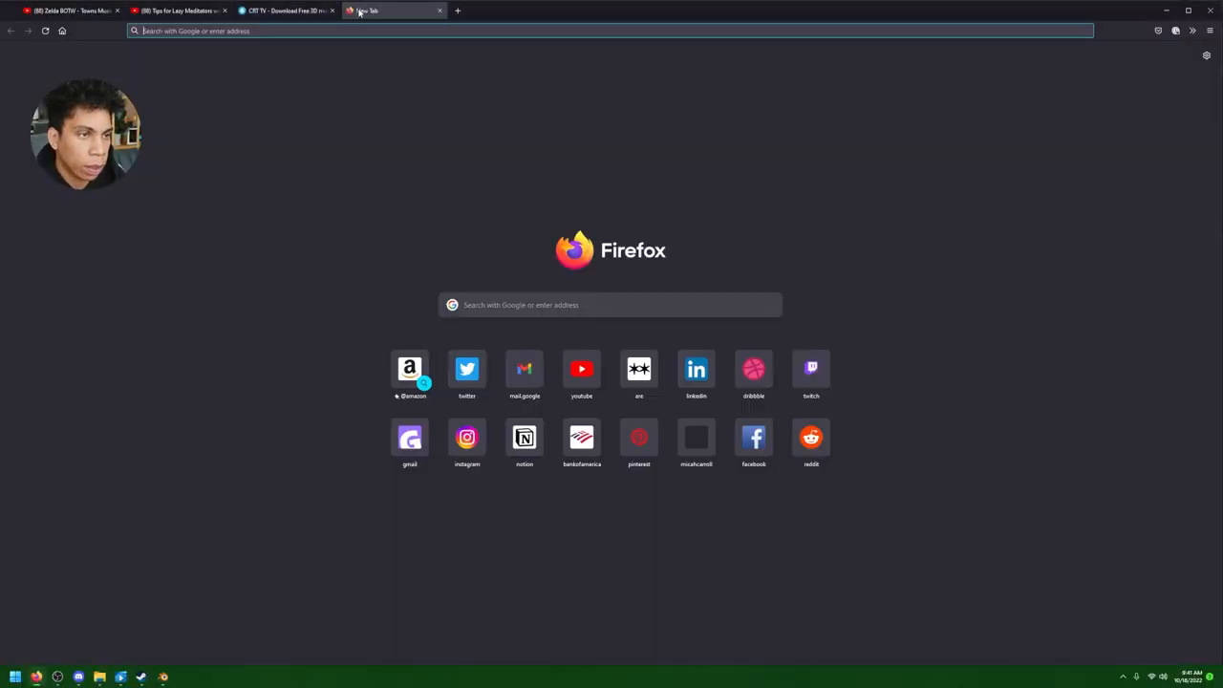
- Search the web for free stock video, then search Pexels for 'forest' and browse the results
text(free stock vi)
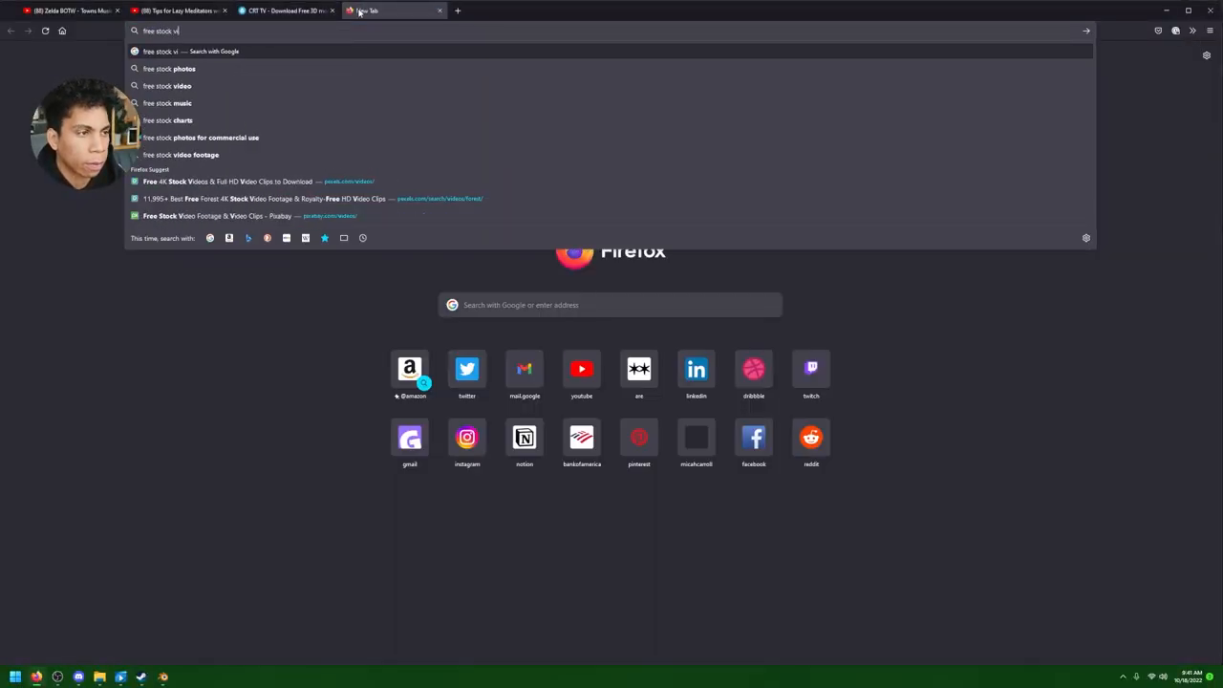
text(d)
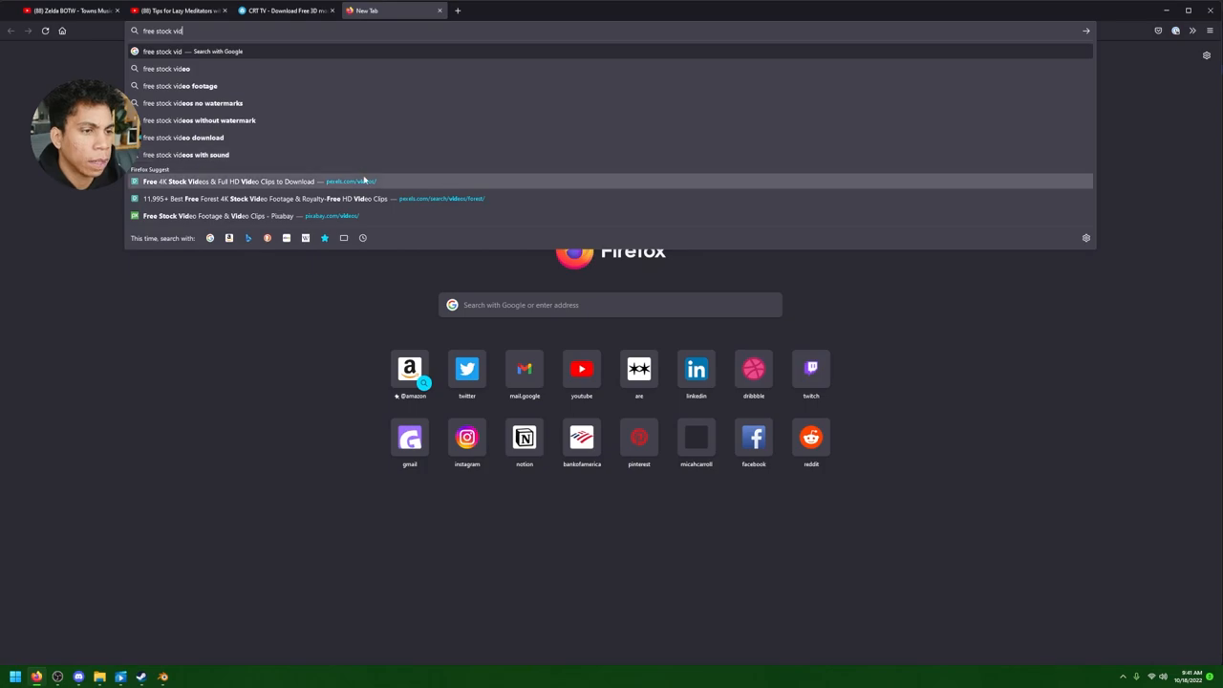
click(249, 181)
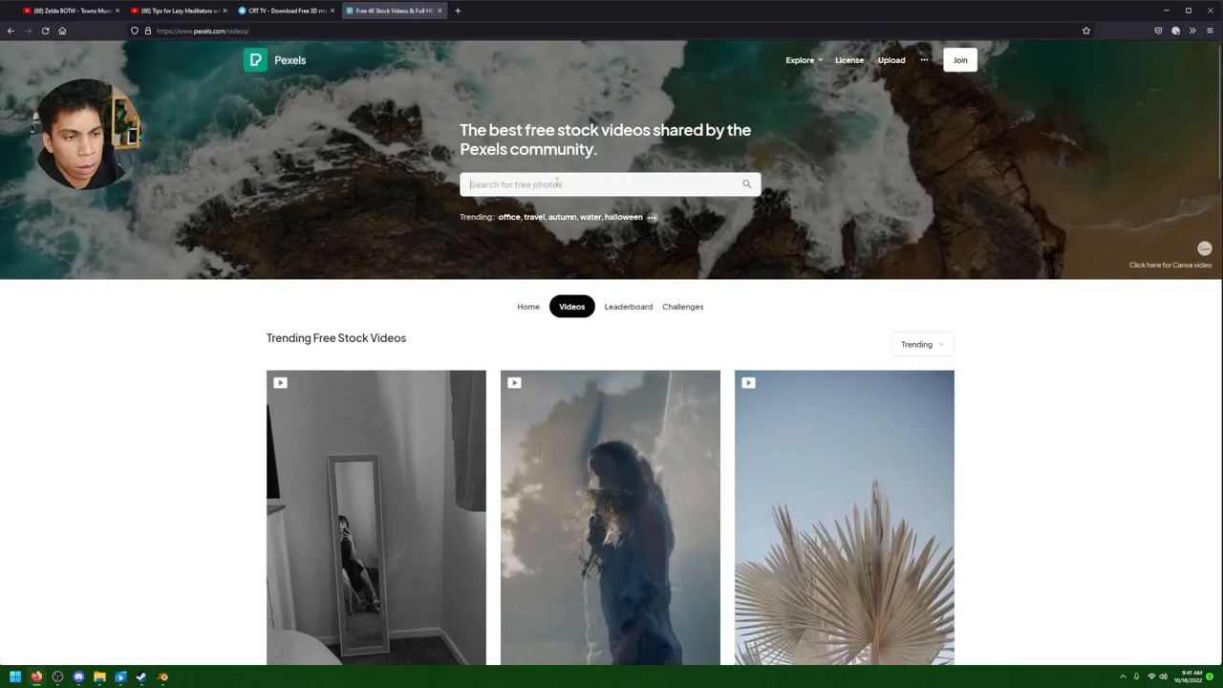
text(forest)
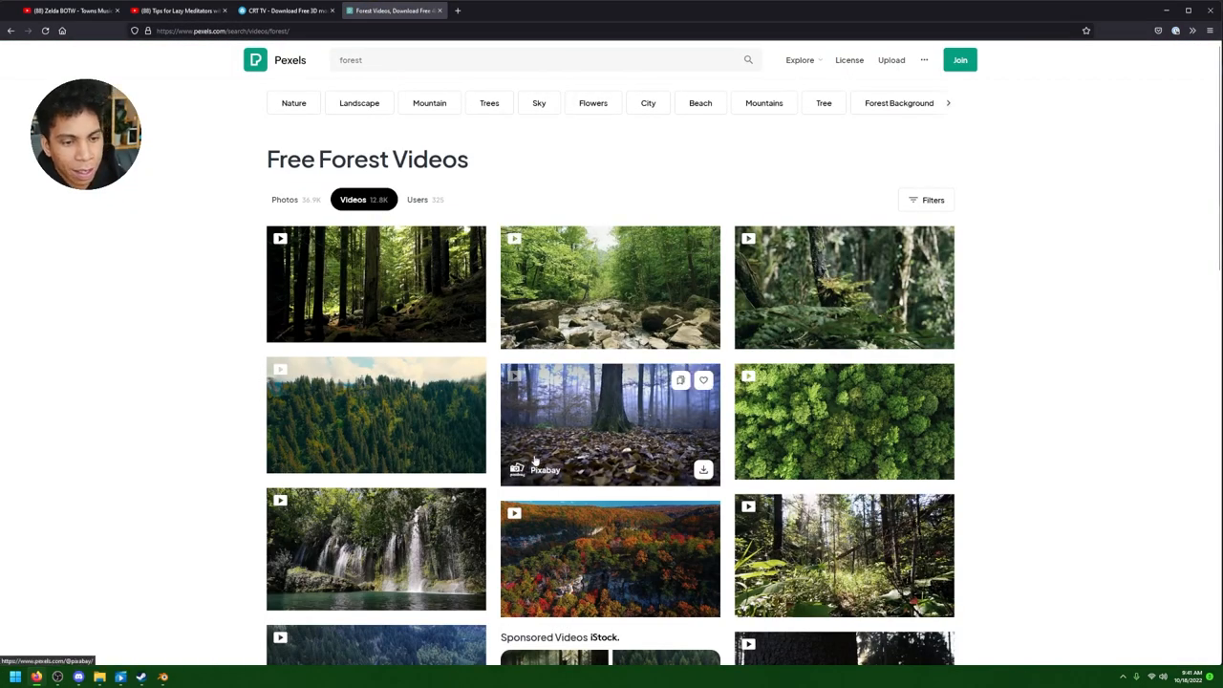
scroll(down, 3)
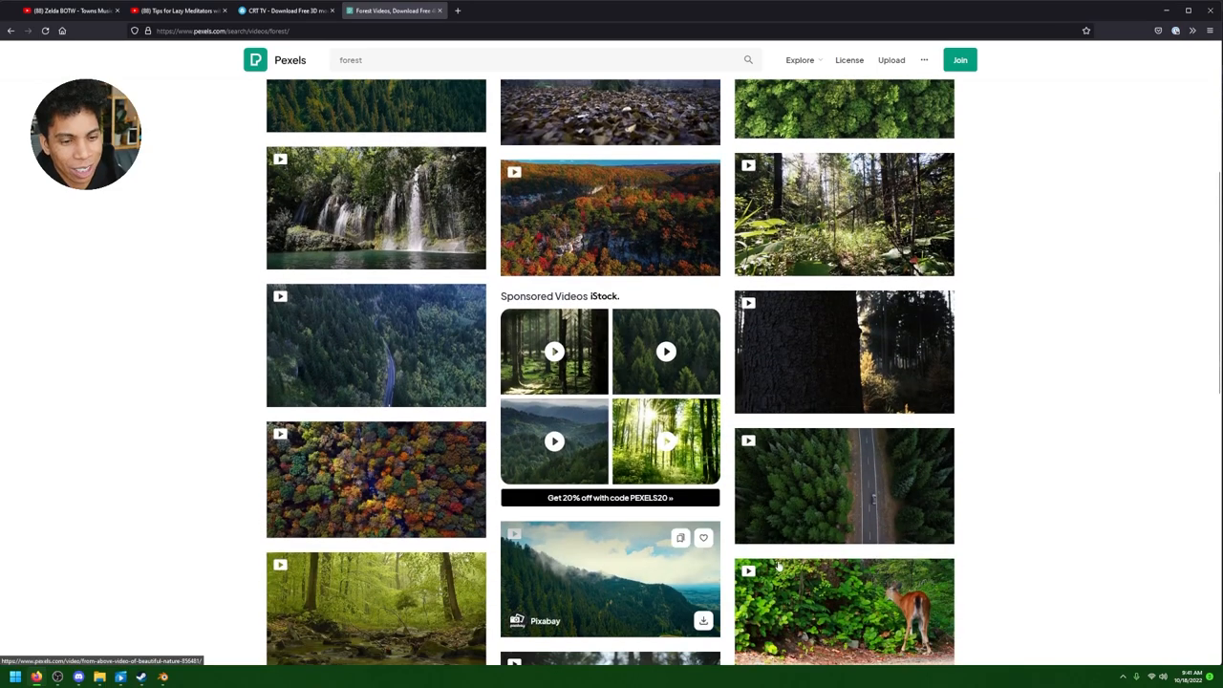
scroll(down, 3)
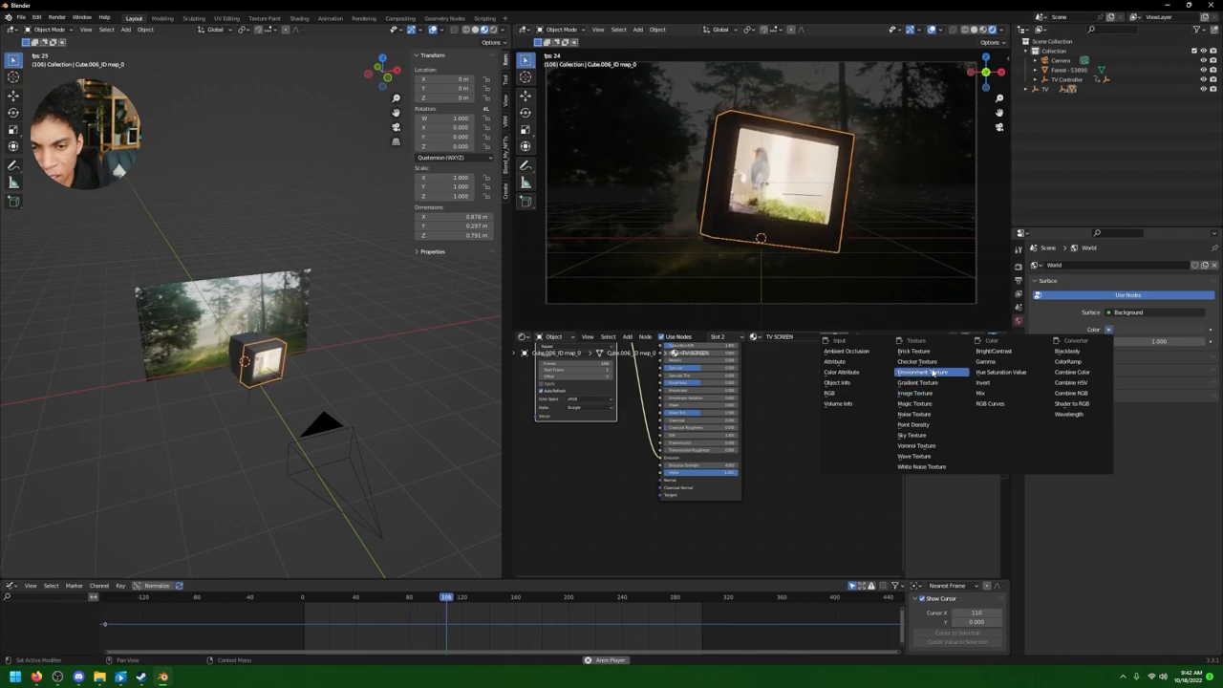
- Set the world Color to an Environment Texture loaded from the forest .mp4
click(925, 370)
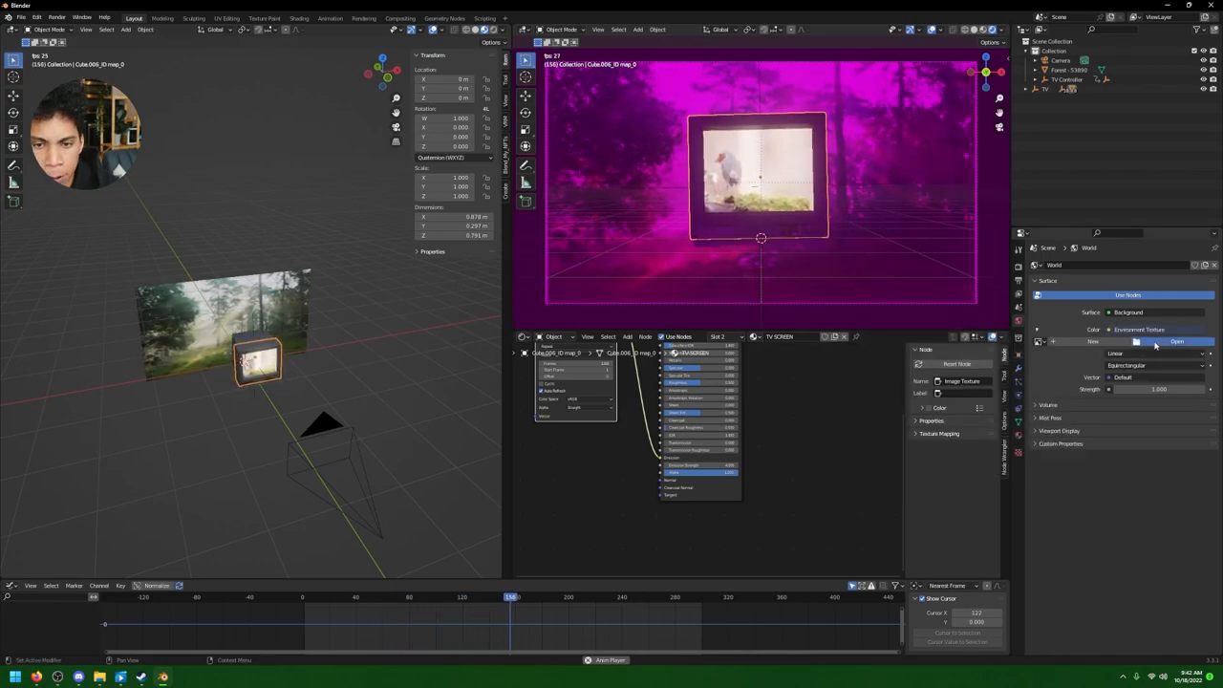
click(1177, 340)
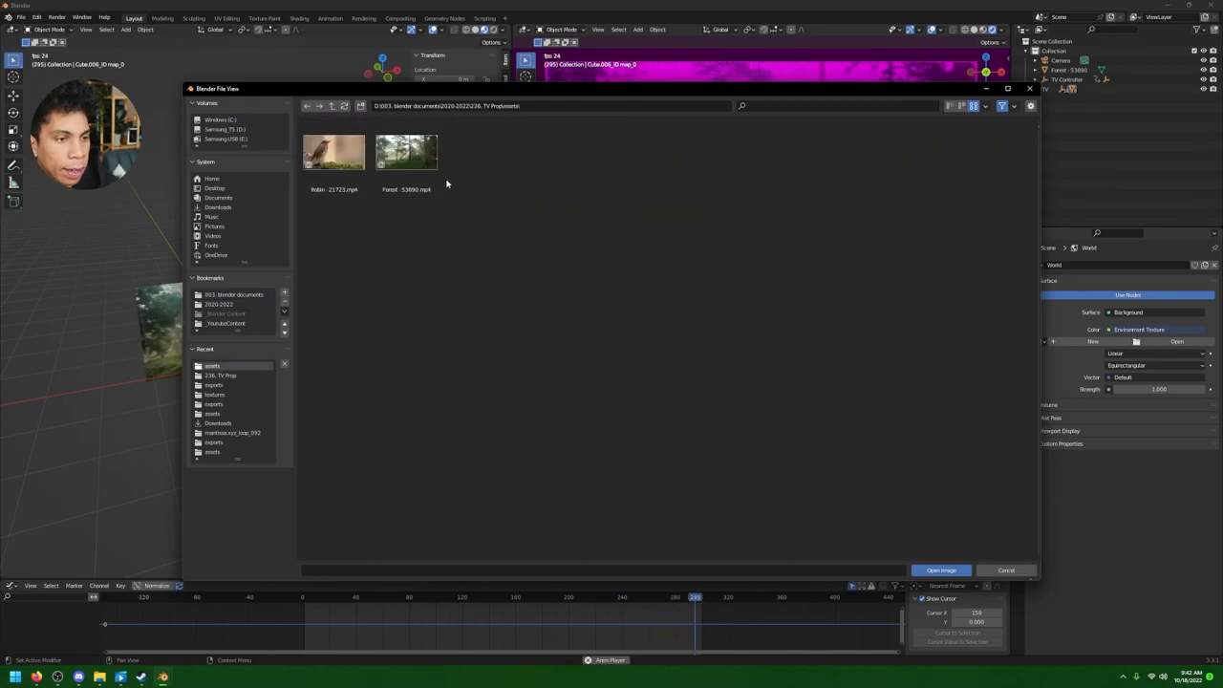
click(405, 152)
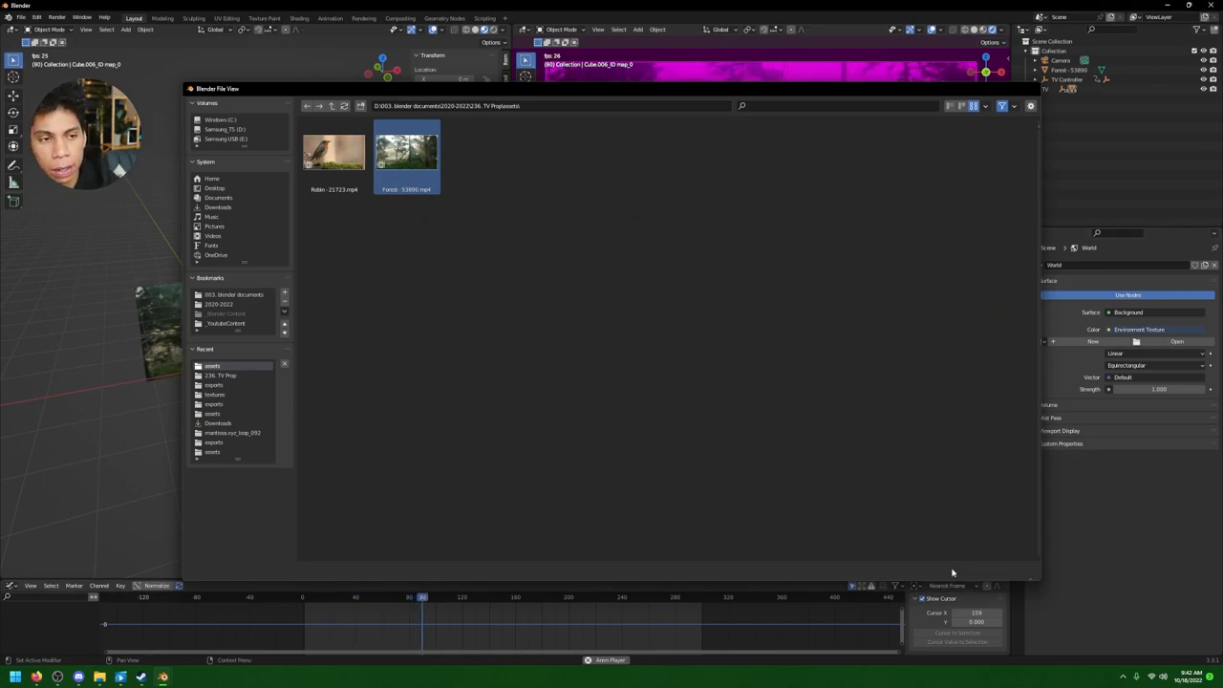
double_click(406, 149)
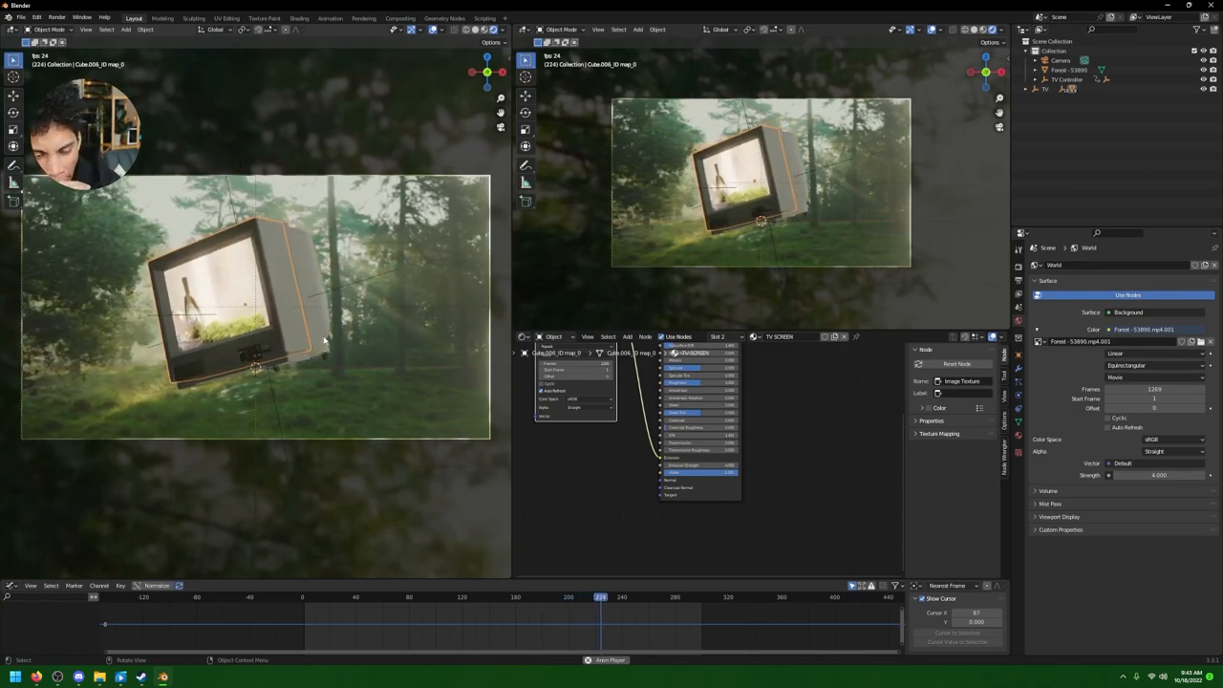
- View through the camera, then save the scene as a .blend file in the project folder
click(656, 596)
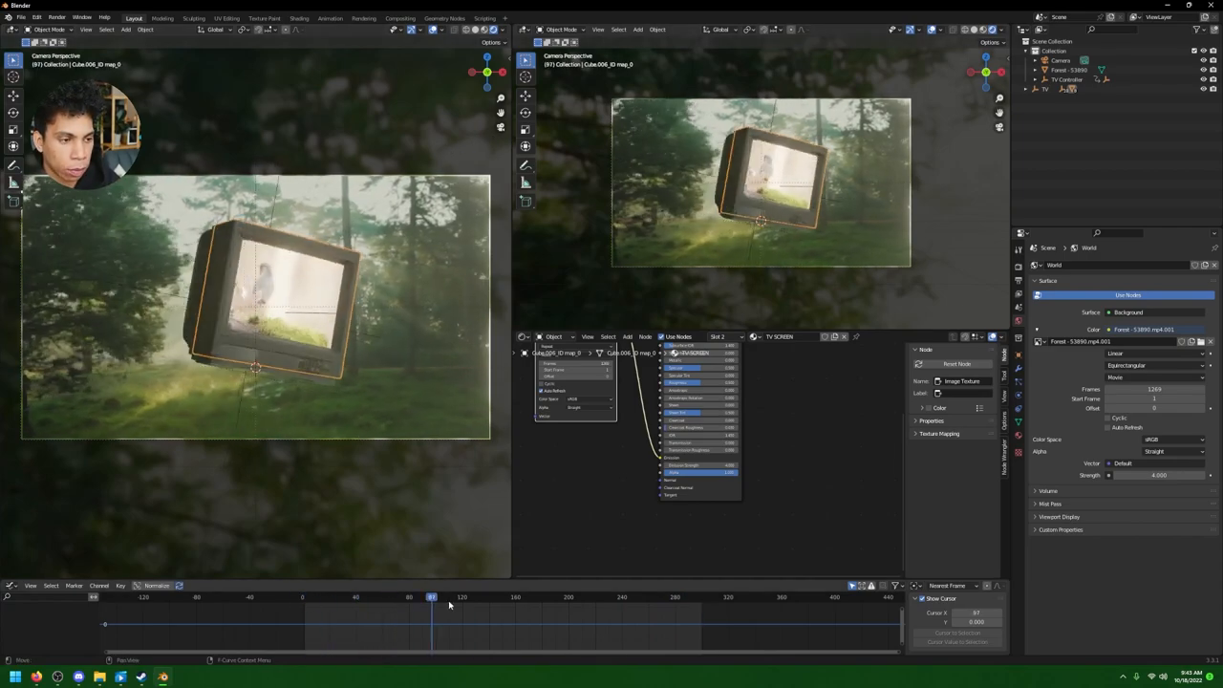
click(305, 596)
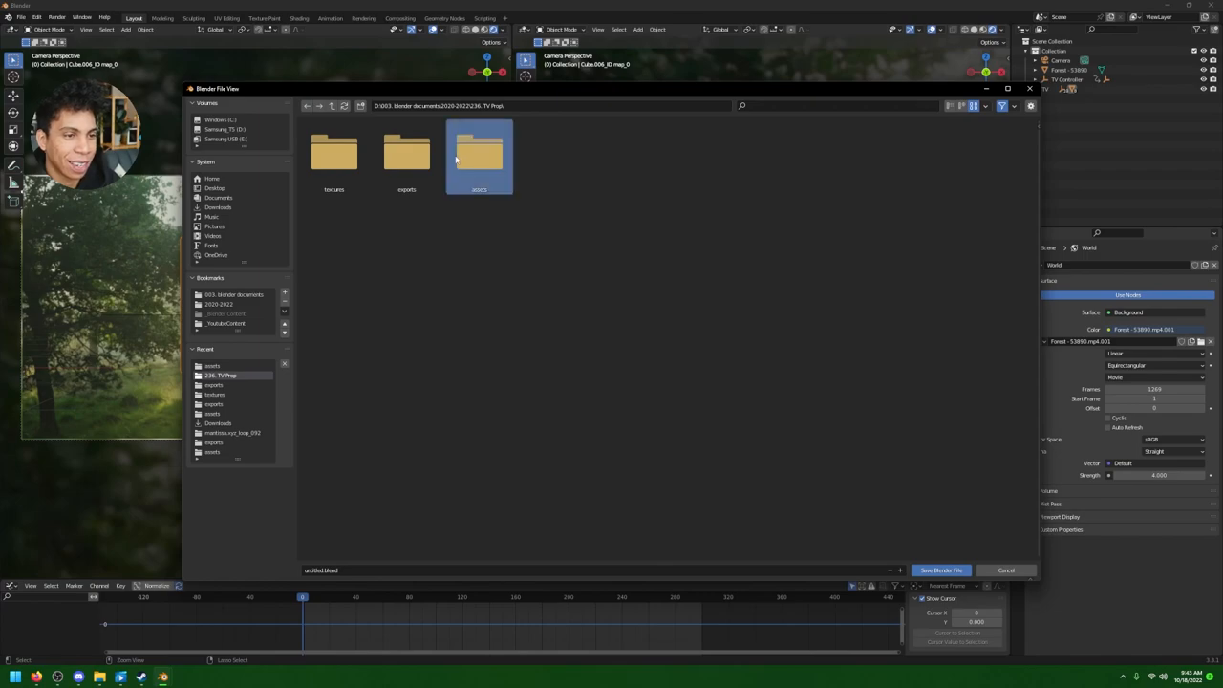
double_click(477, 155)
text(tv-tutoria)
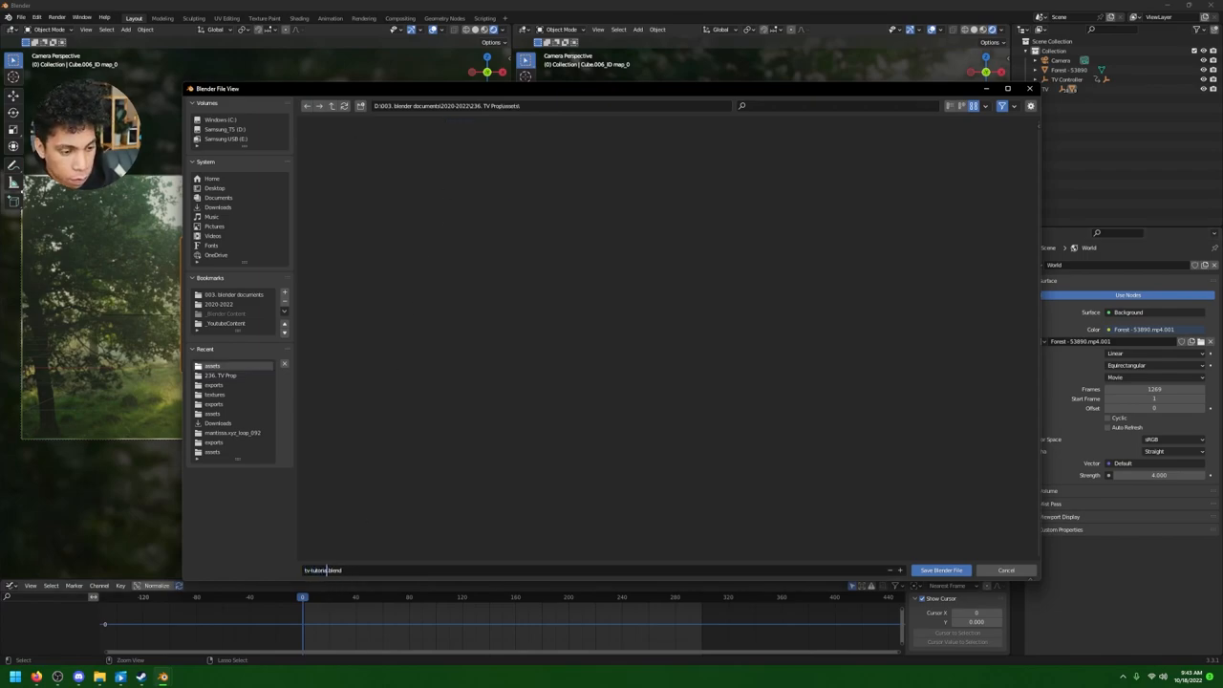
click(941, 569)
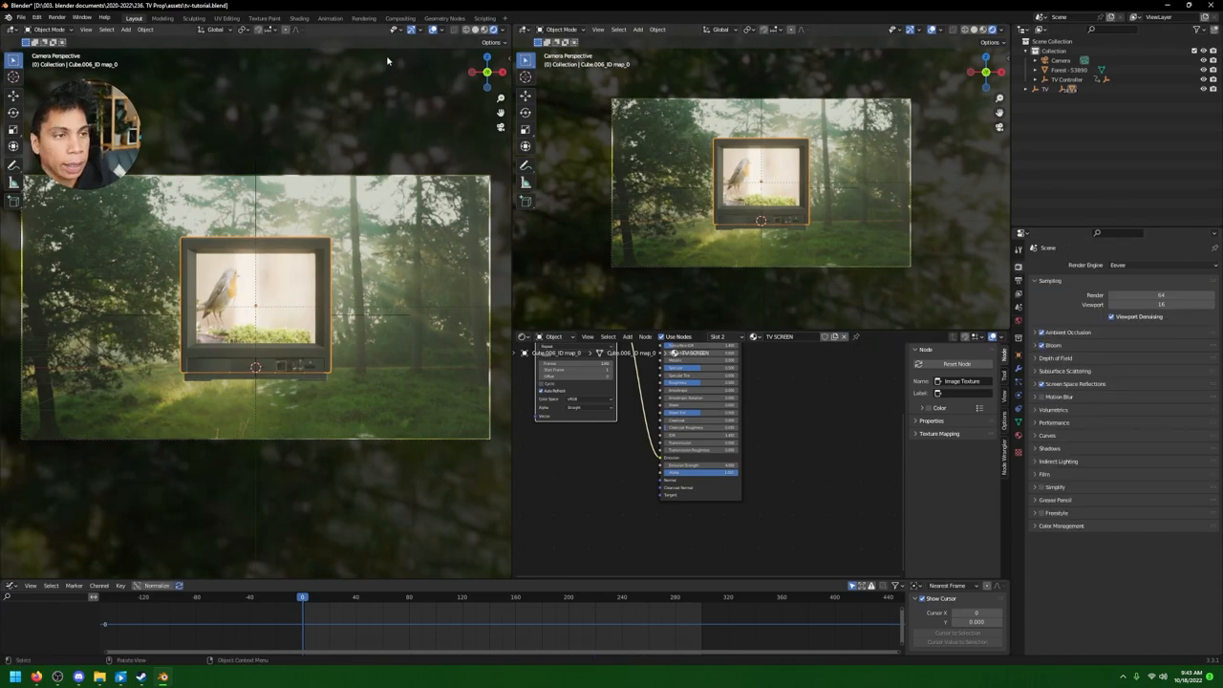
- Enable compositing nodes with a Viewer preview and add a Scale node after the render layers
click(400, 17)
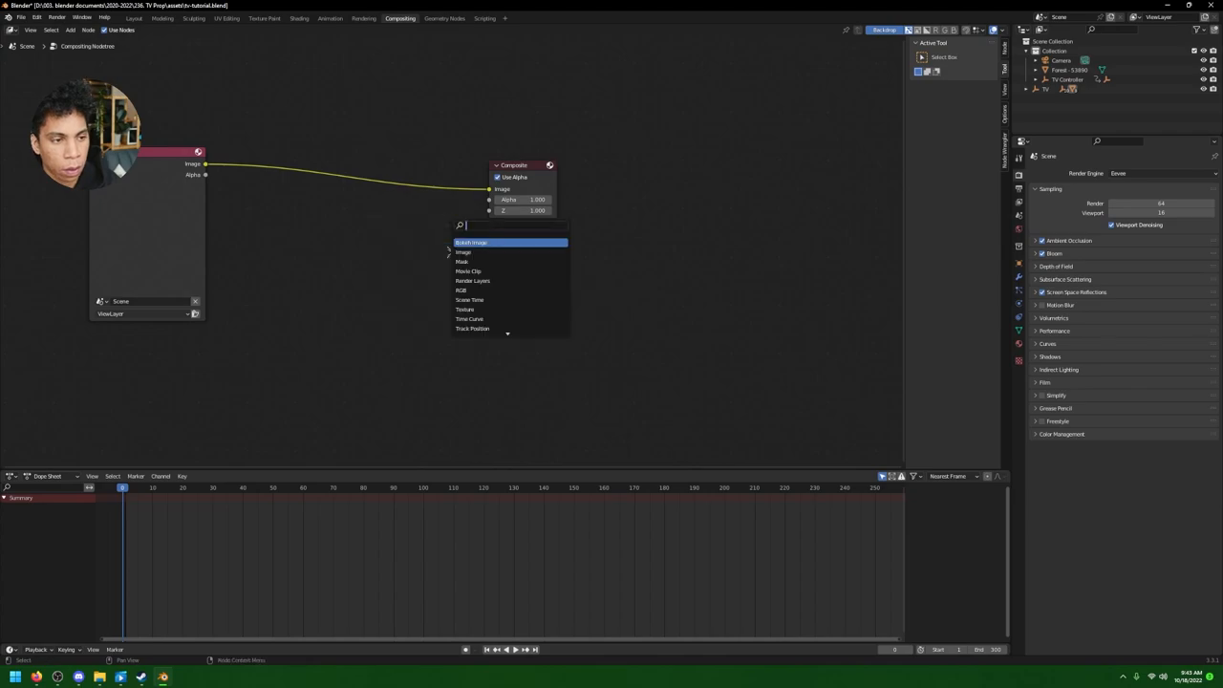
click(463, 253)
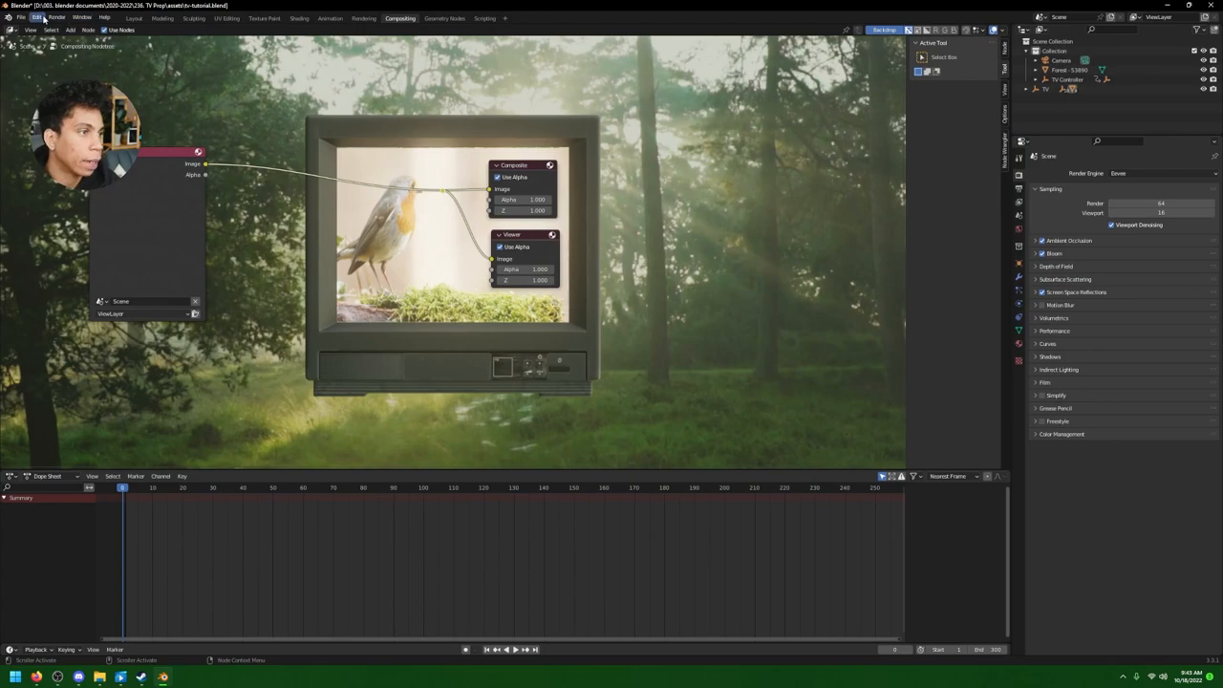
mouse_move(749, 323)
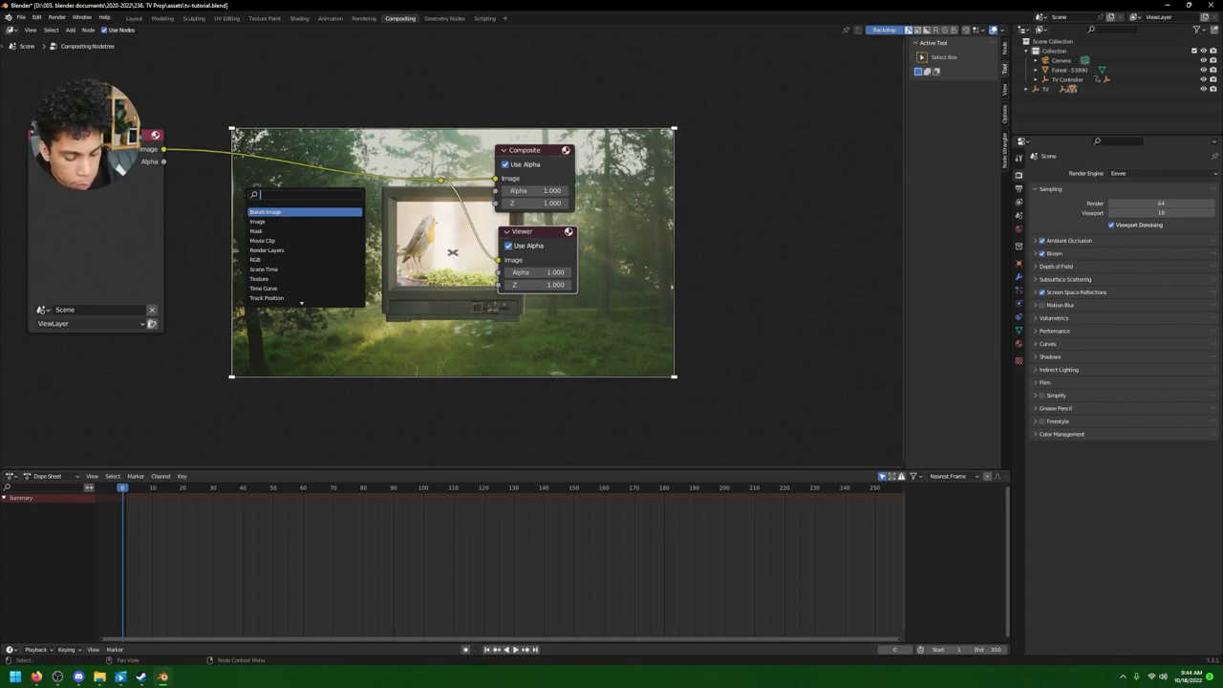
text(scale)
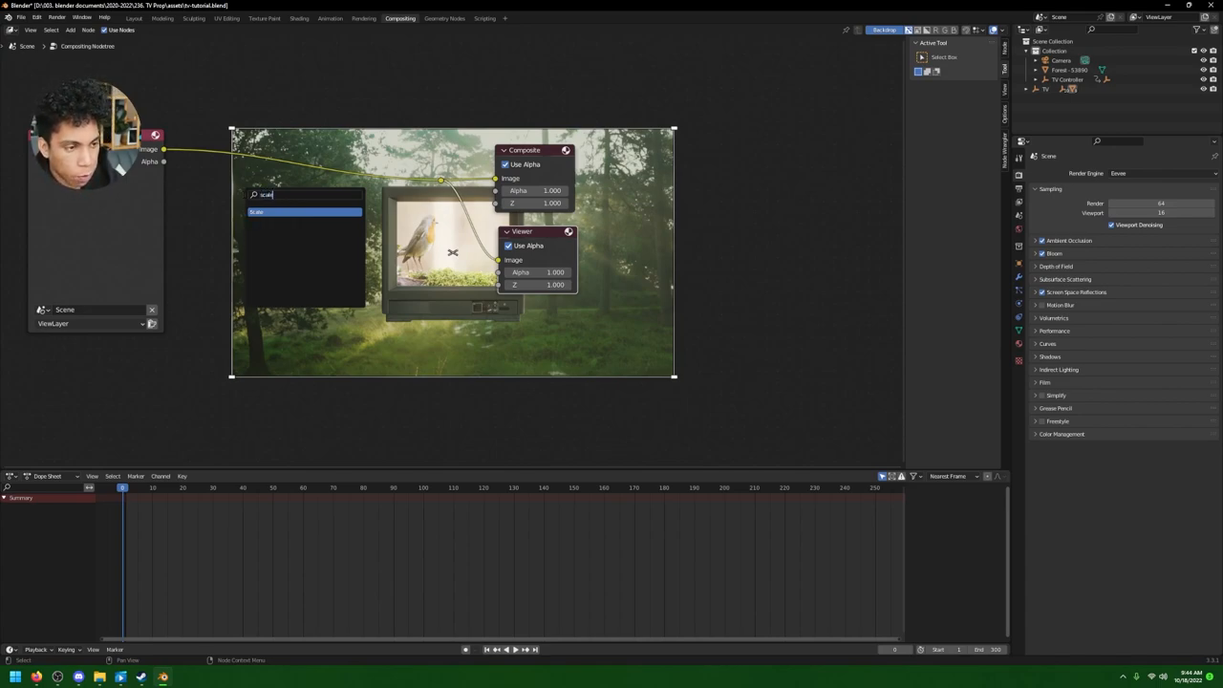
click(258, 210)
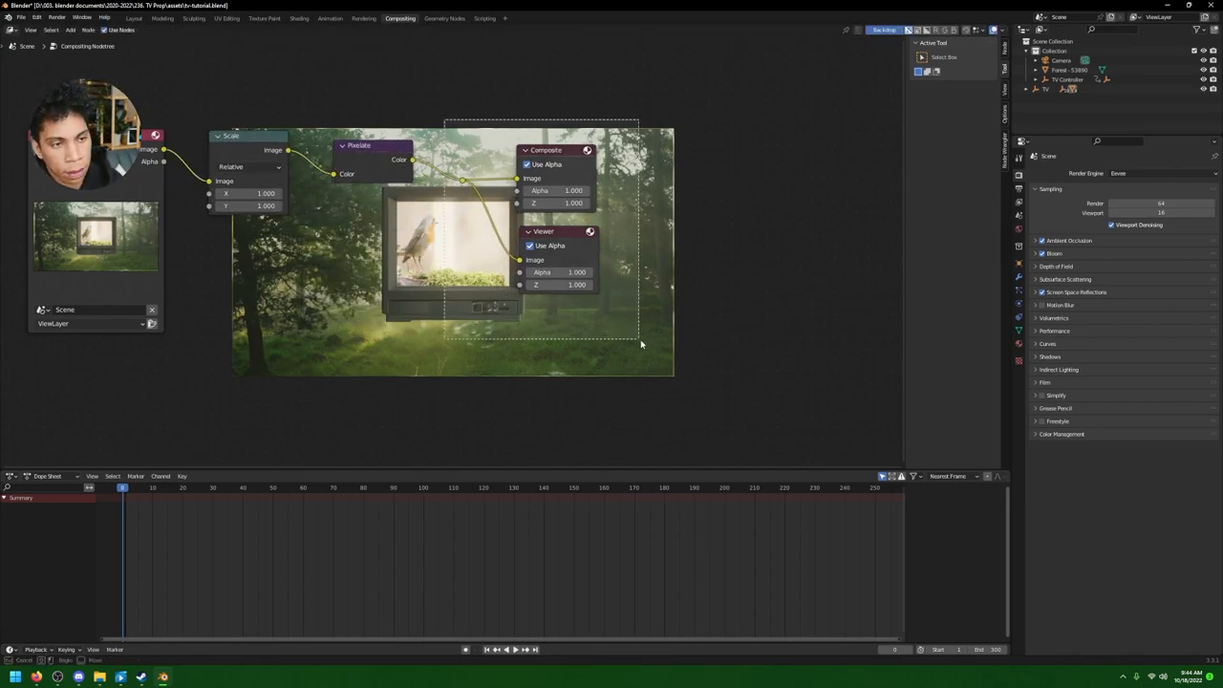
- Arrange the Scale–Pixelate–Scale–Lens Distortion chain into the output and enable Jitter on the distortion
drag(545, 149, 750, 149)
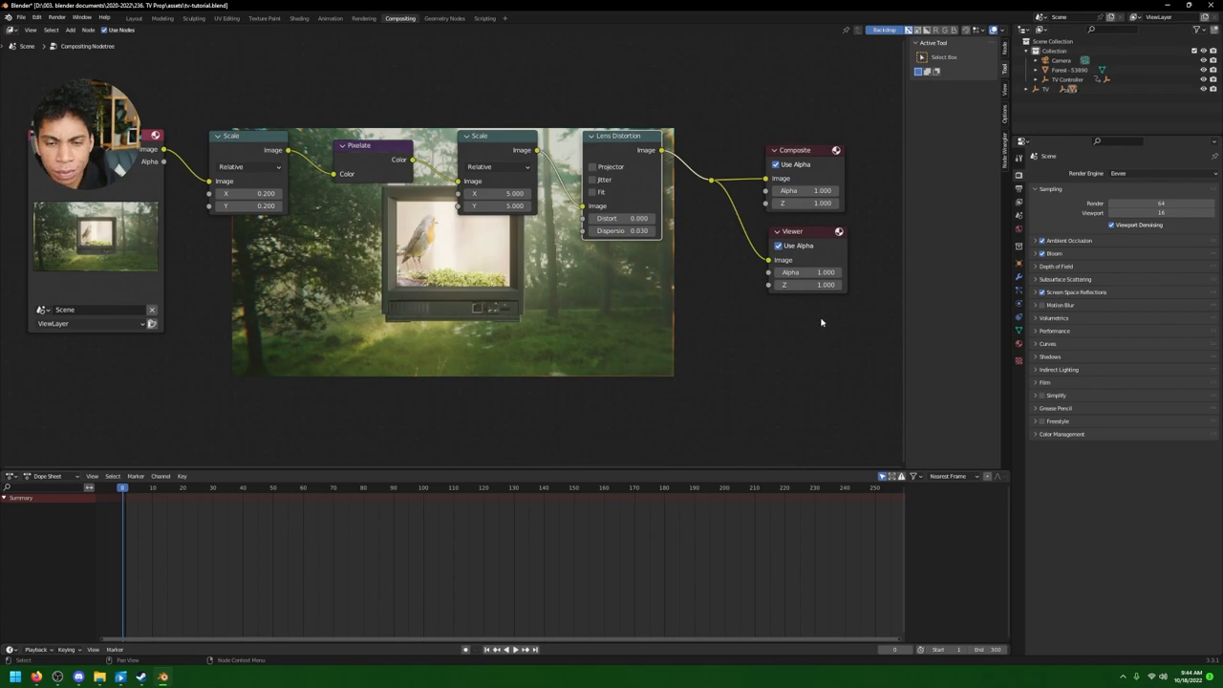
click(593, 180)
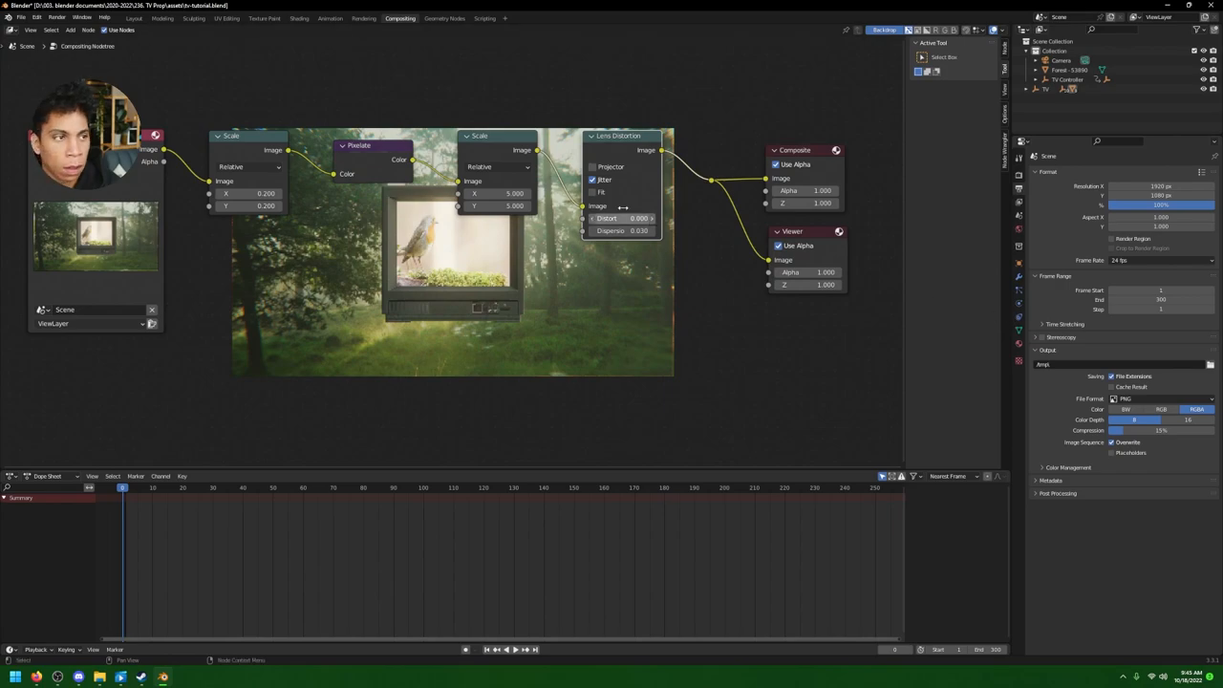
- Set the render output to FFmpeg Video with an MPEG-4 container in Output Properties
click(134, 17)
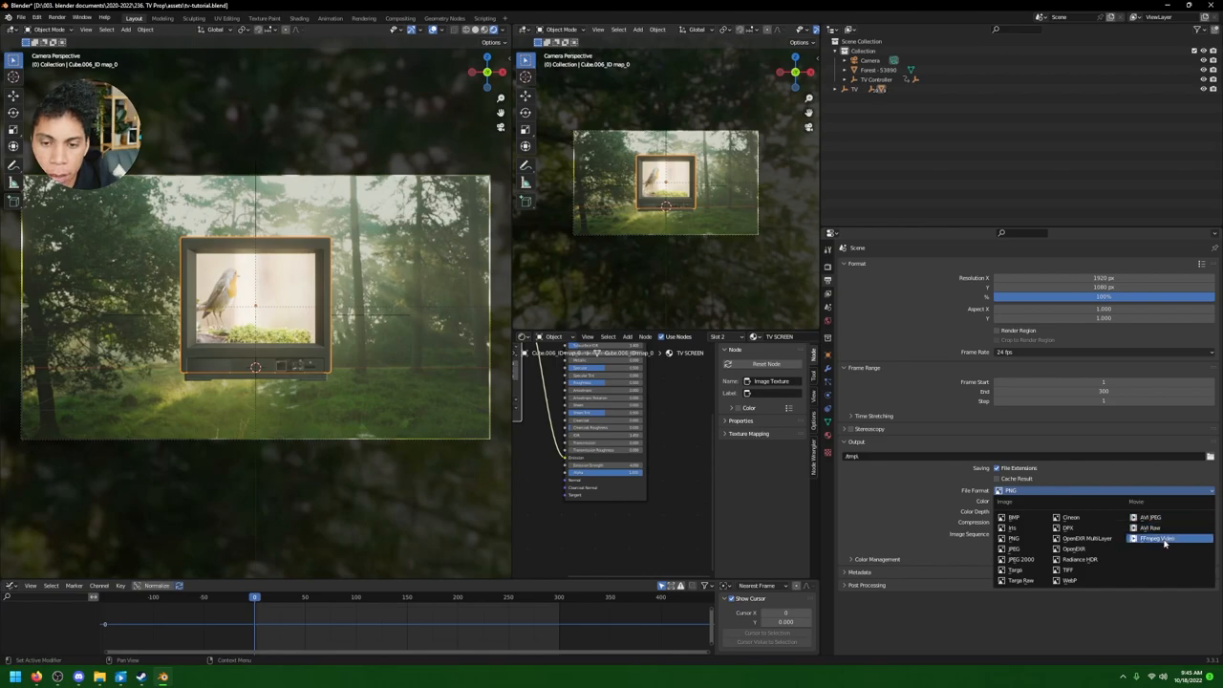
click(1157, 540)
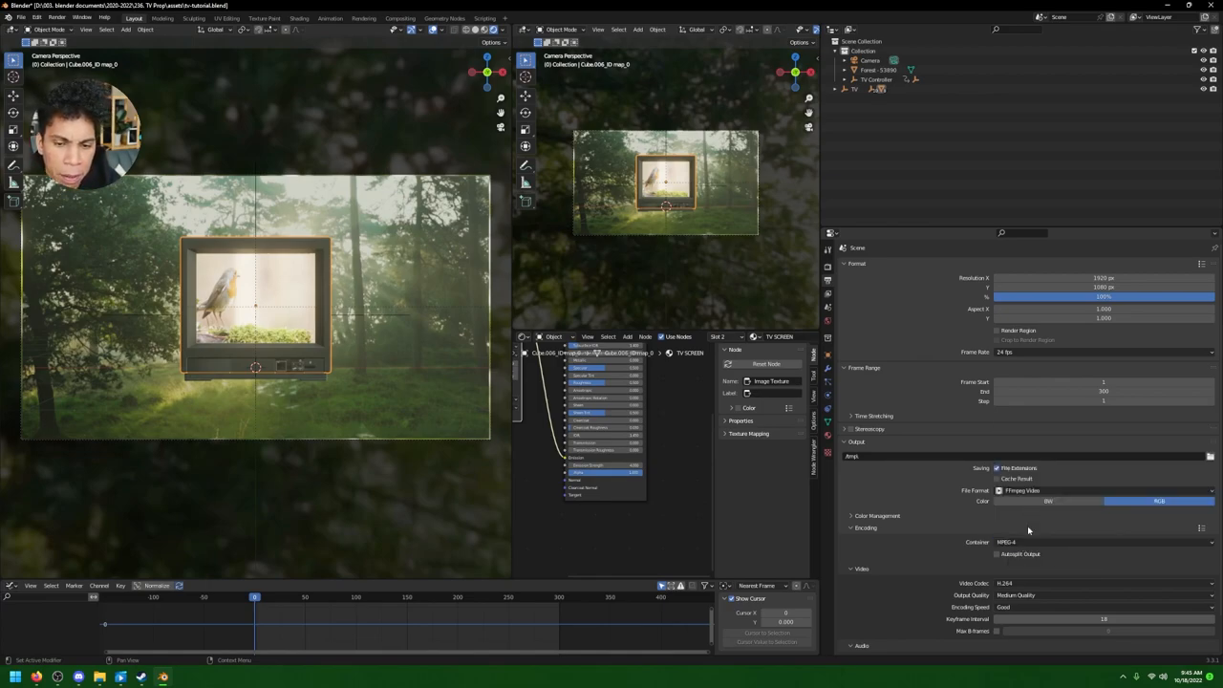
click(1017, 596)
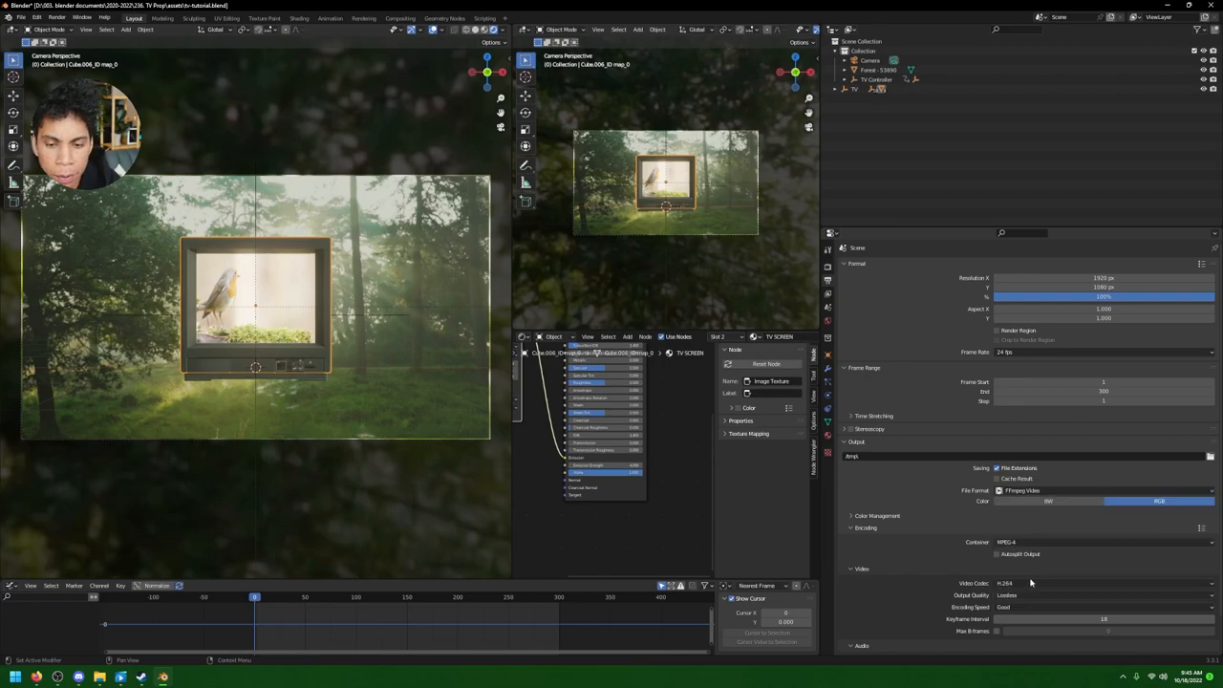
click(1105, 597)
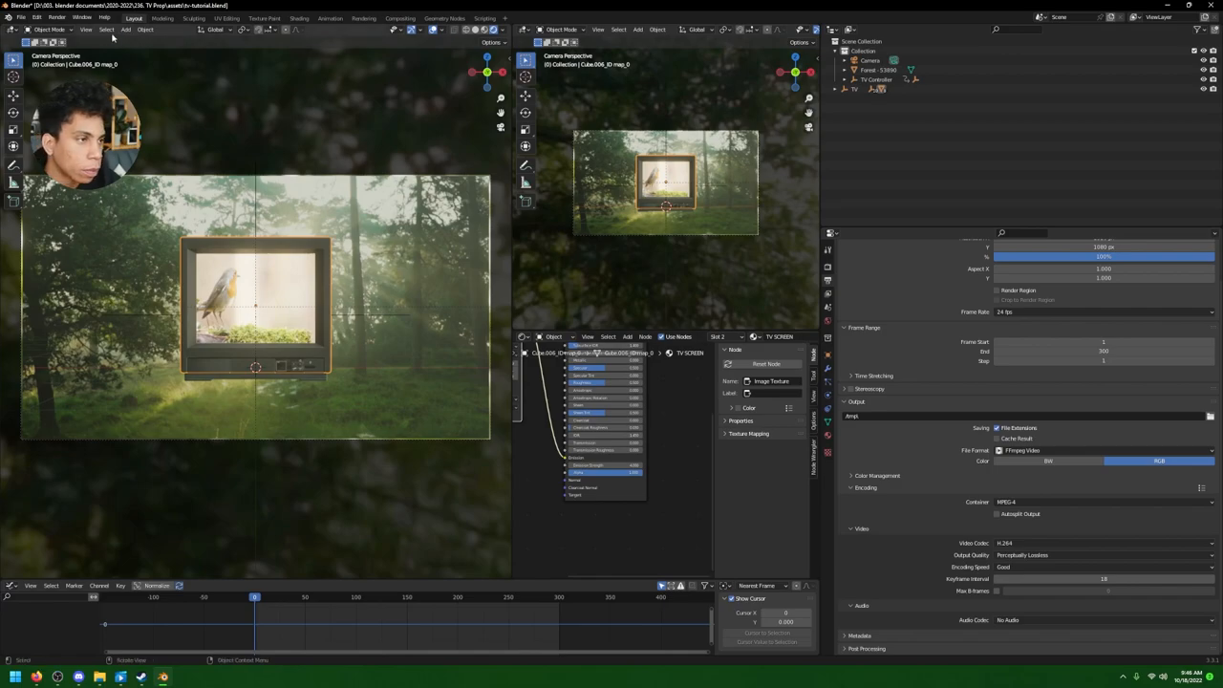
- Bring up the Render menu with the MPEG-4 output settings in place
click(57, 17)
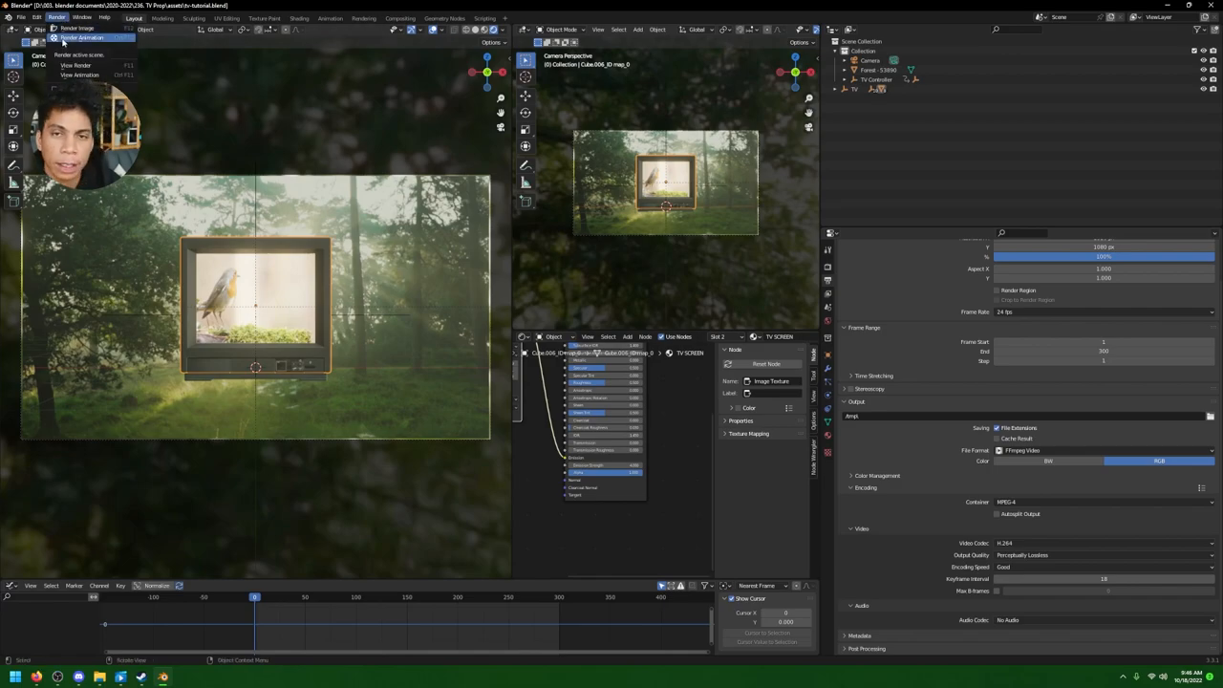